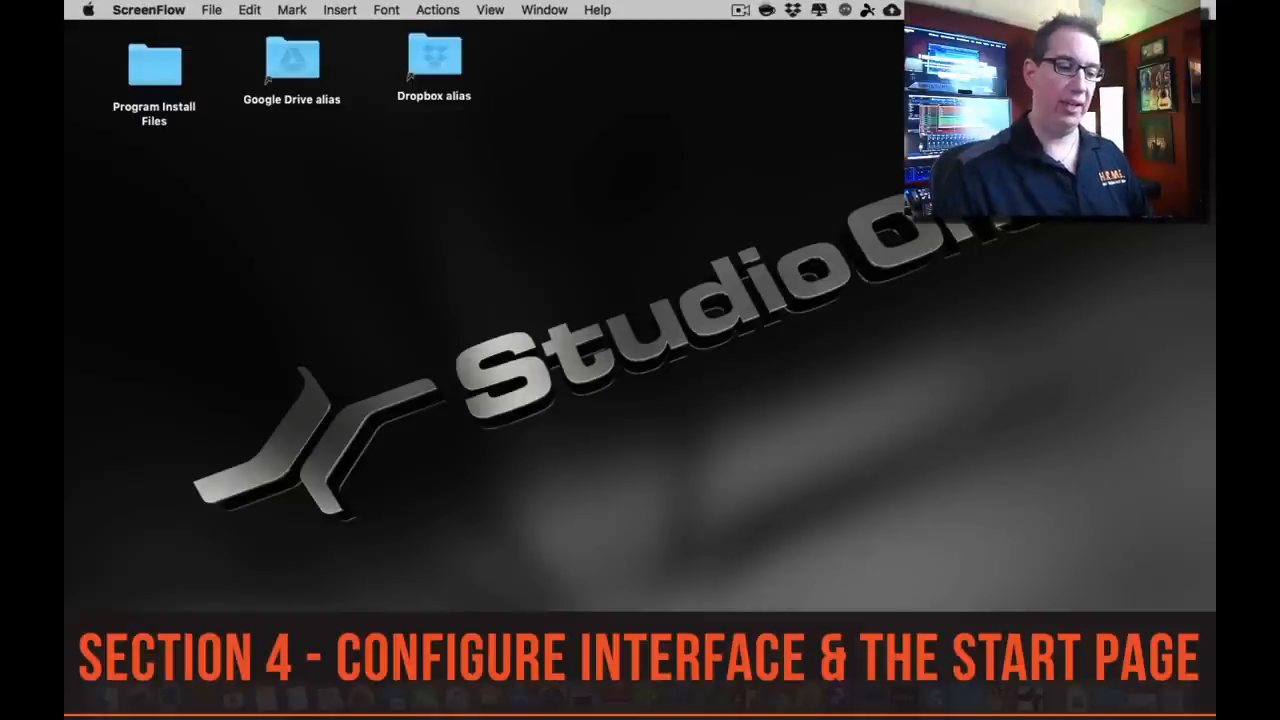
Launch Studio One 4 from the Dock and reach its Start page.
{"action": "left_click", "coordinate": [1030, 696]}
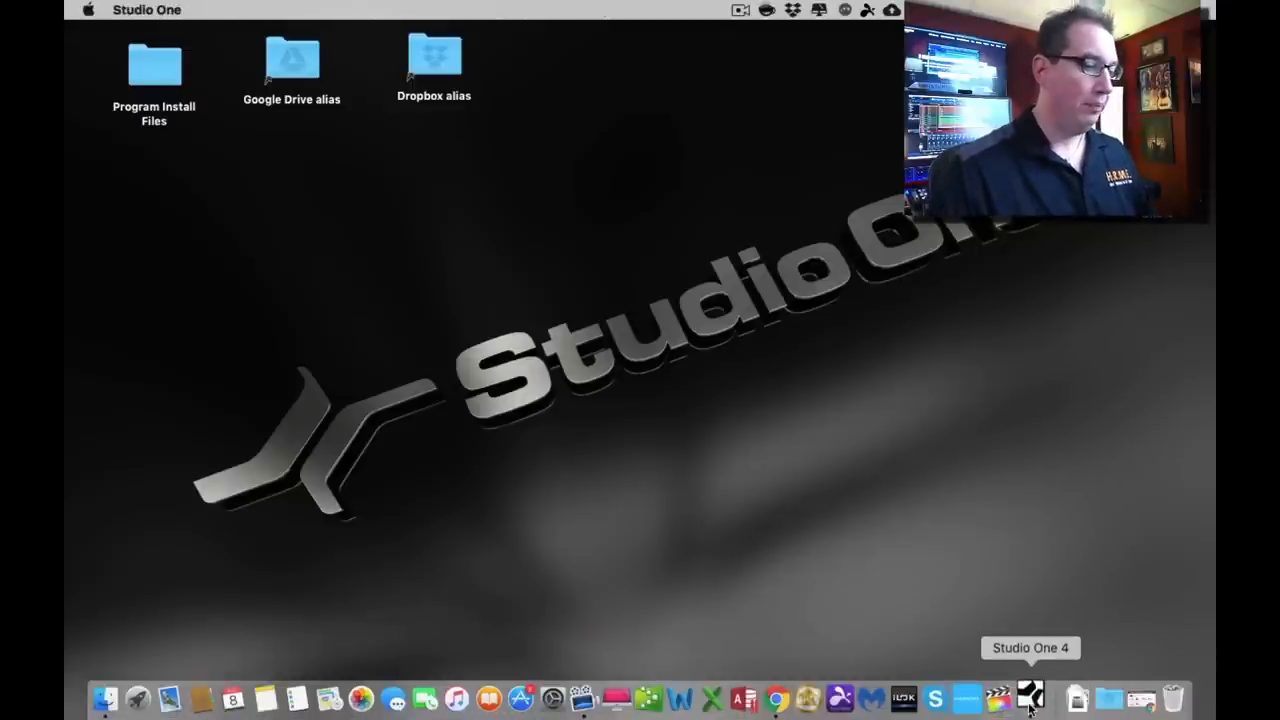
{"action": "left_click", "coordinate": [1028, 698]}
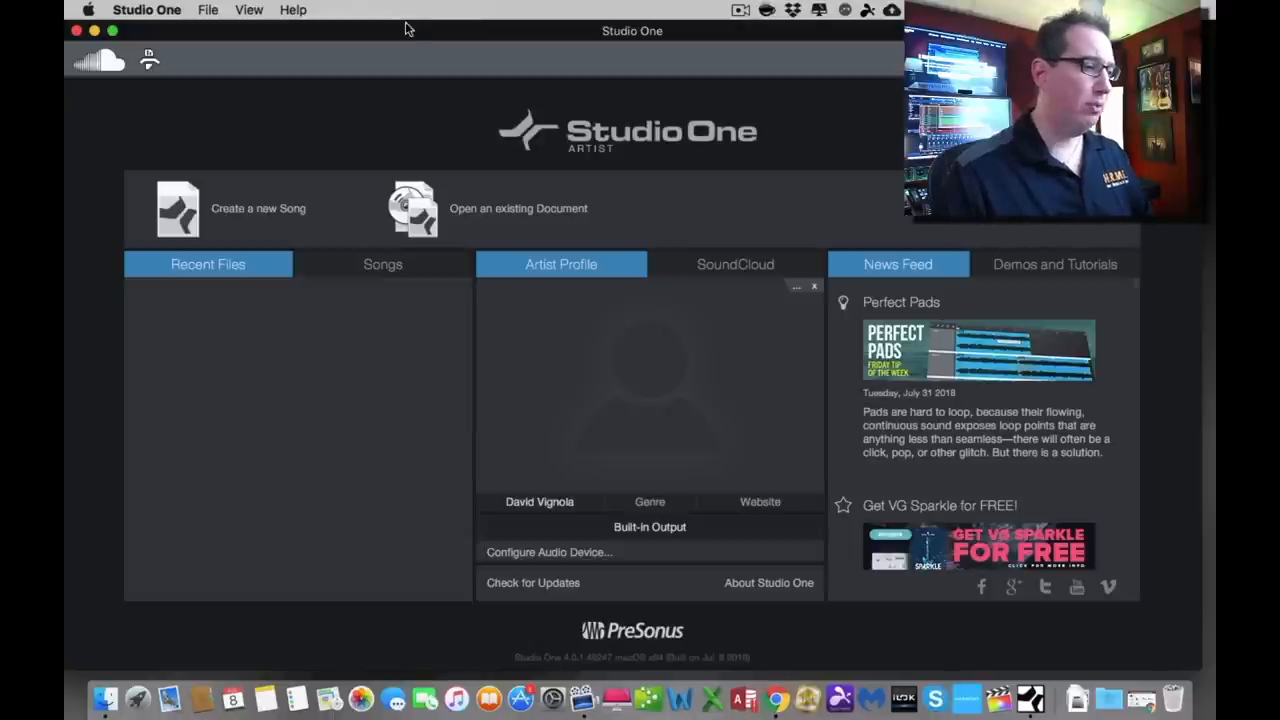
{"action": "mouse_move", "coordinate": [590, 238]}
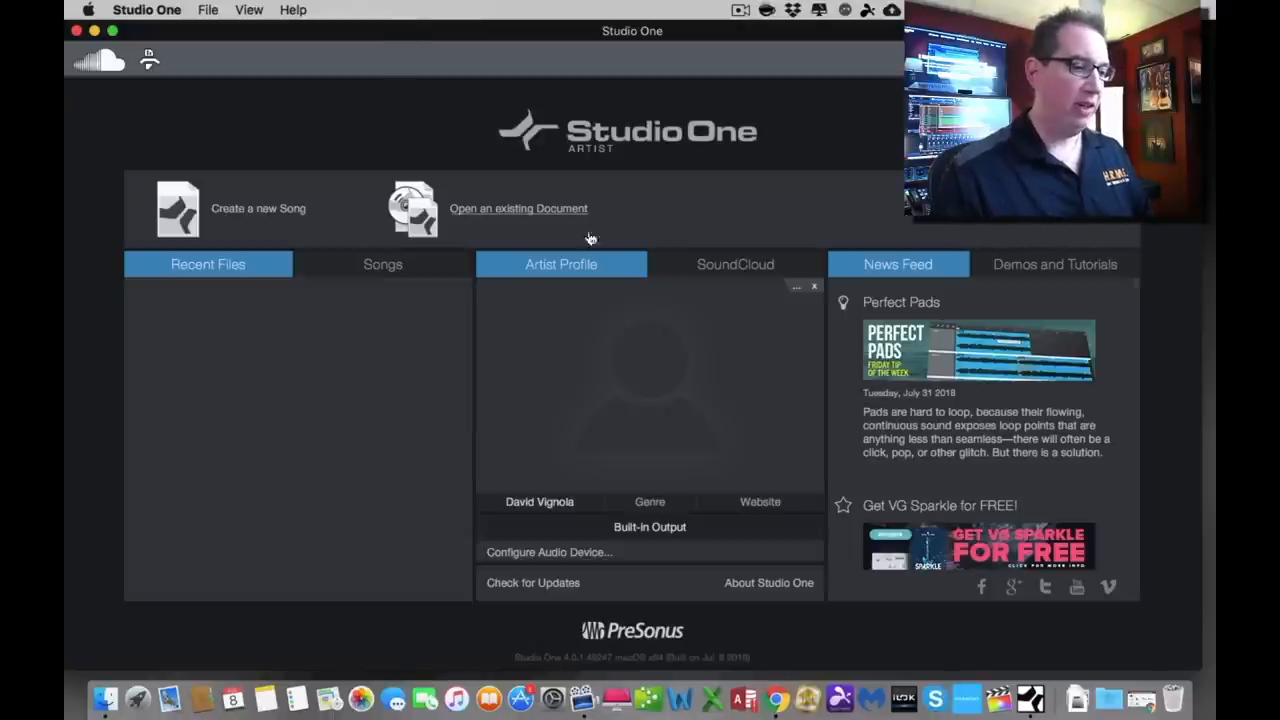
{"action": "mouse_move", "coordinate": [324, 440]}
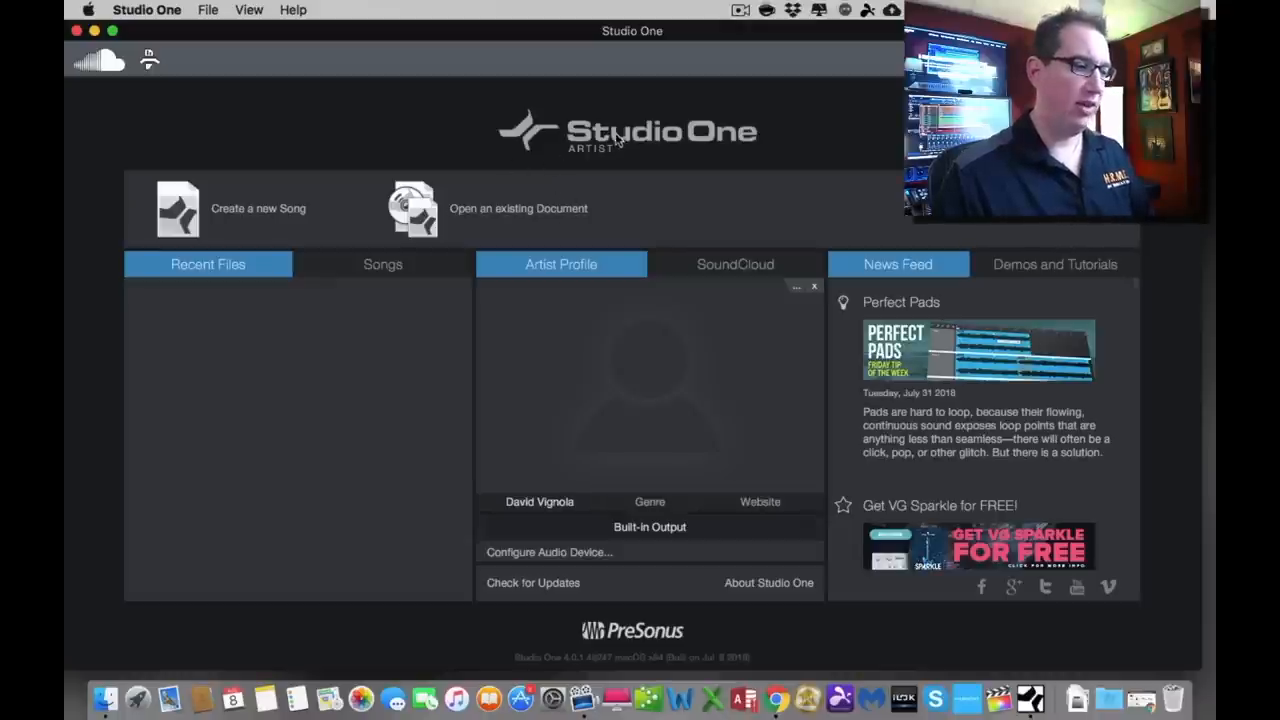
{"action": "mouse_move", "coordinate": [592, 160]}
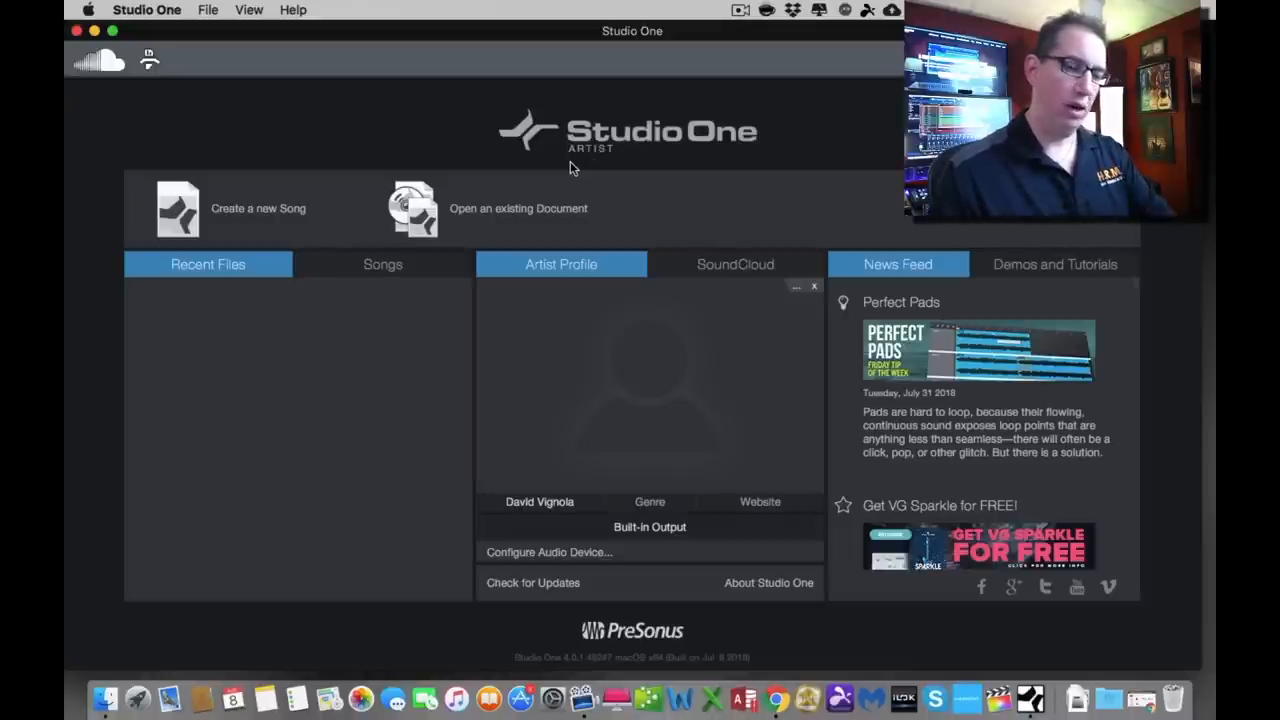
{"action": "mouse_move", "coordinate": [318, 144]}
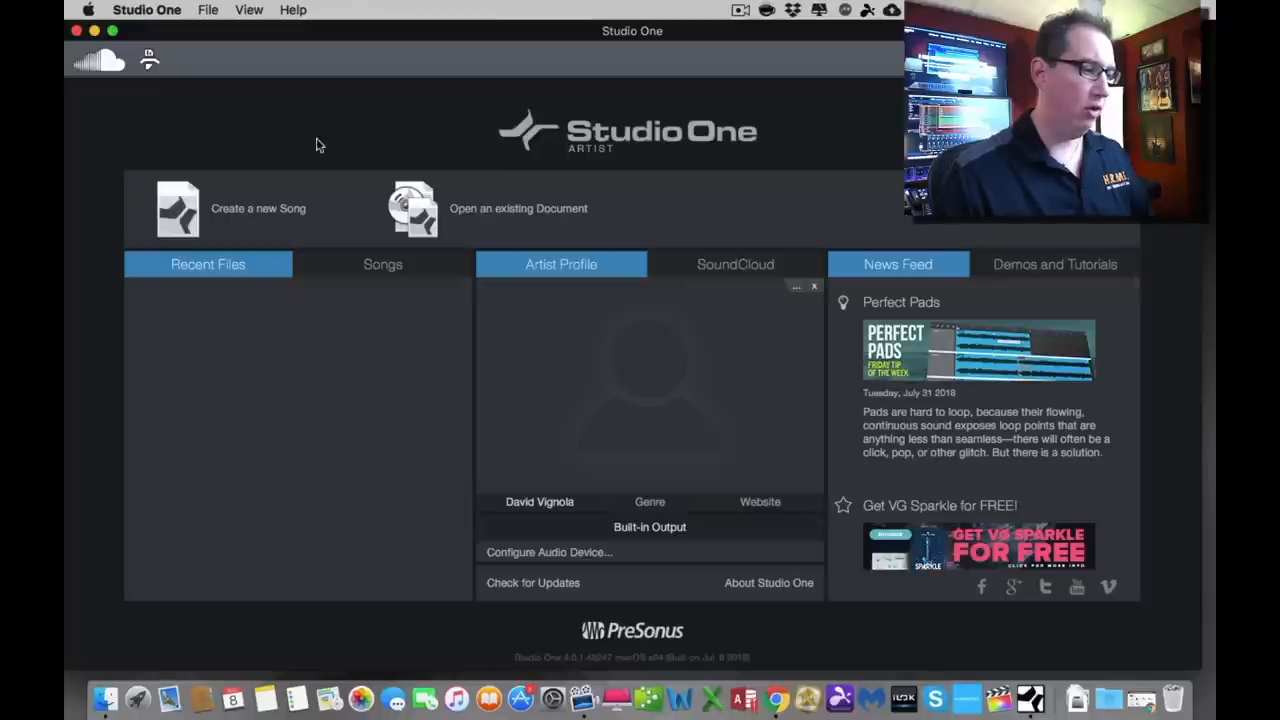
{"action": "mouse_move", "coordinate": [252, 218]}
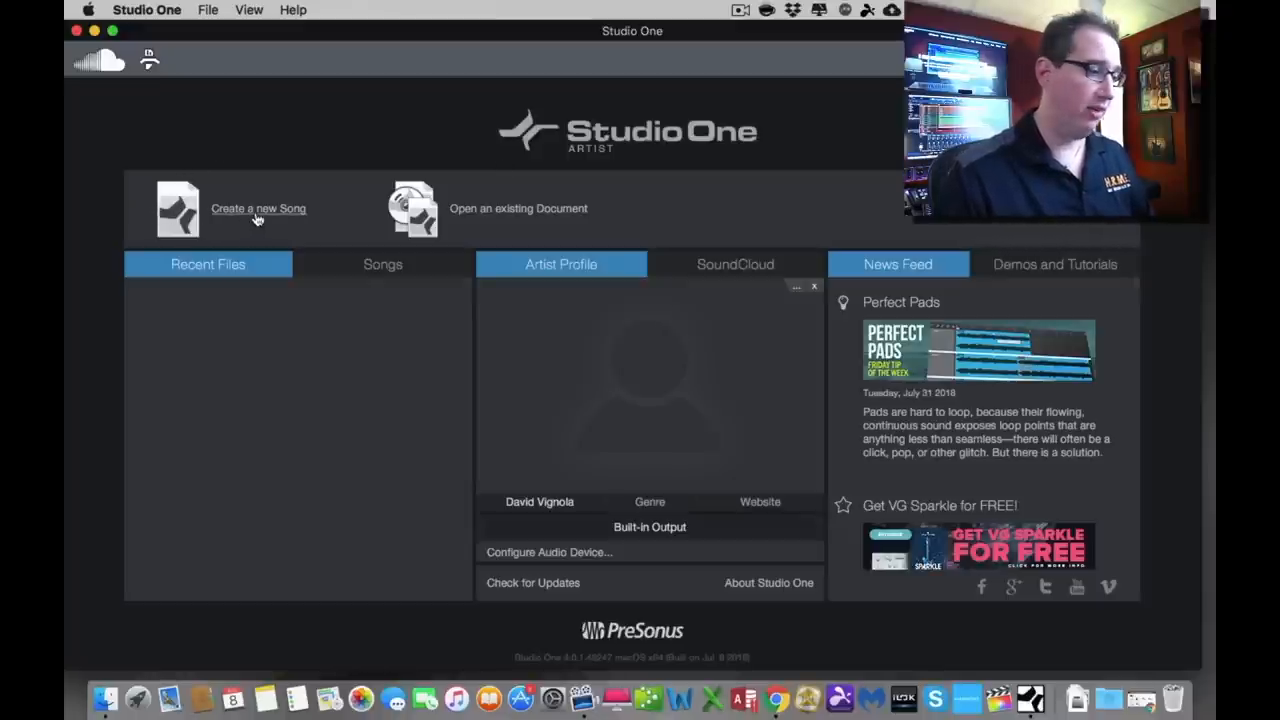
{"action": "mouse_move", "coordinate": [488, 218]}
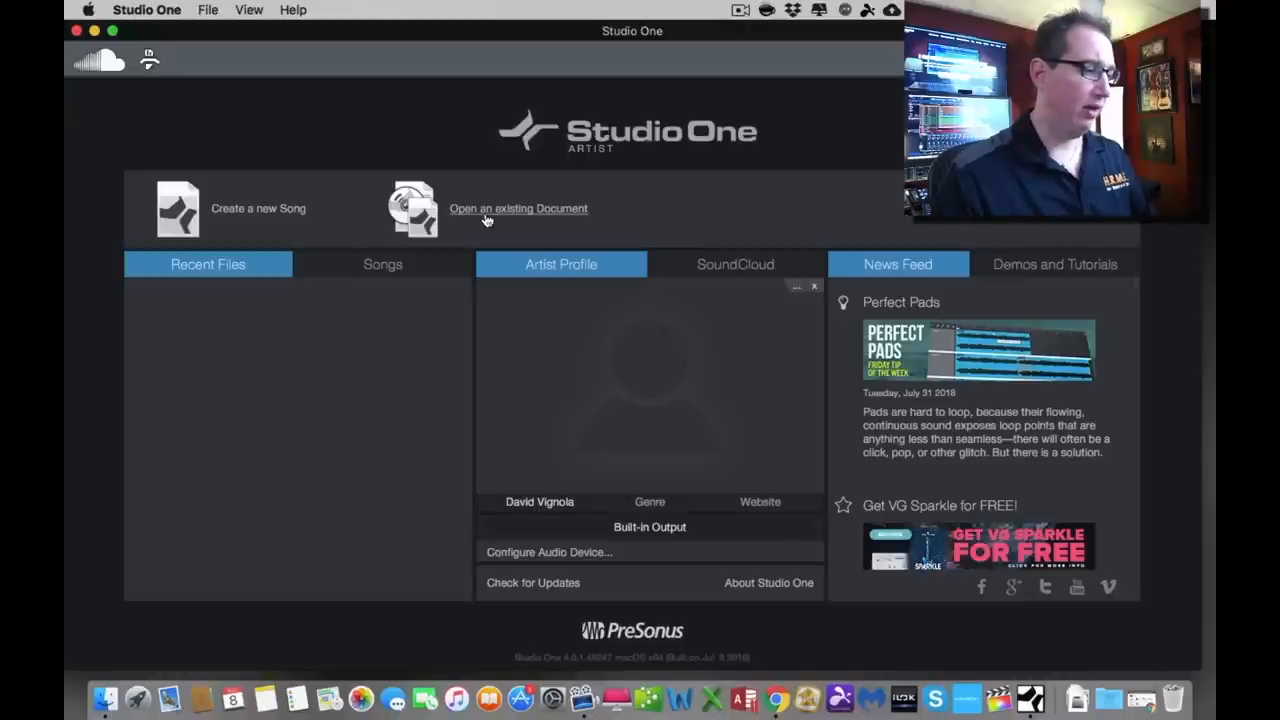
{"action": "mouse_move", "coordinate": [204, 272]}
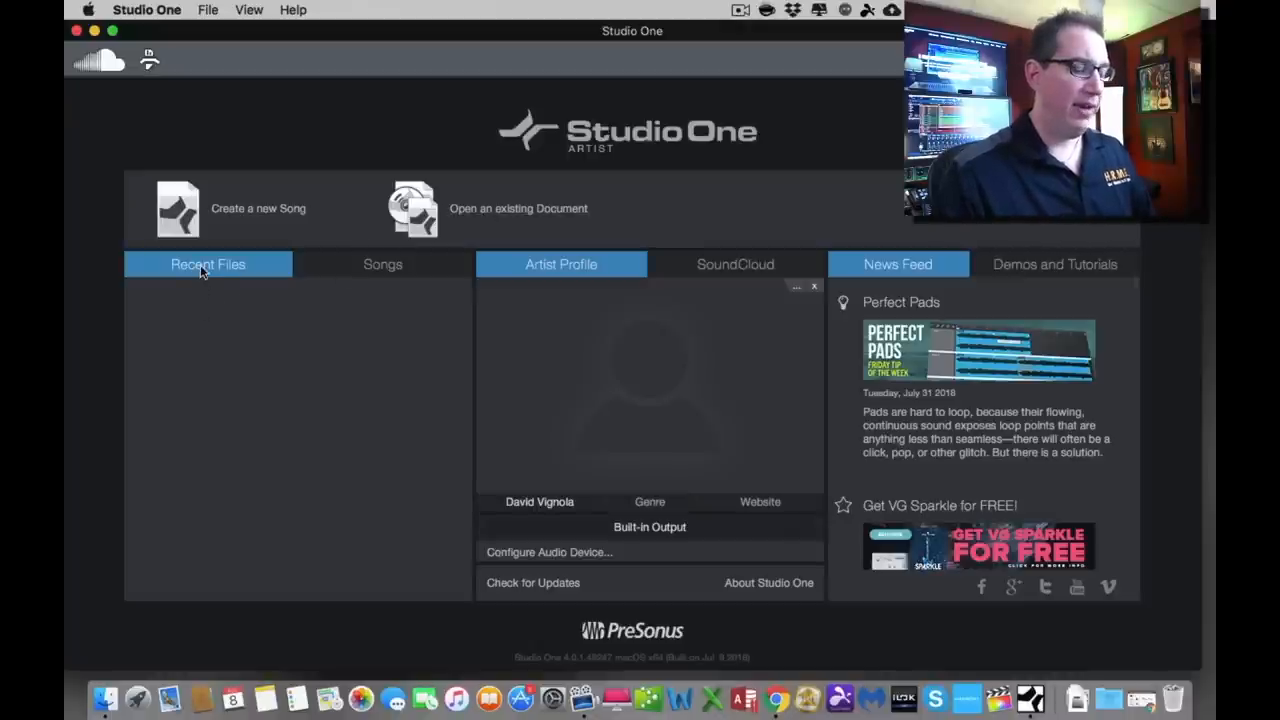
{"action": "mouse_move", "coordinate": [196, 354]}
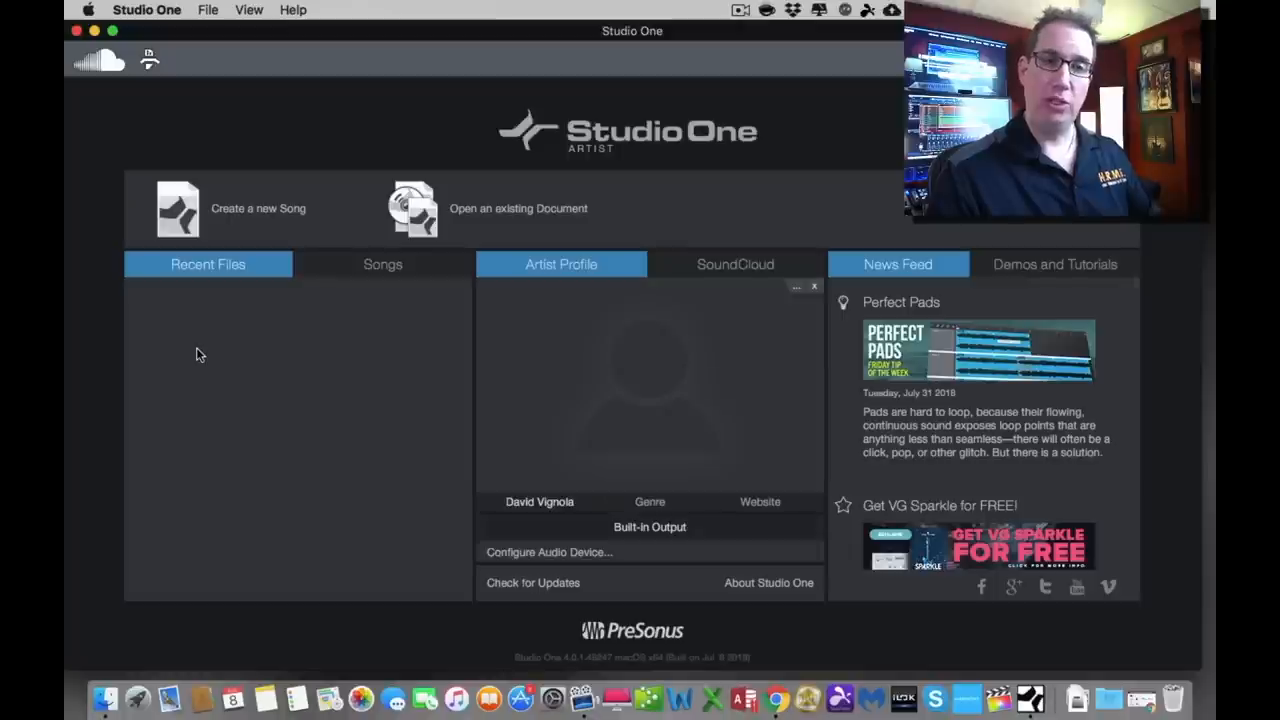
{"action": "mouse_move", "coordinate": [192, 296]}
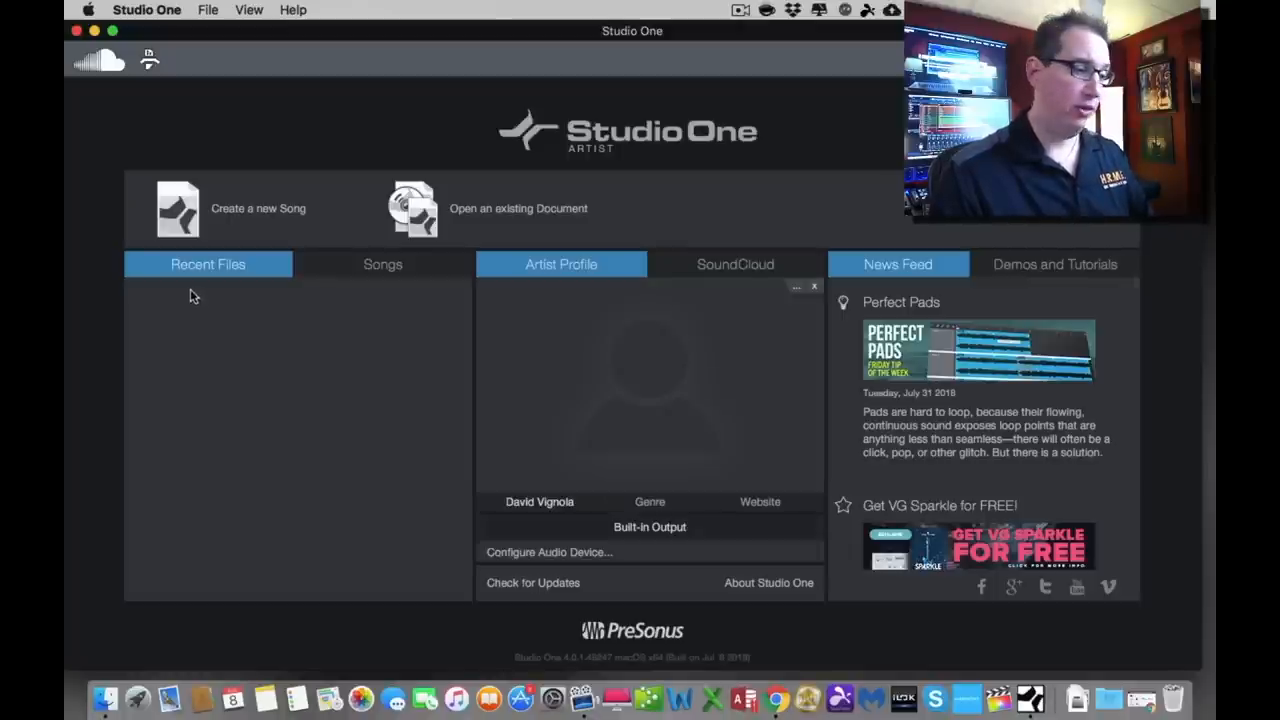
{"action": "mouse_move", "coordinate": [220, 388]}
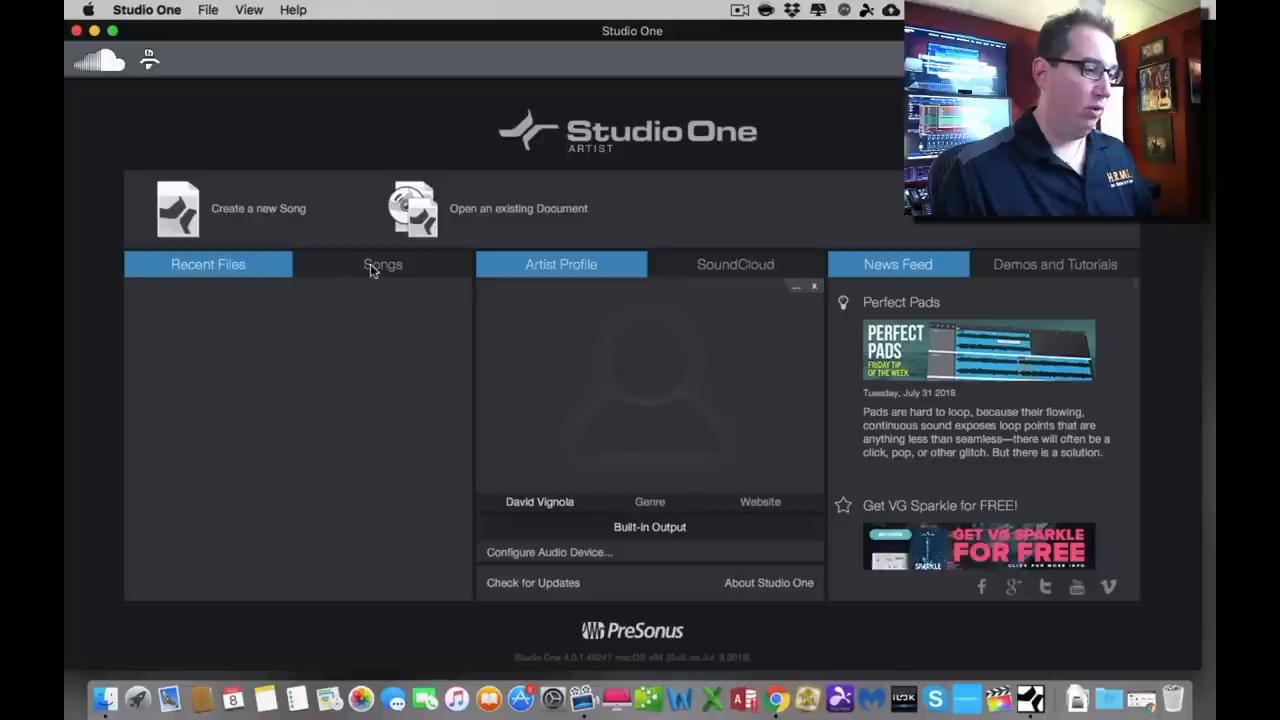
{"action": "left_click", "coordinate": [382, 264]}
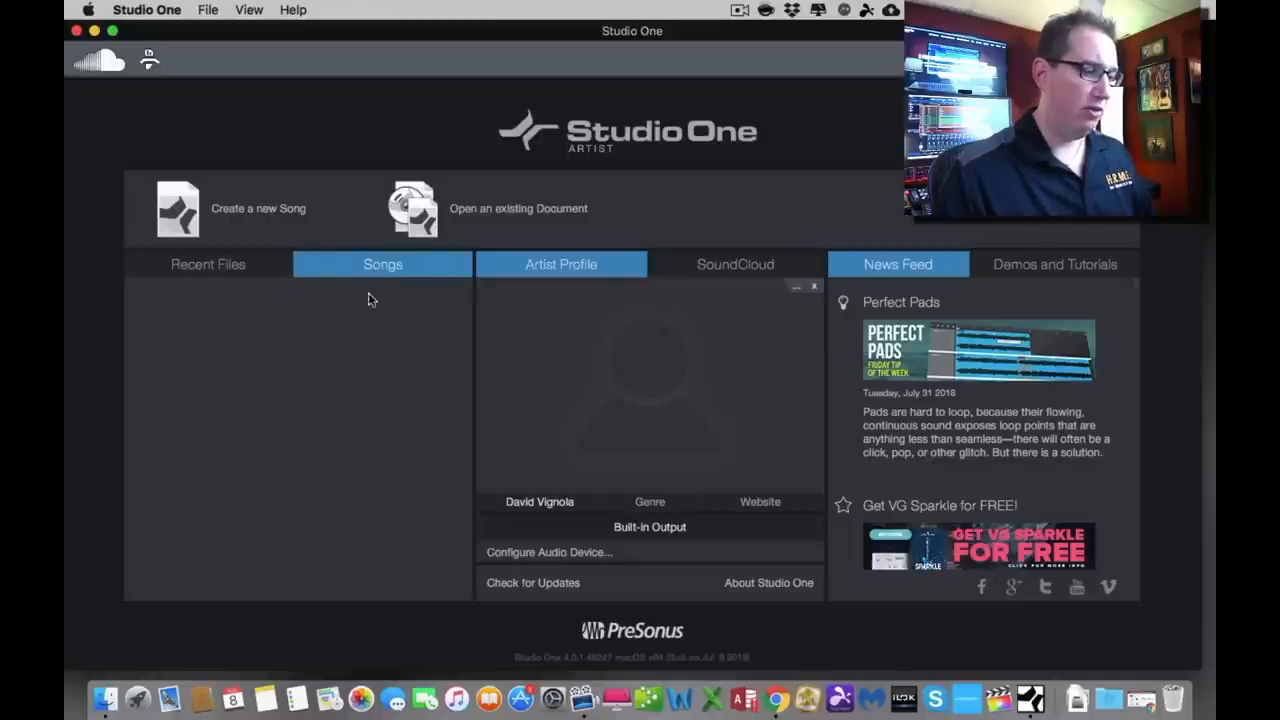
{"action": "left_click", "coordinate": [208, 264]}
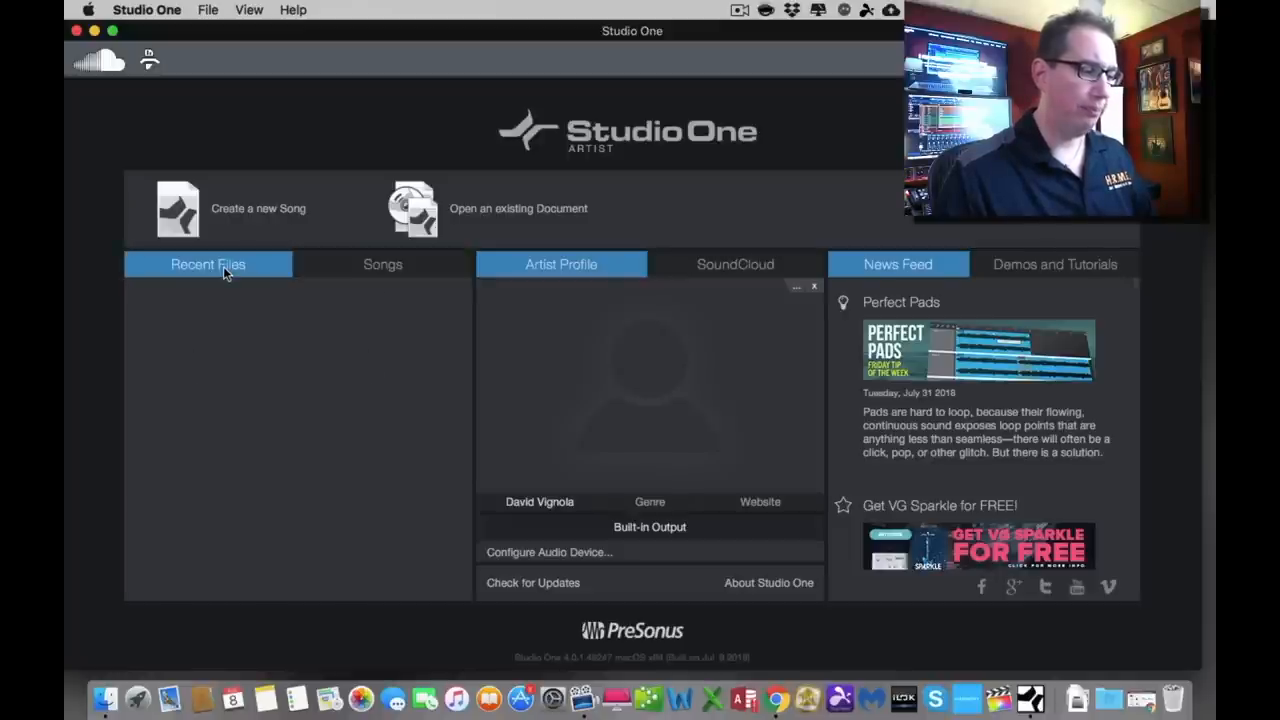
{"action": "mouse_move", "coordinate": [360, 324]}
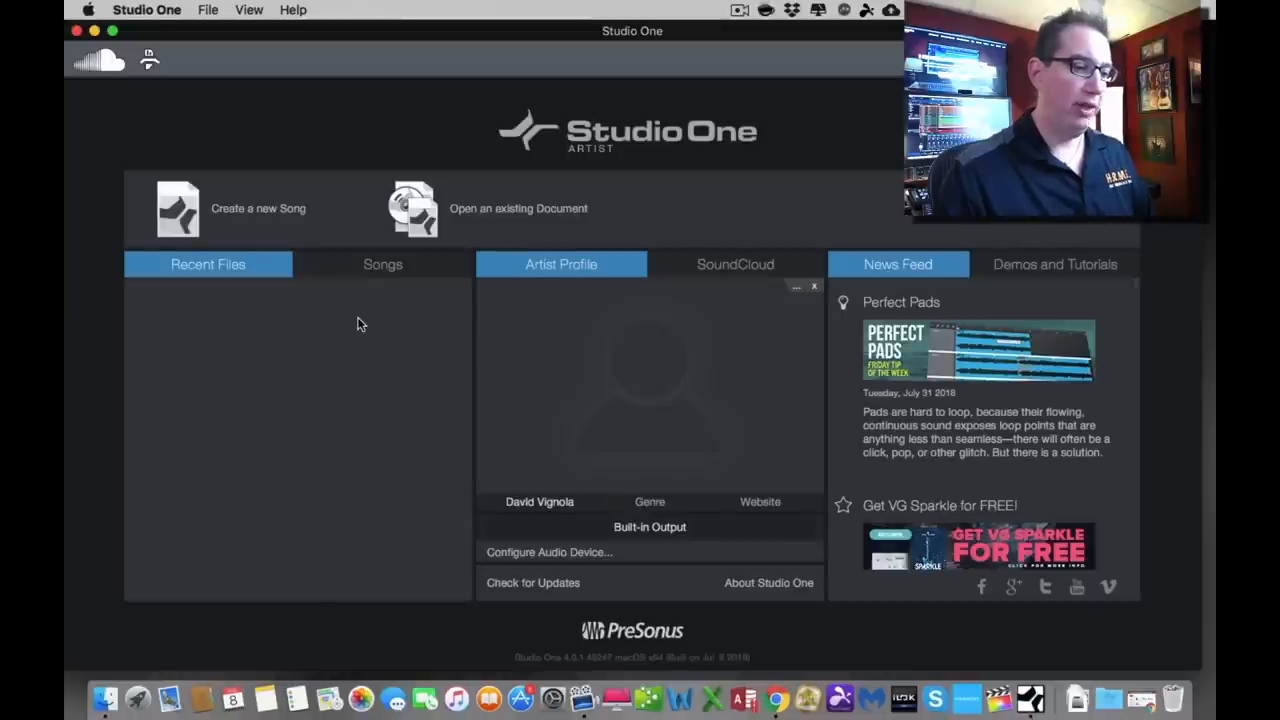
{"action": "mouse_move", "coordinate": [590, 352]}
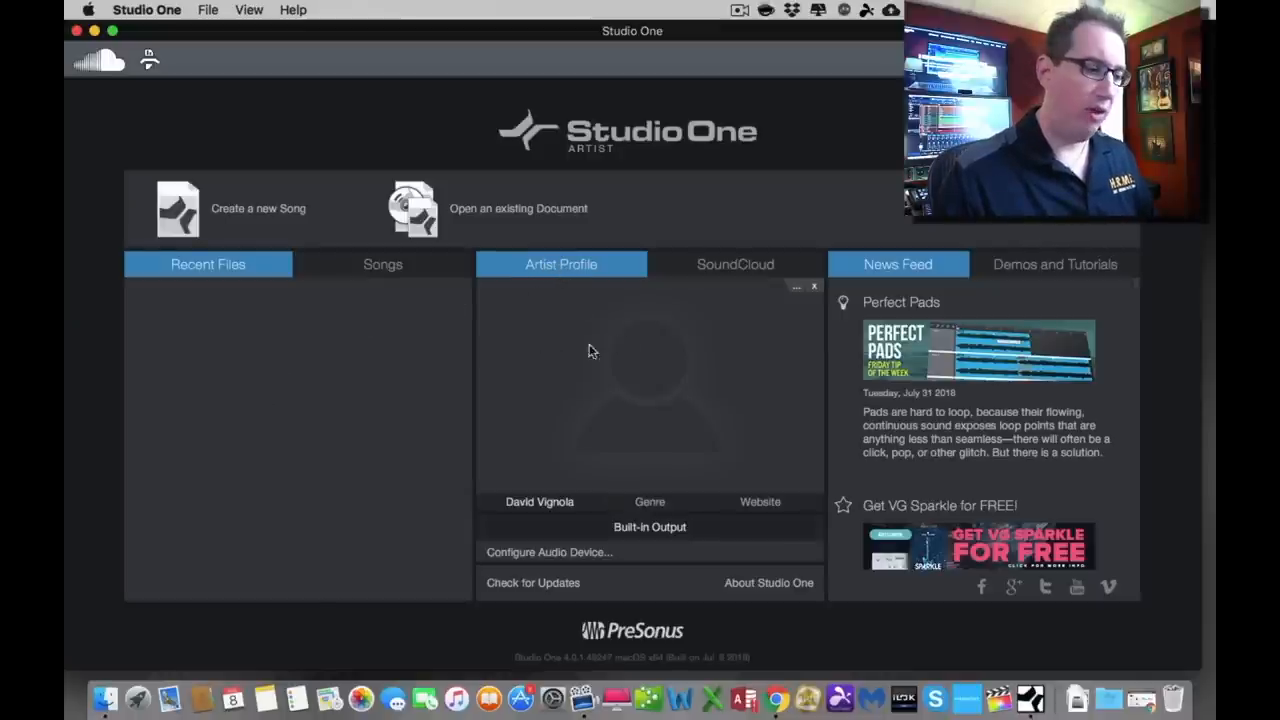
{"action": "mouse_move", "coordinate": [696, 438]}
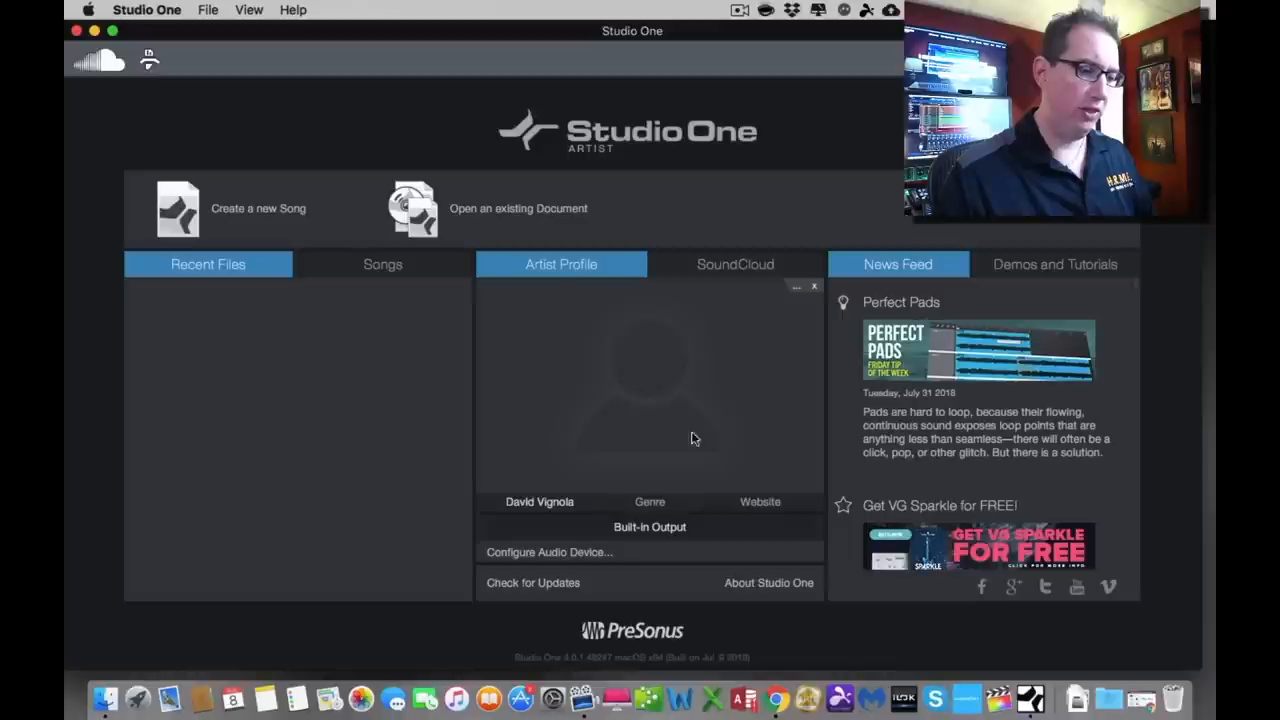
{"action": "mouse_move", "coordinate": [758, 332]}
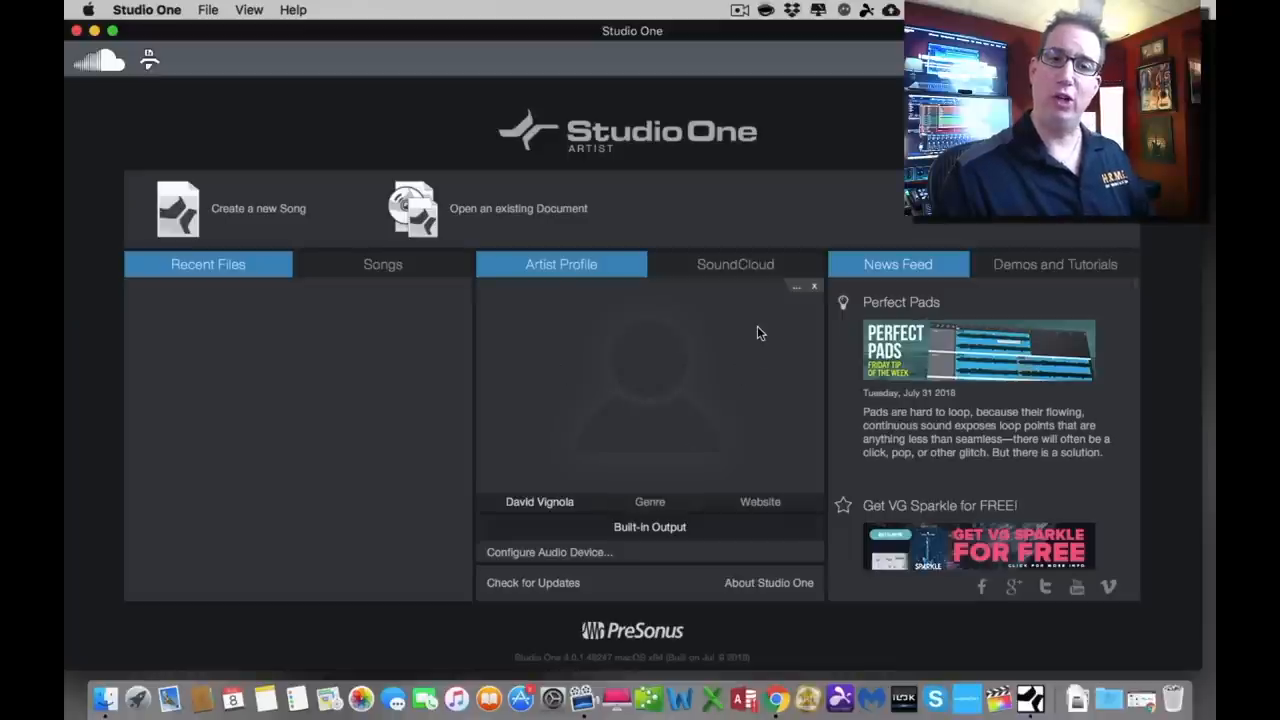
{"action": "mouse_move", "coordinate": [622, 350]}
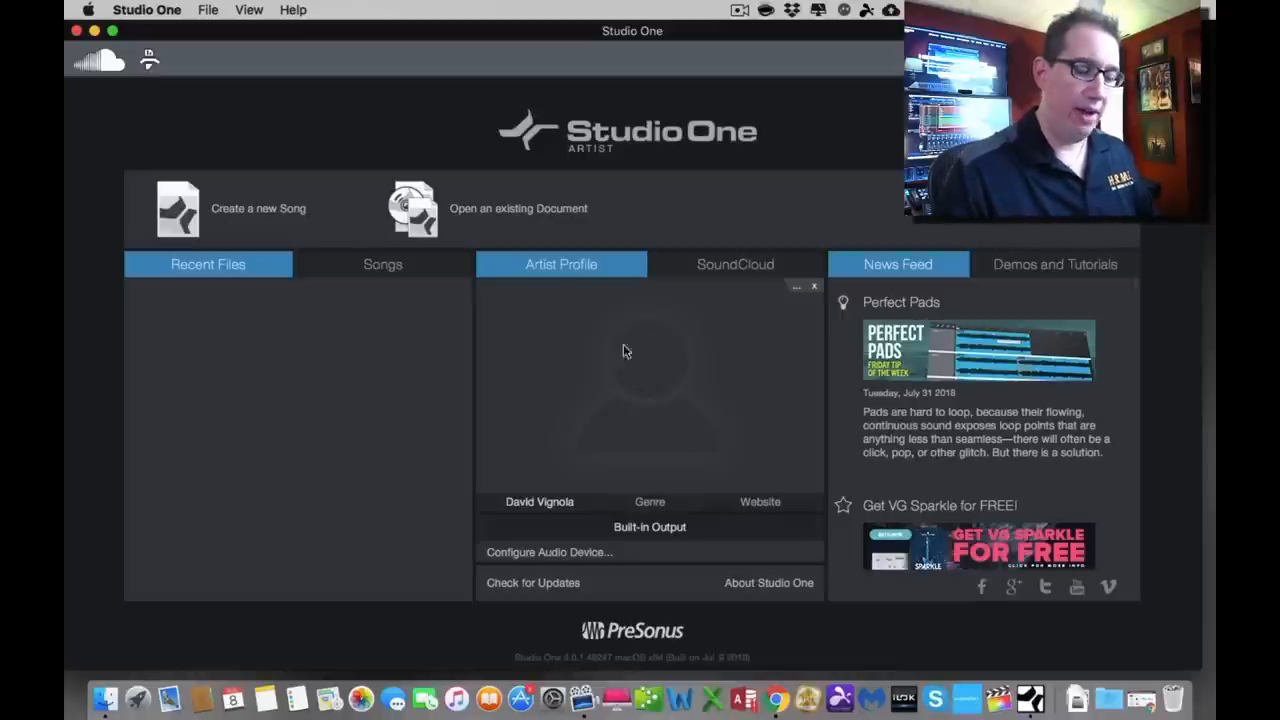
{"action": "mouse_move", "coordinate": [796, 290]}
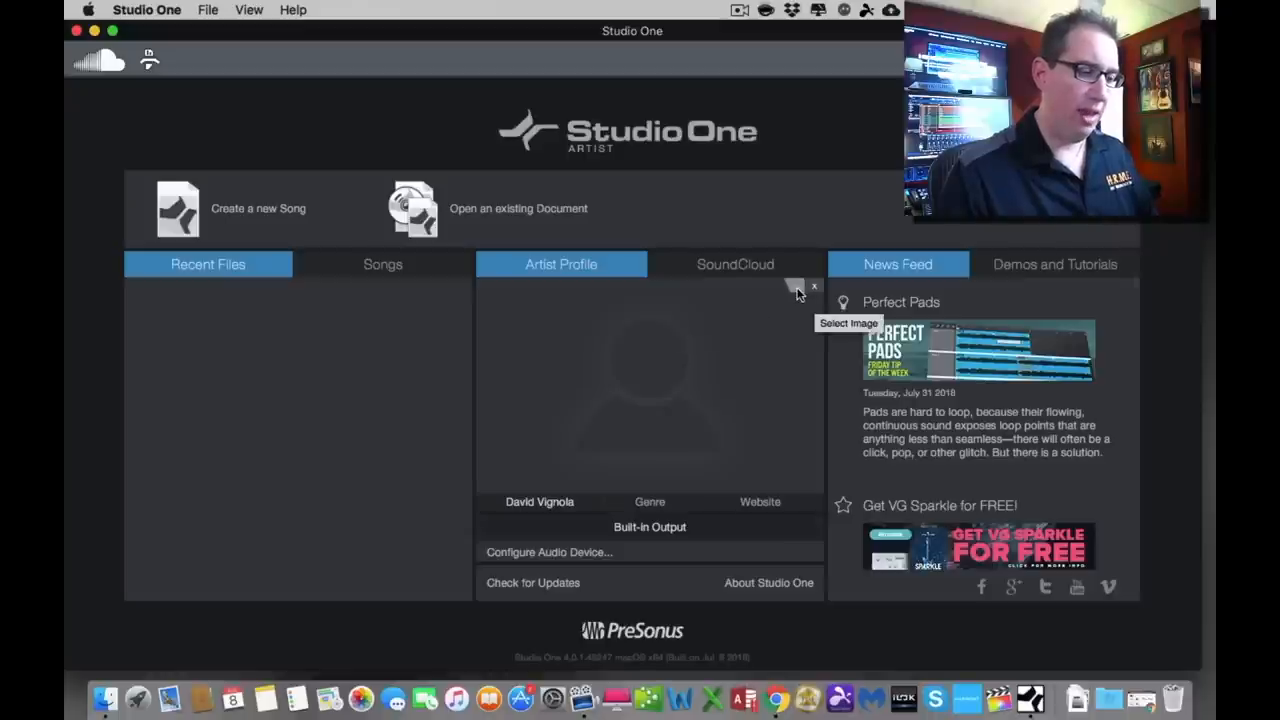
{"action": "mouse_move", "coordinate": [784, 308]}
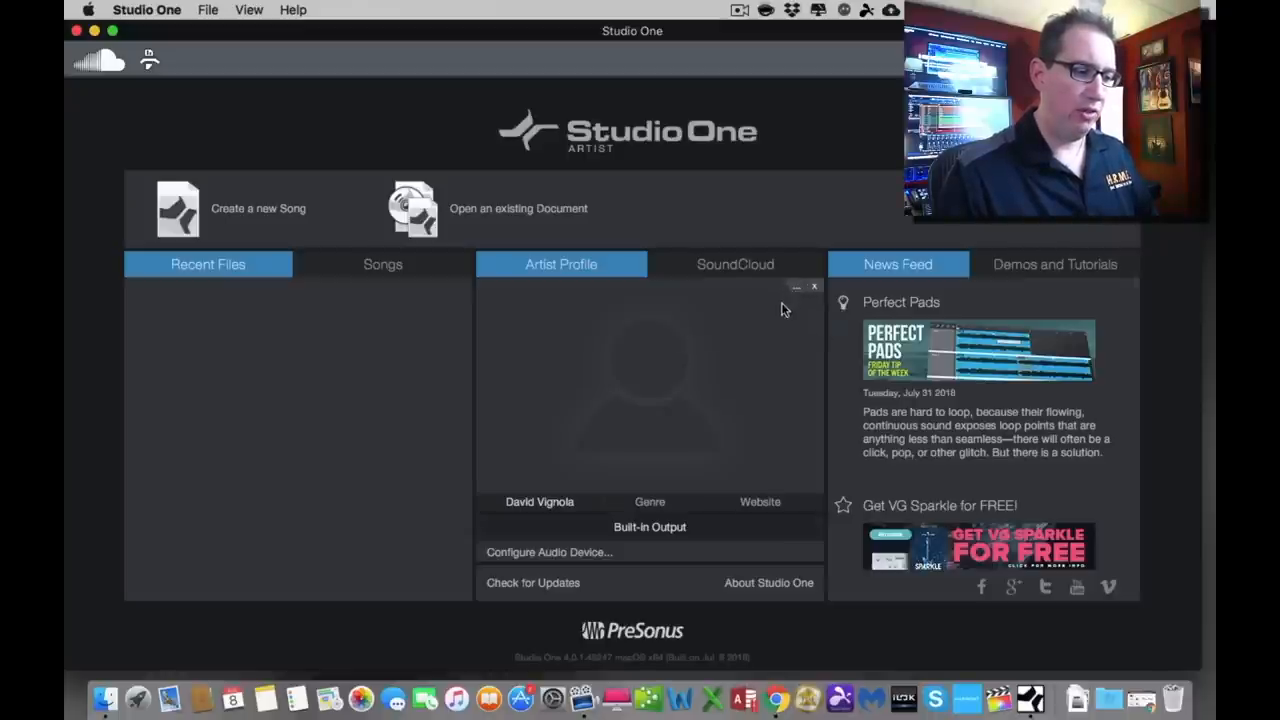
{"action": "left_click", "coordinate": [412, 208]}
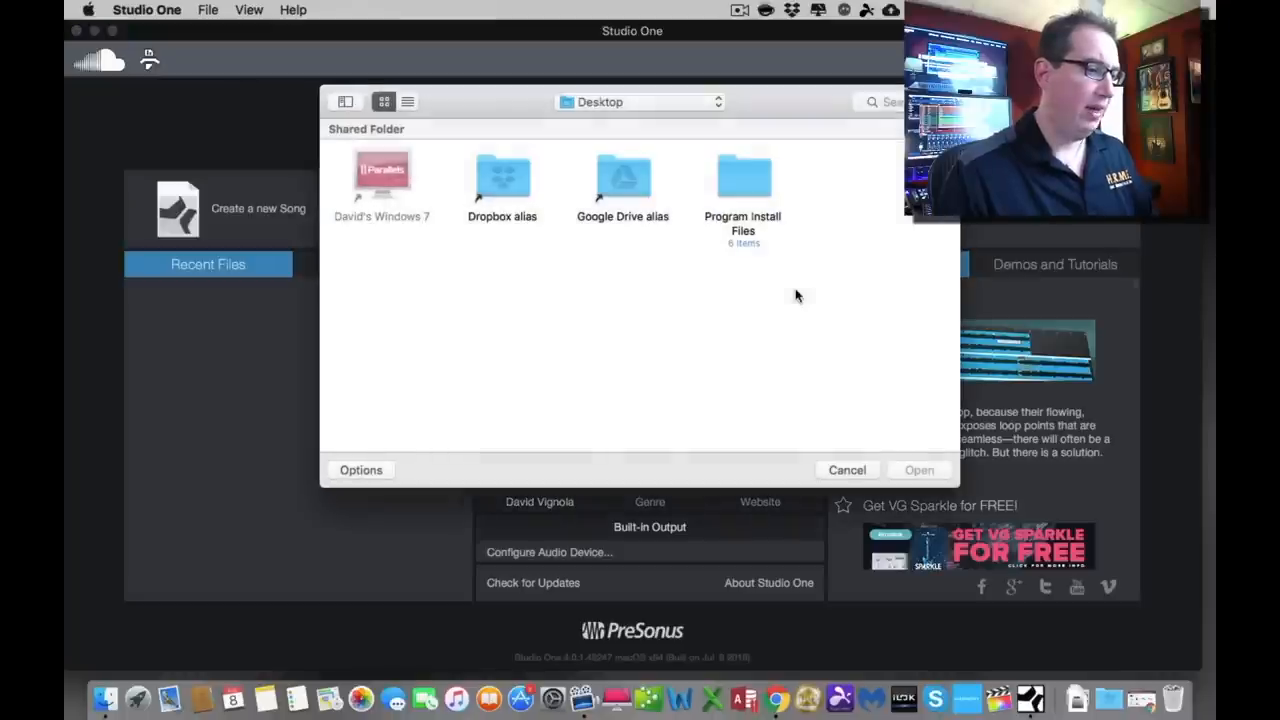
{"action": "mouse_move", "coordinate": [844, 462]}
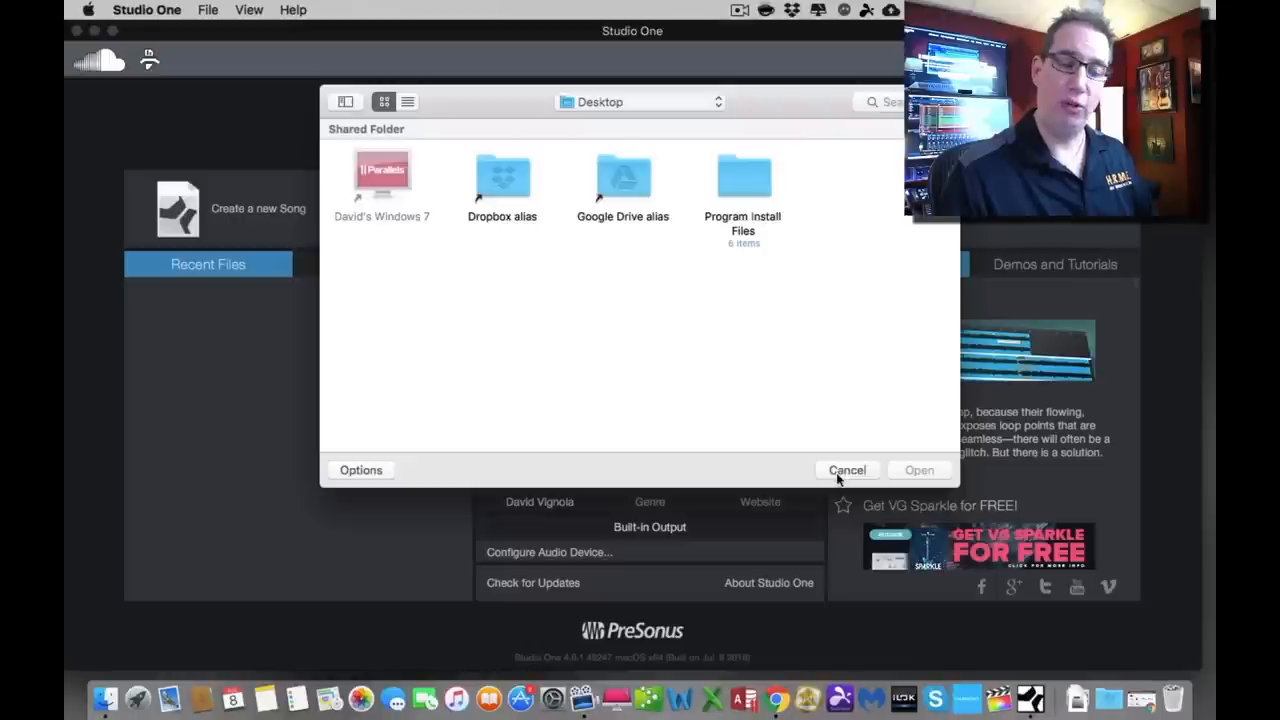
{"action": "left_click", "coordinate": [846, 470]}
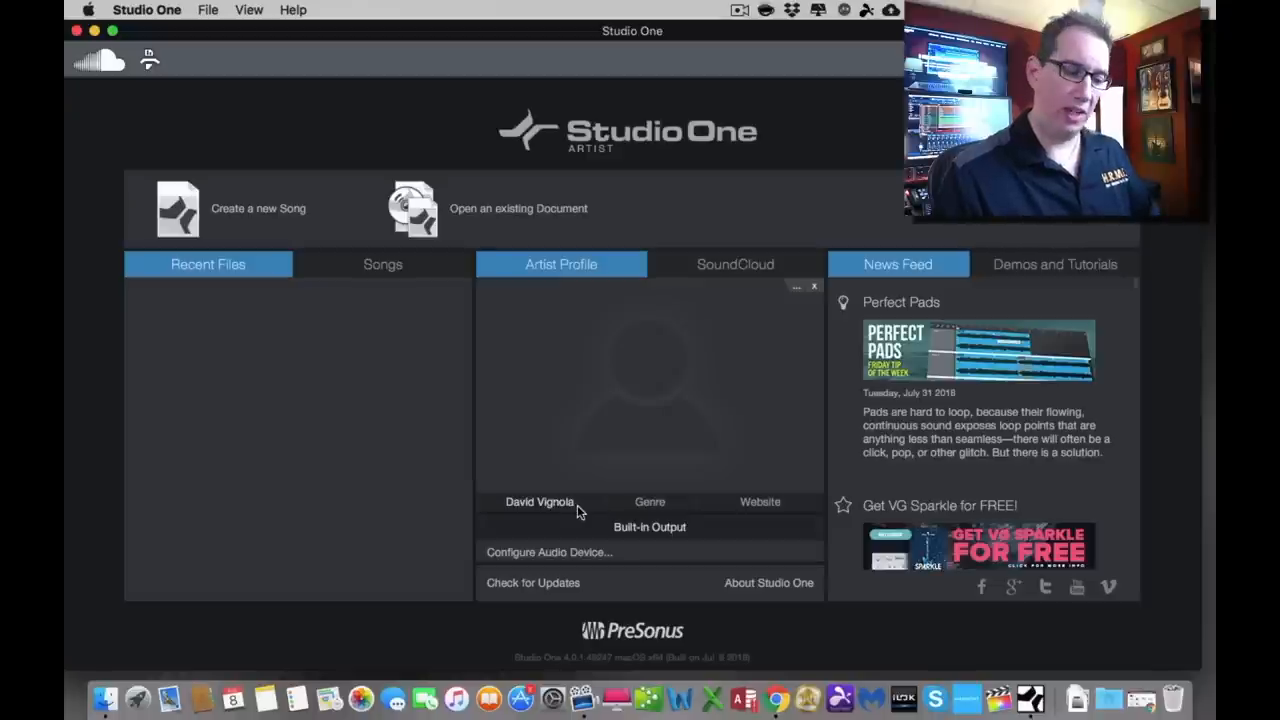
{"action": "mouse_move", "coordinate": [700, 502]}
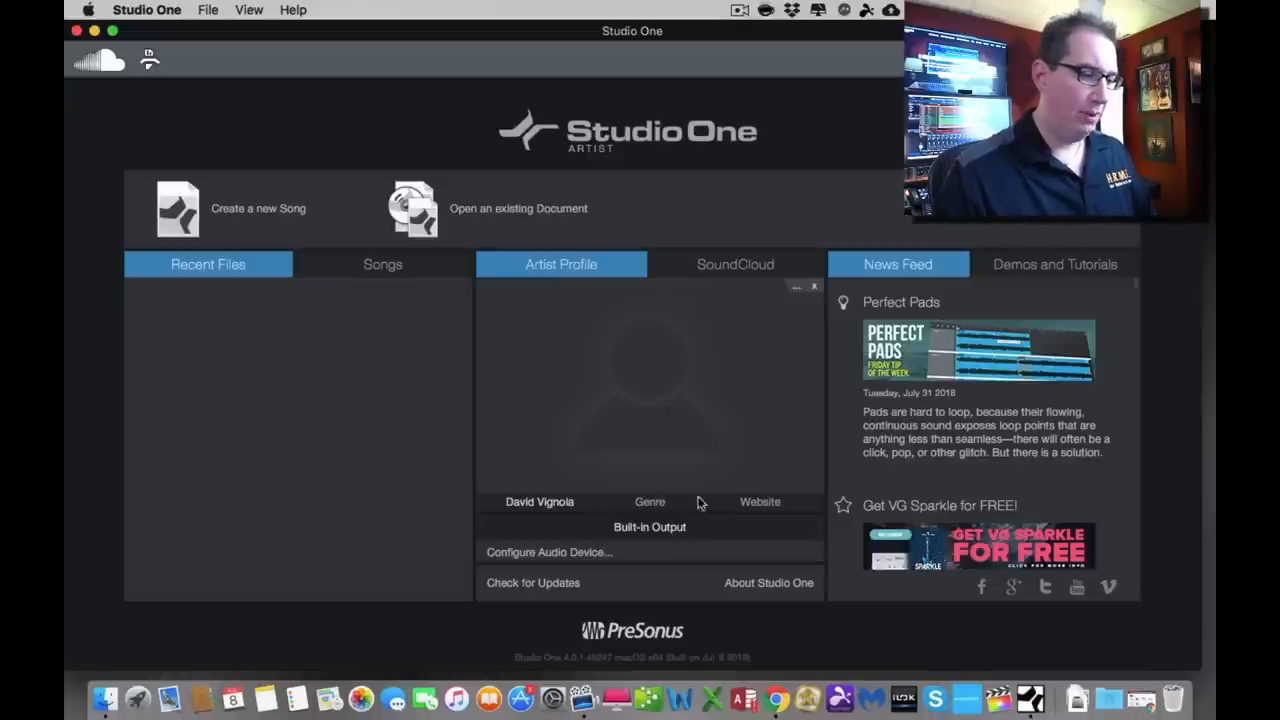
{"action": "left_click", "coordinate": [650, 500]}
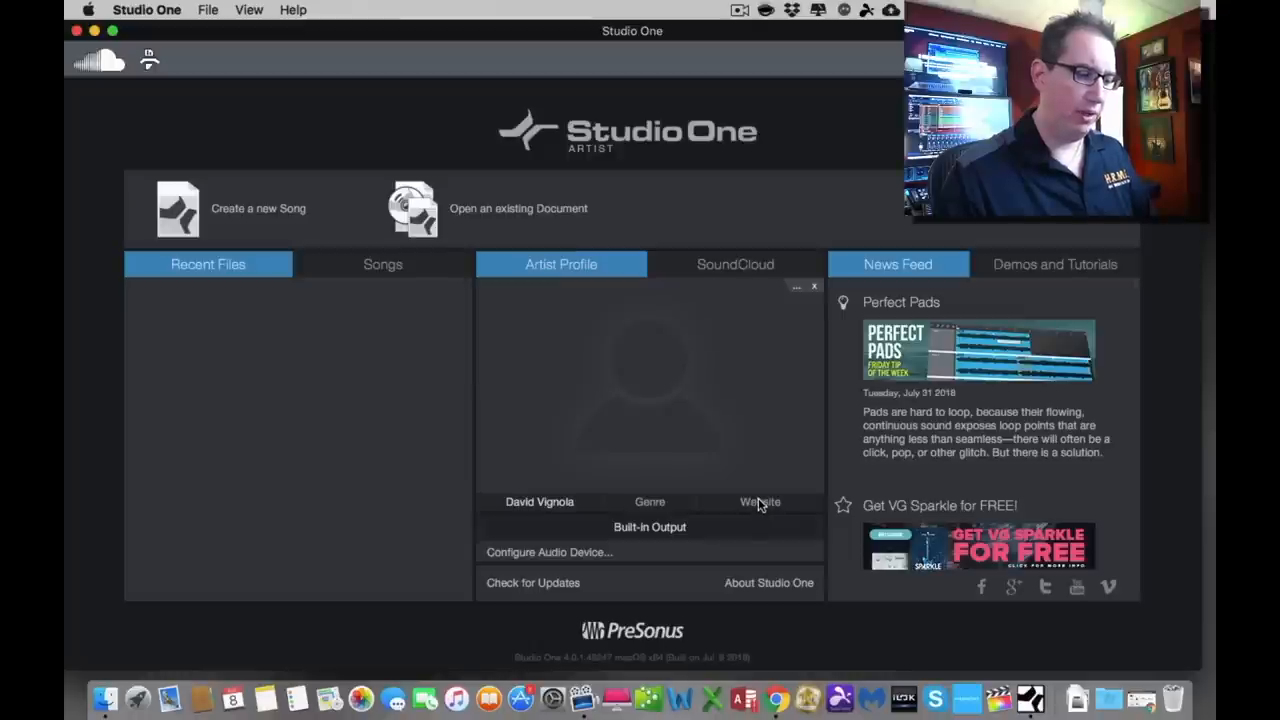
{"action": "mouse_move", "coordinate": [436, 488]}
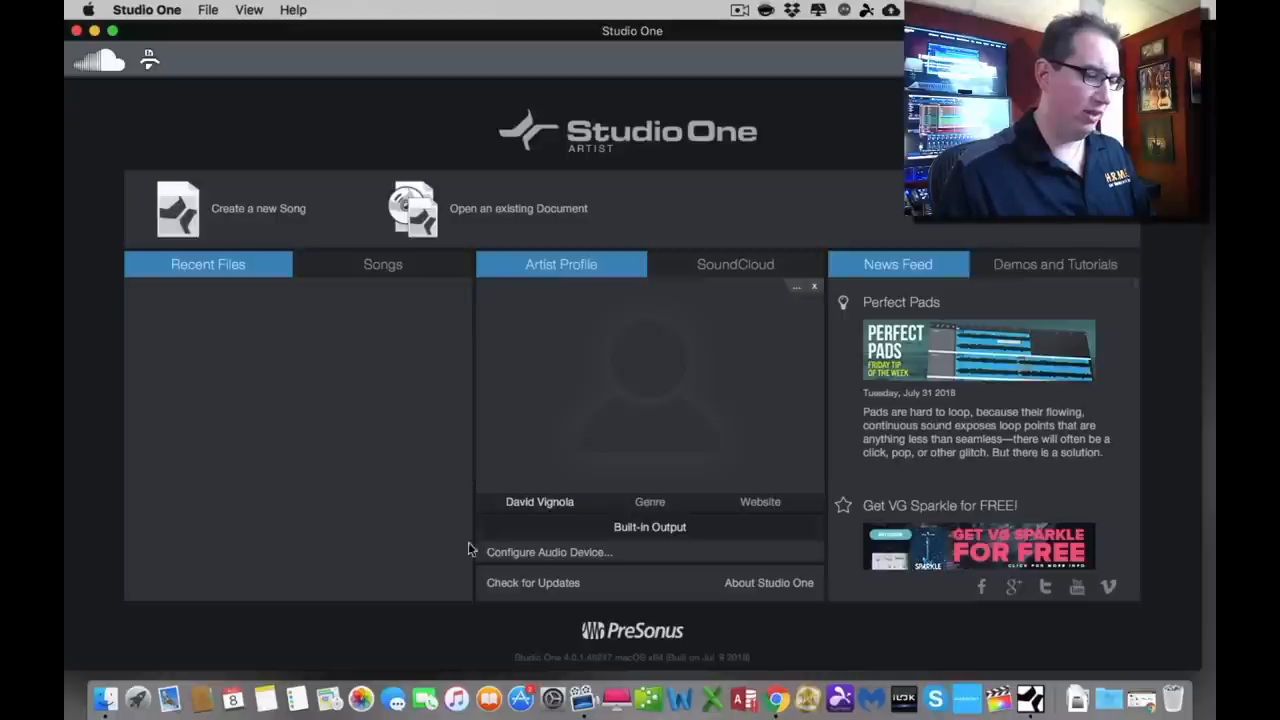
{"action": "mouse_move", "coordinate": [624, 532]}
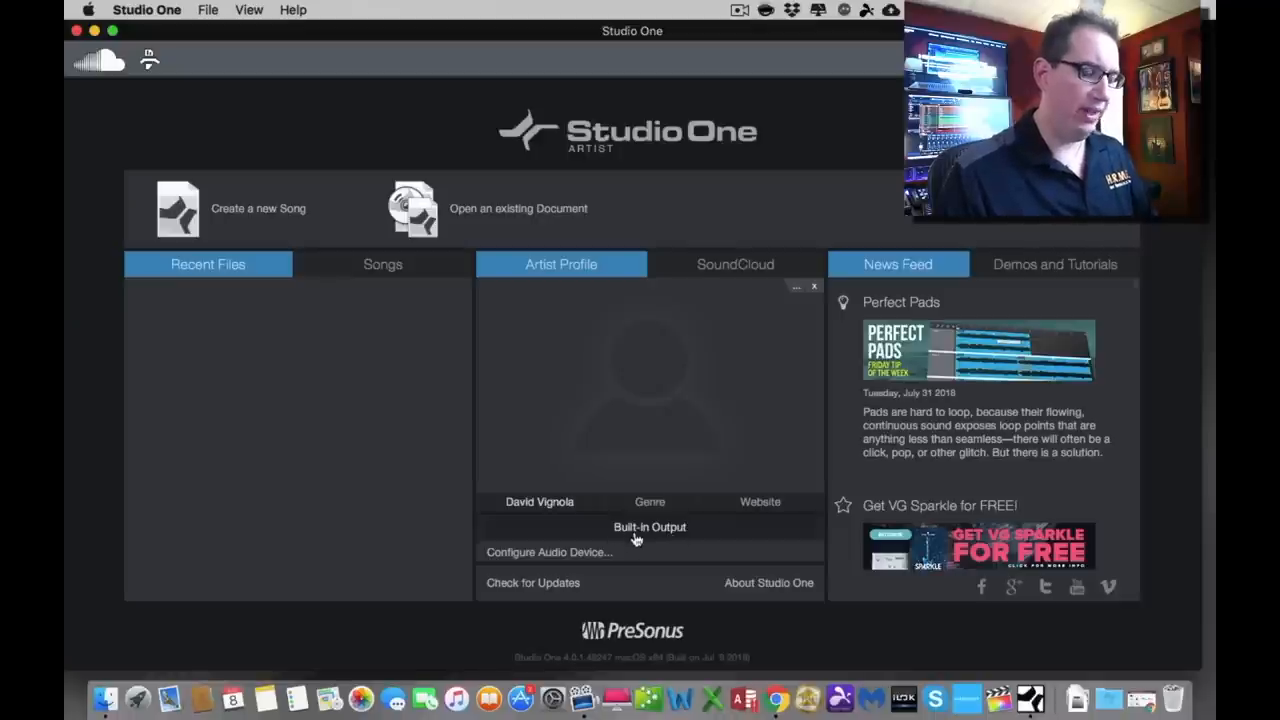
{"action": "mouse_move", "coordinate": [658, 540]}
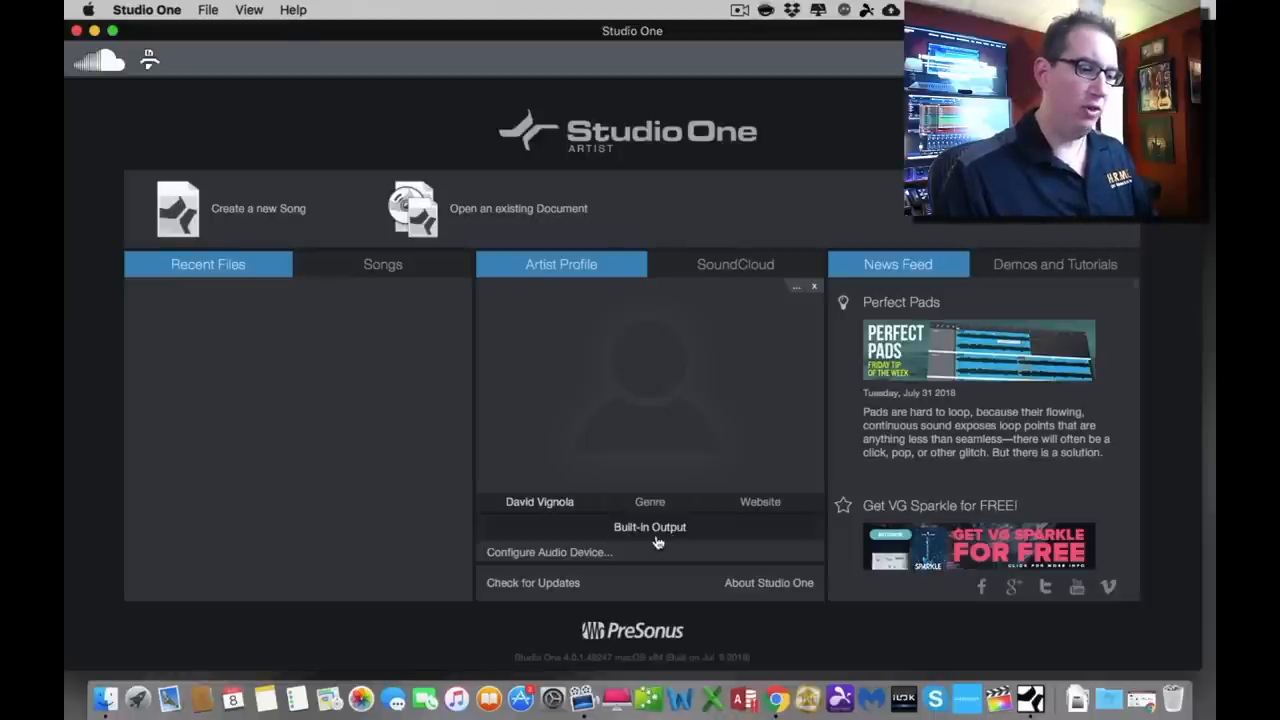
Reach Preferences > Audio Setup via Configure Audio Device on the Start page.
{"action": "left_click", "coordinate": [548, 552]}
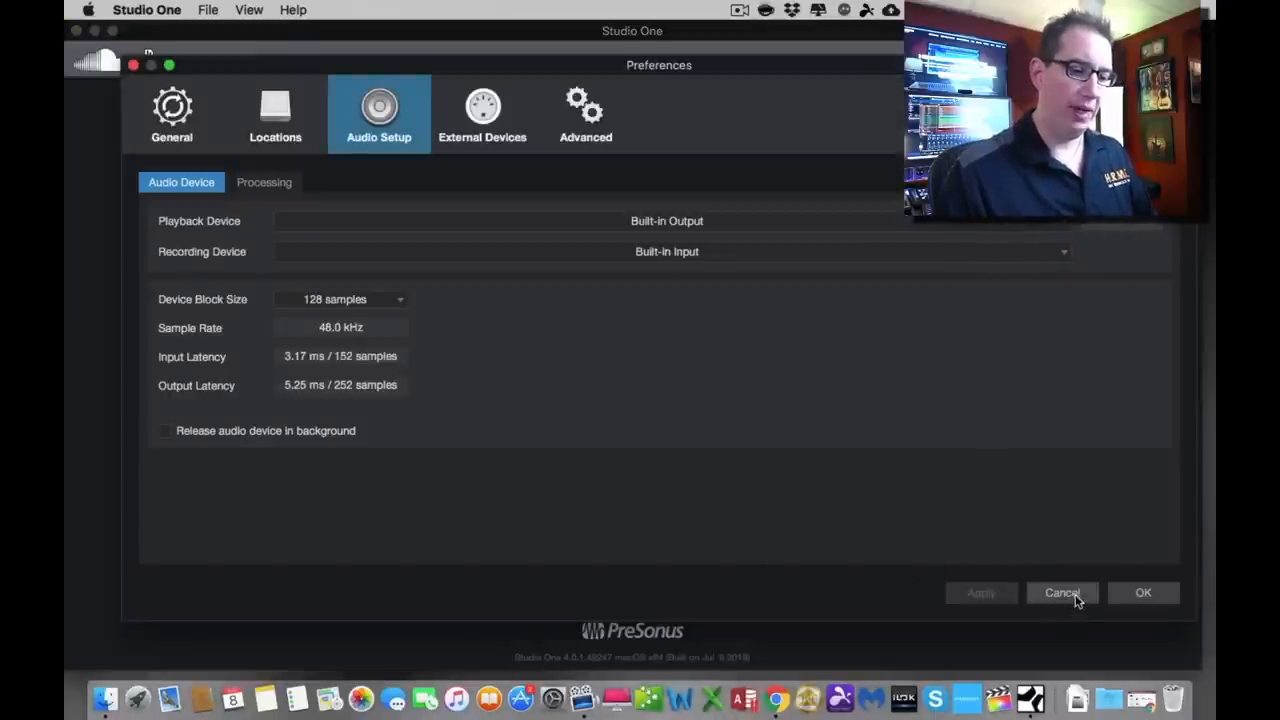
{"action": "left_click", "coordinate": [1062, 592]}
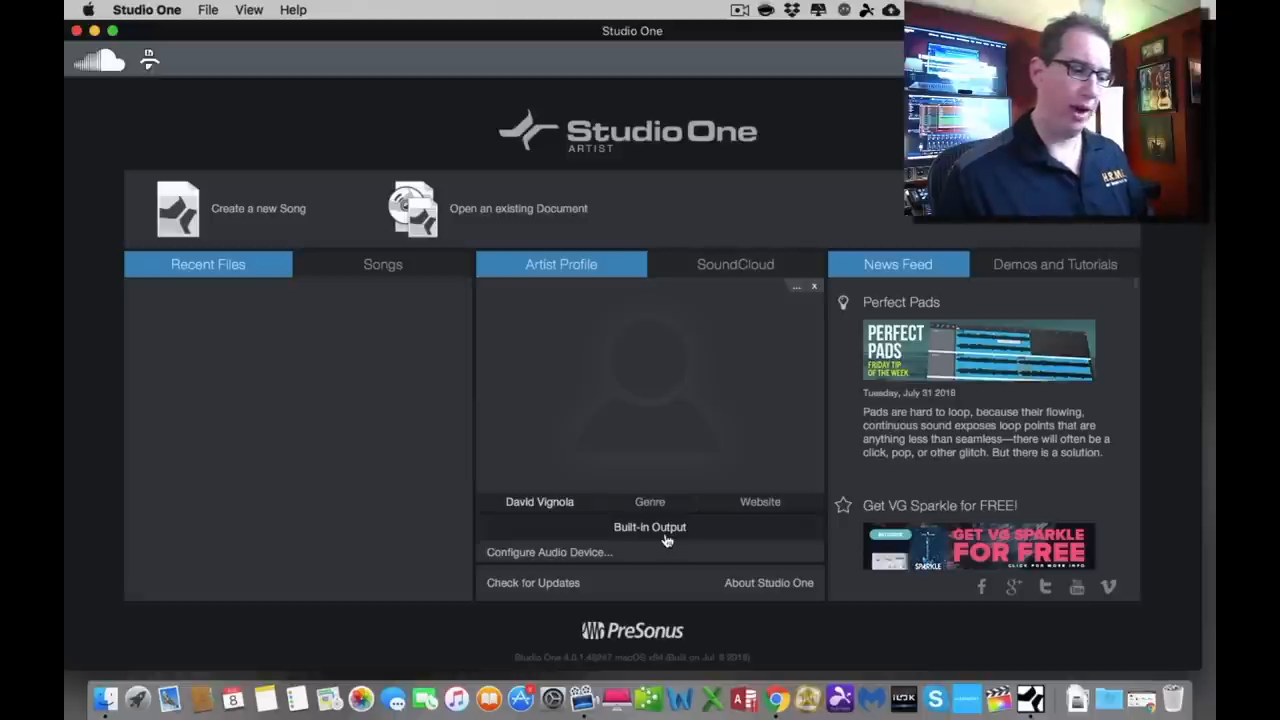
{"action": "mouse_move", "coordinate": [570, 556]}
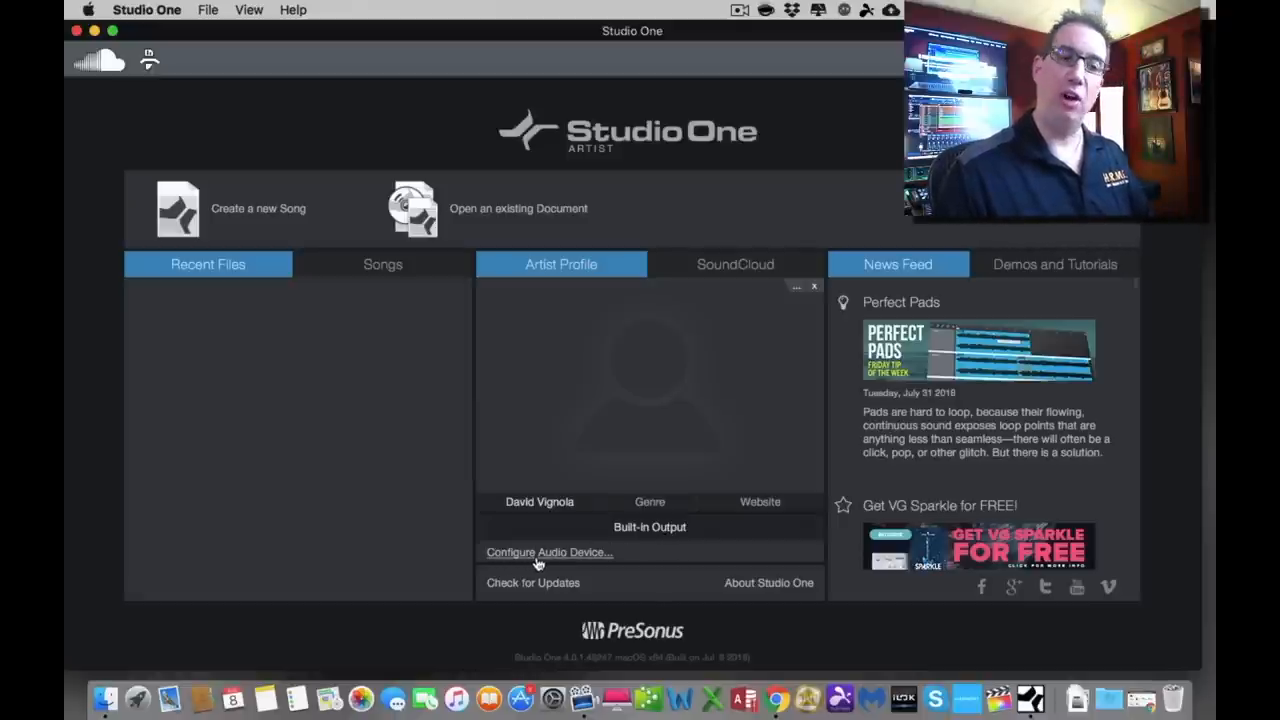
{"action": "left_click", "coordinate": [548, 552]}
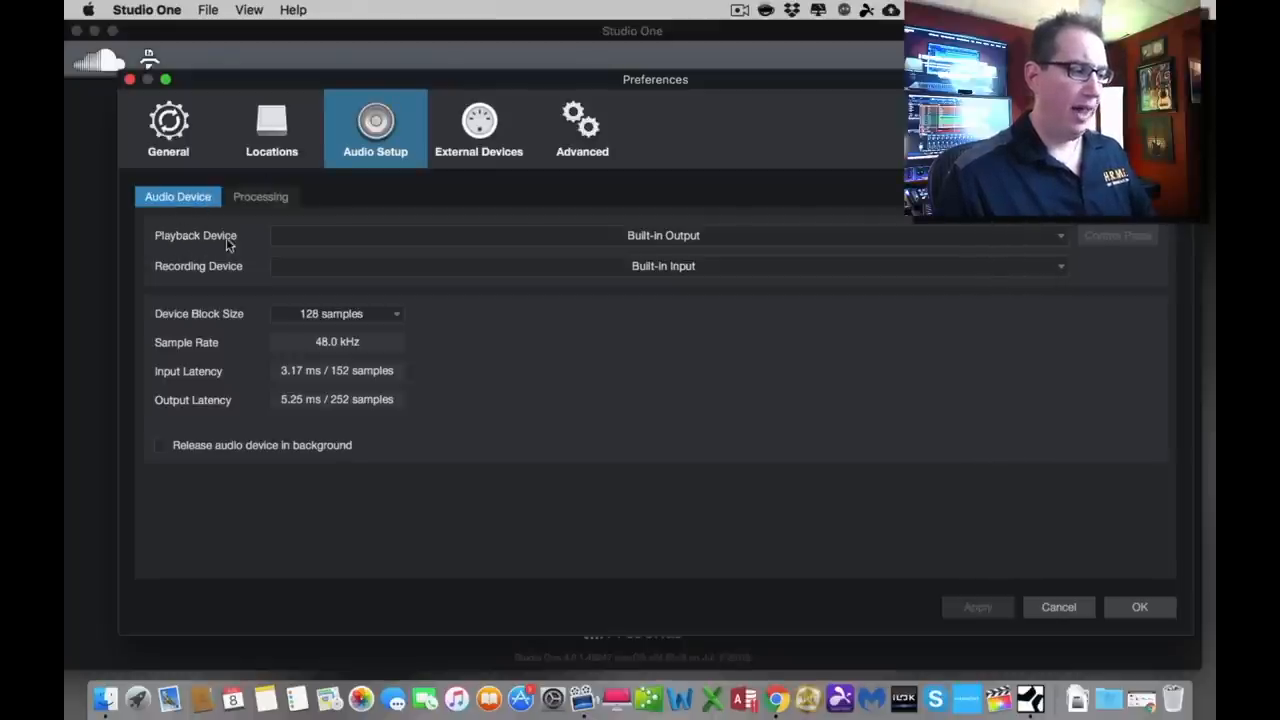
{"action": "mouse_move", "coordinate": [300, 262]}
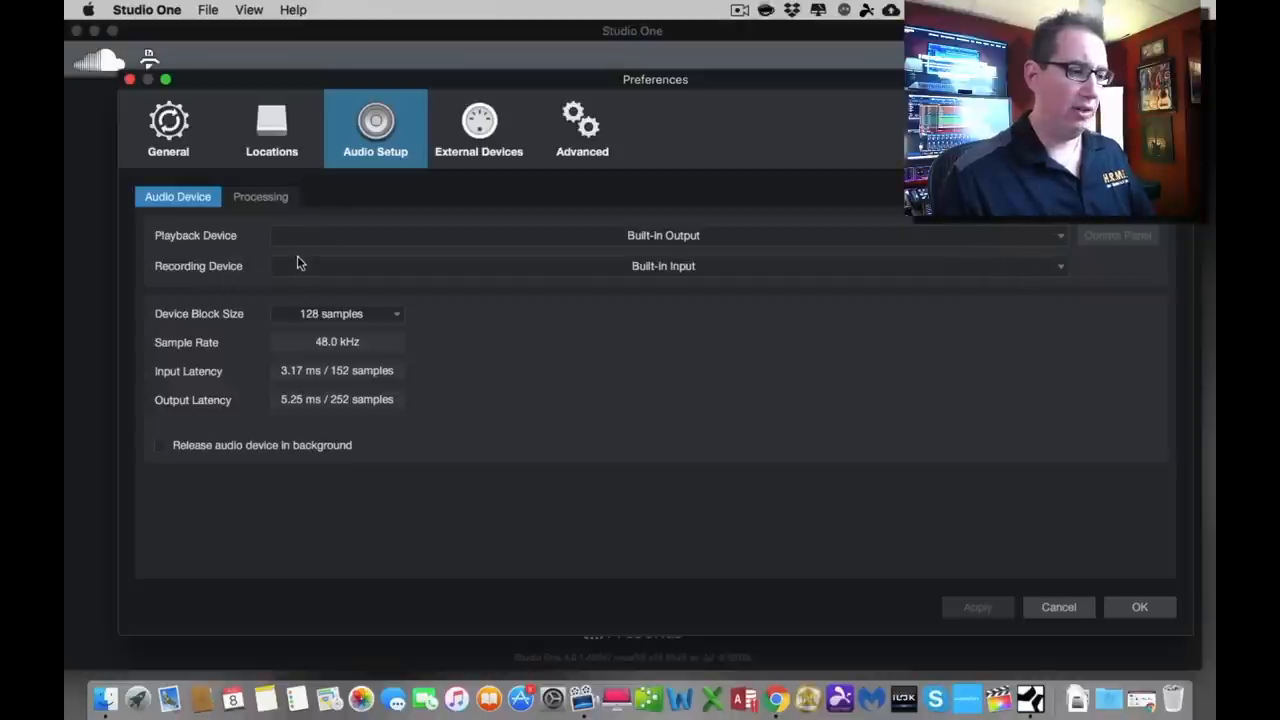
{"action": "mouse_move", "coordinate": [712, 238]}
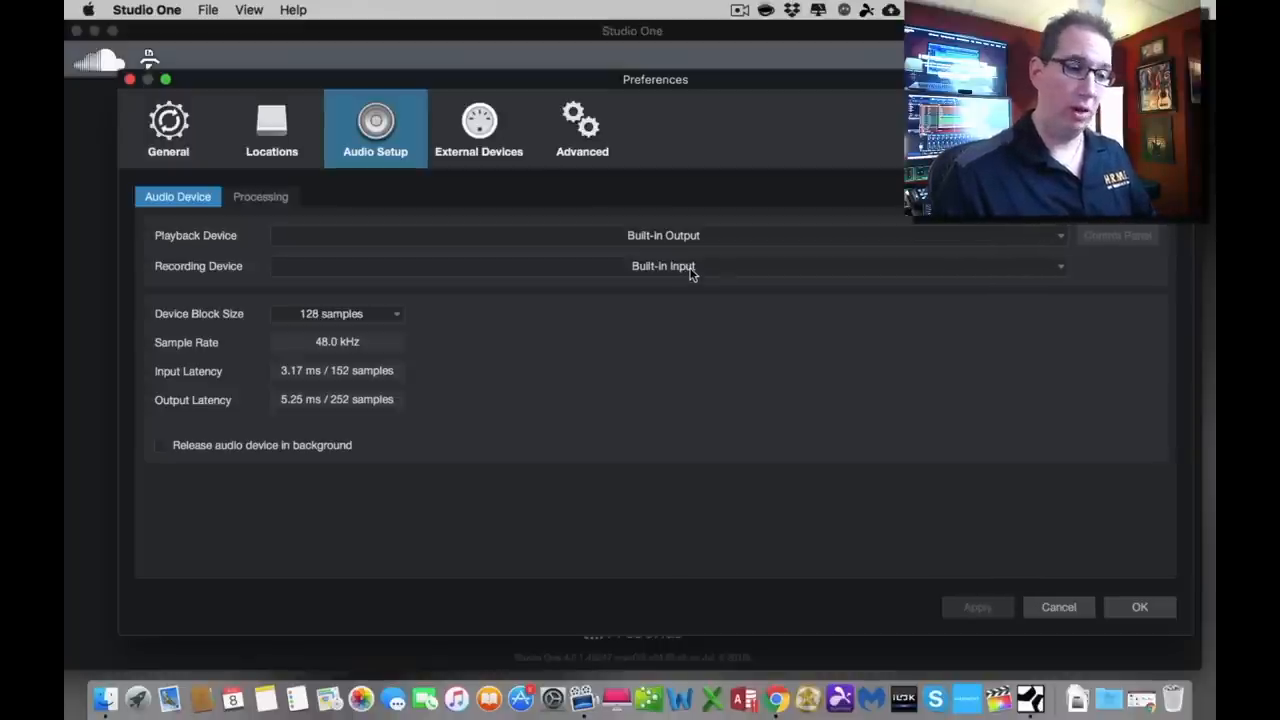
{"action": "mouse_move", "coordinate": [1056, 244]}
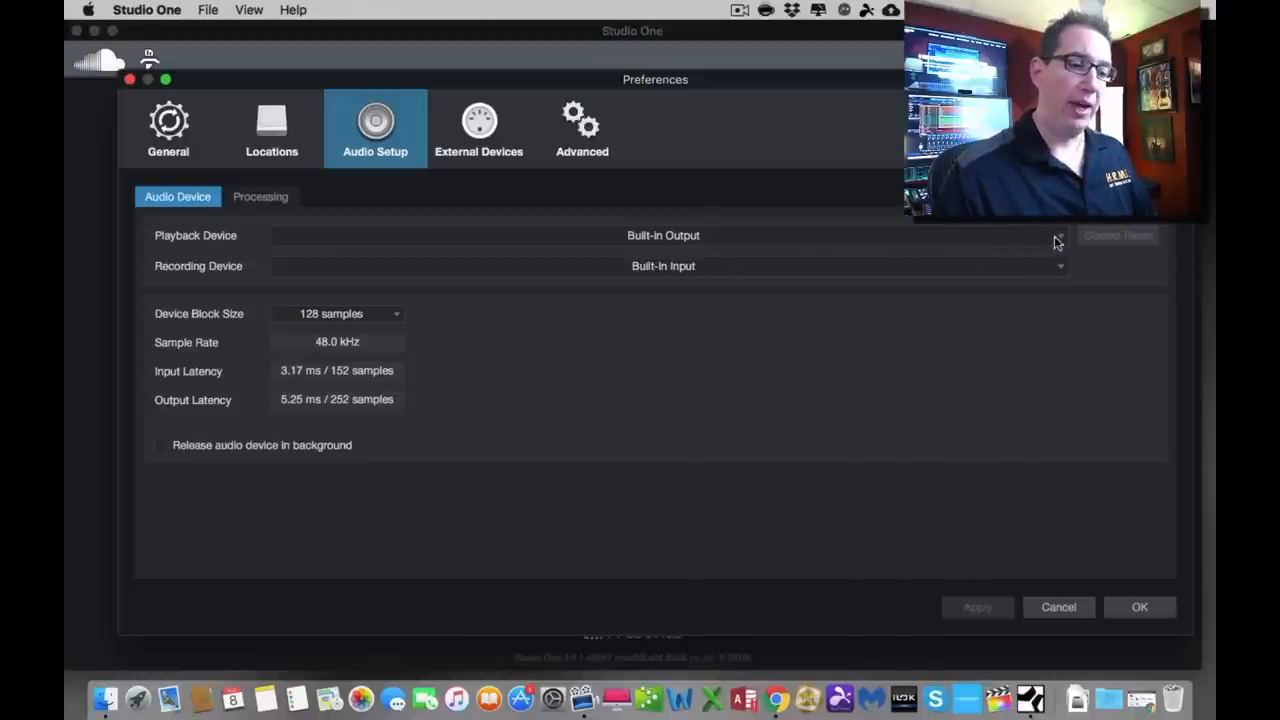
Choose AudioBox USB 96 as the playback device, with recording following to it.
{"action": "left_click", "coordinate": [1060, 236]}
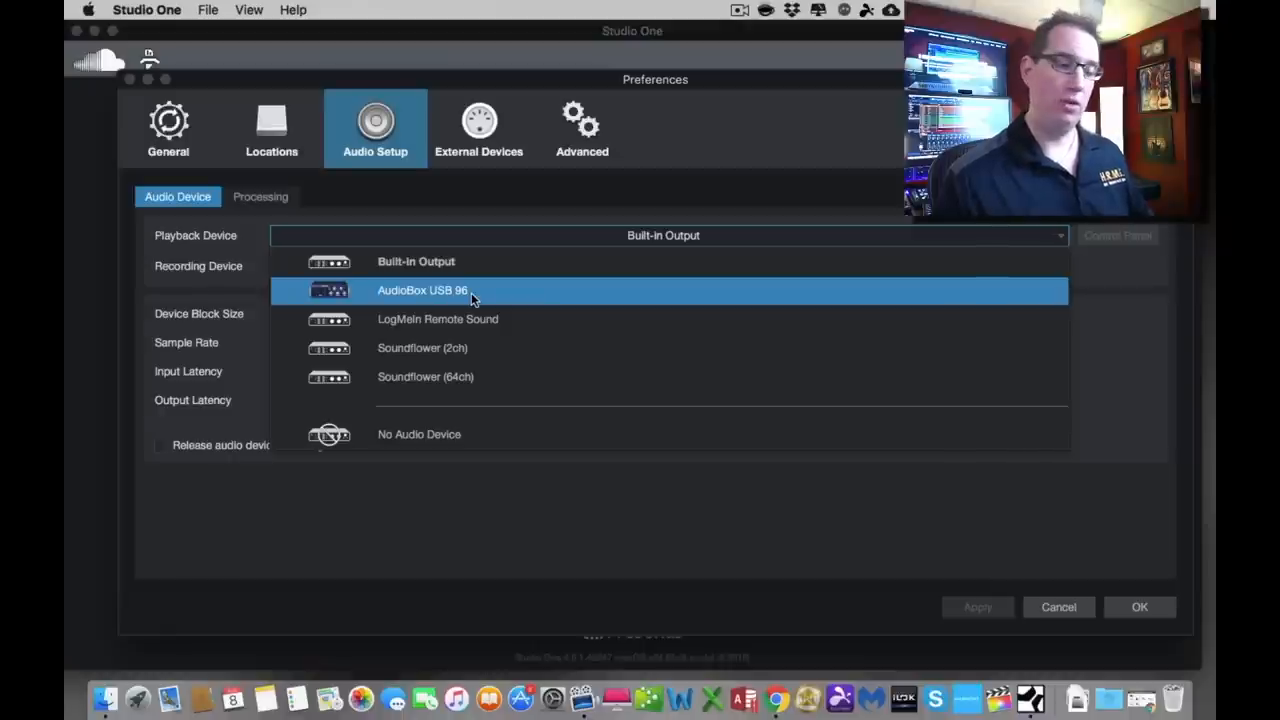
{"action": "mouse_move", "coordinate": [548, 292]}
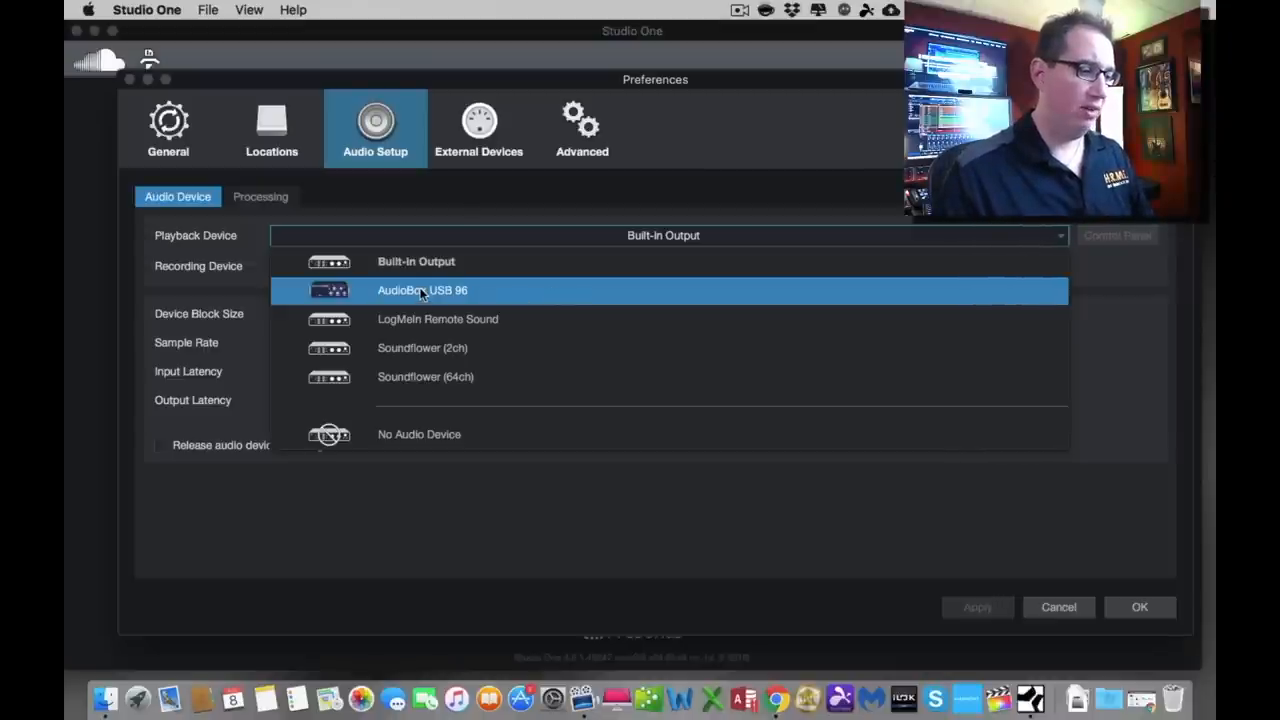
{"action": "left_click", "coordinate": [422, 290]}
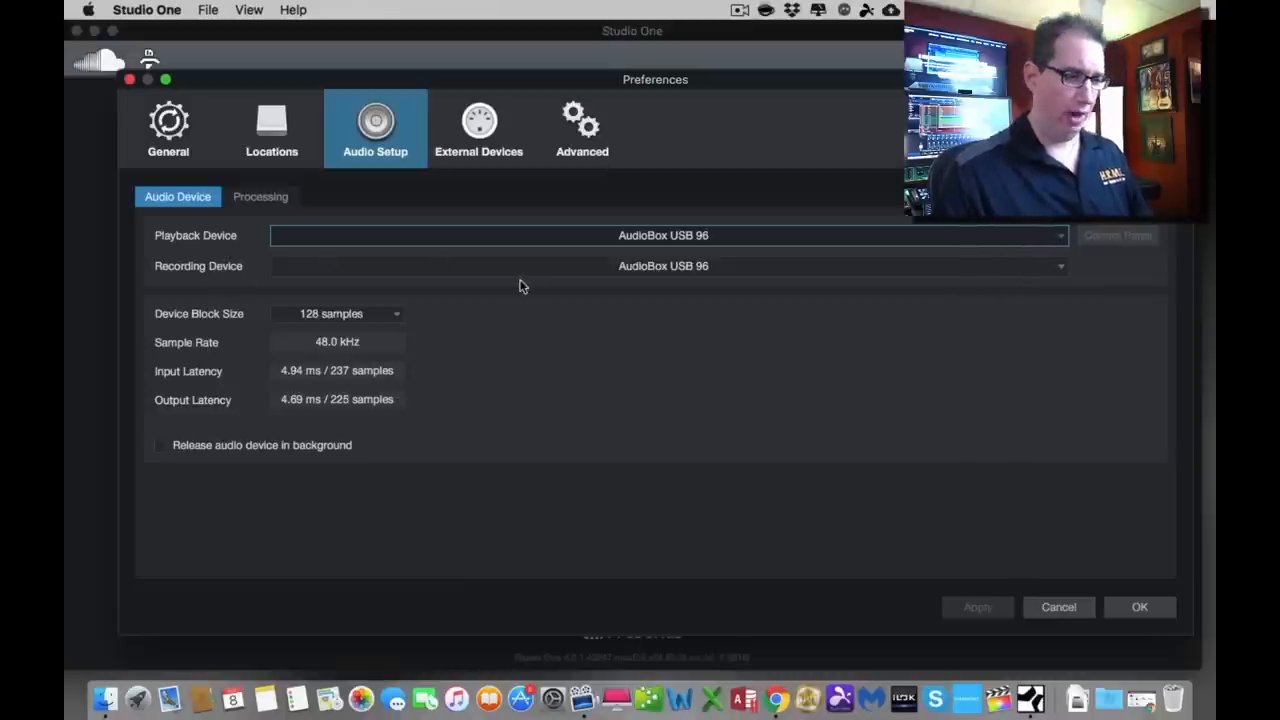
{"action": "mouse_move", "coordinate": [540, 290]}
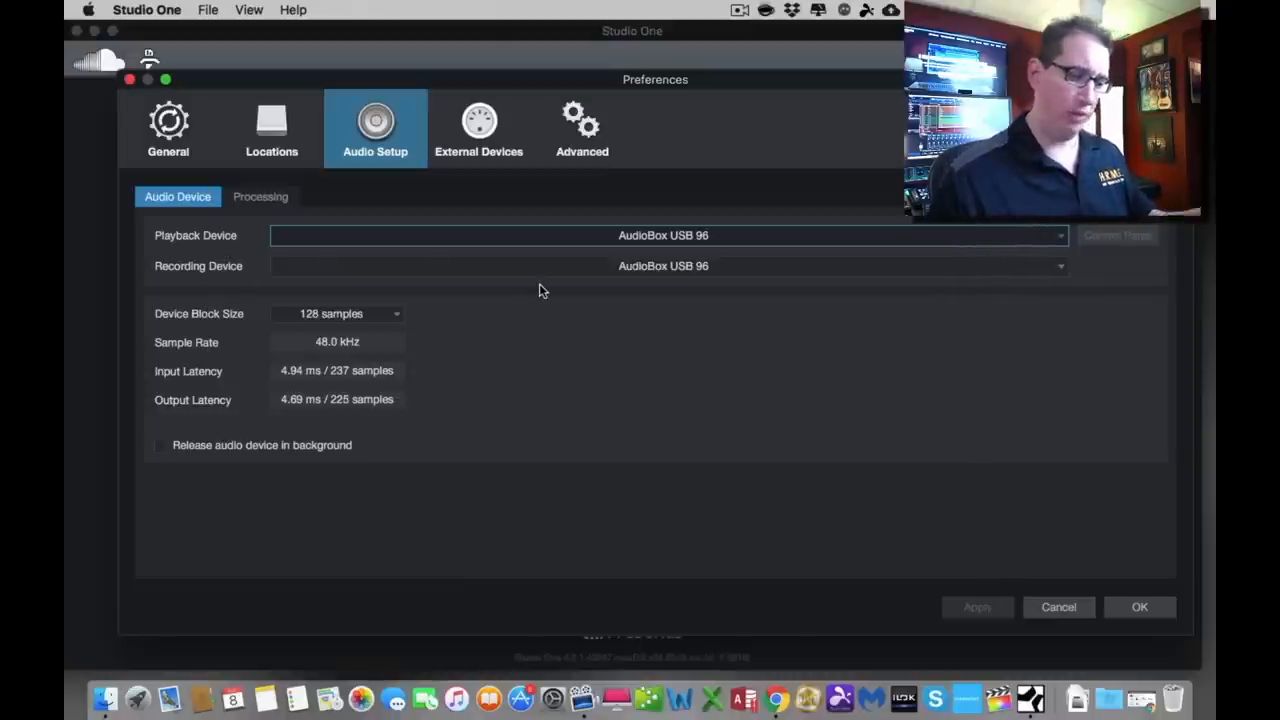
{"action": "mouse_move", "coordinate": [584, 294]}
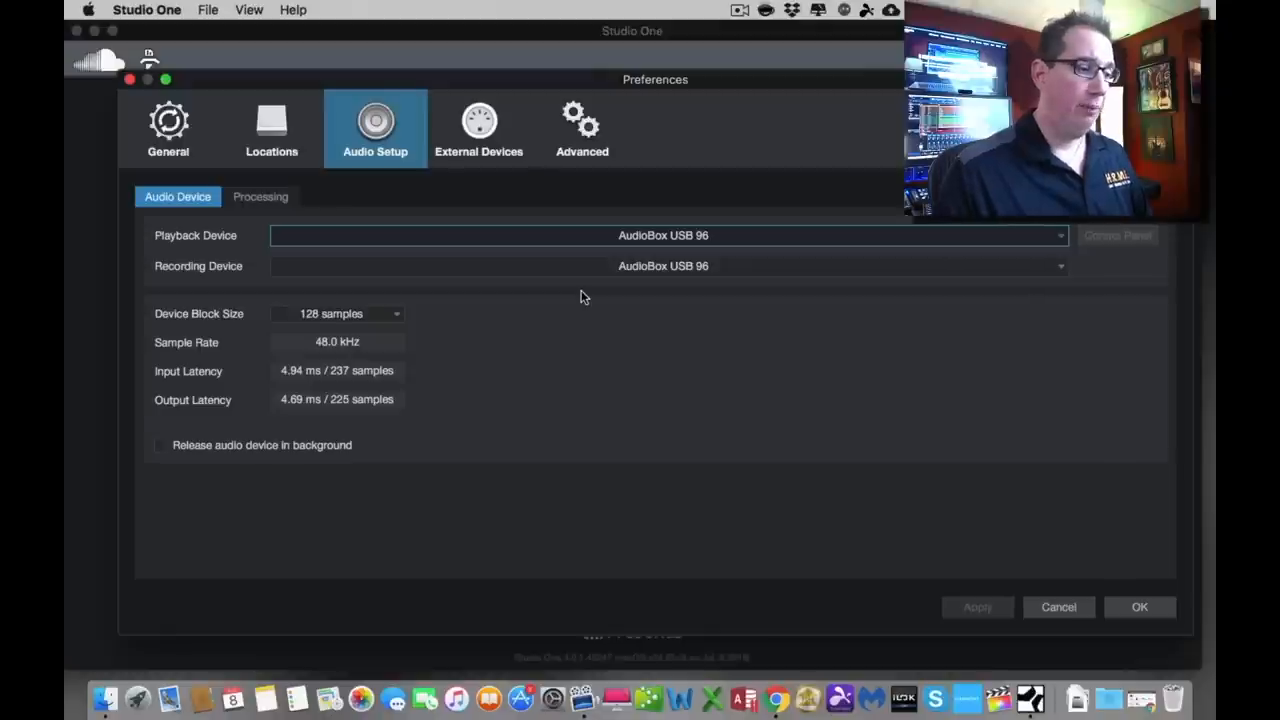
{"action": "mouse_move", "coordinate": [620, 272]}
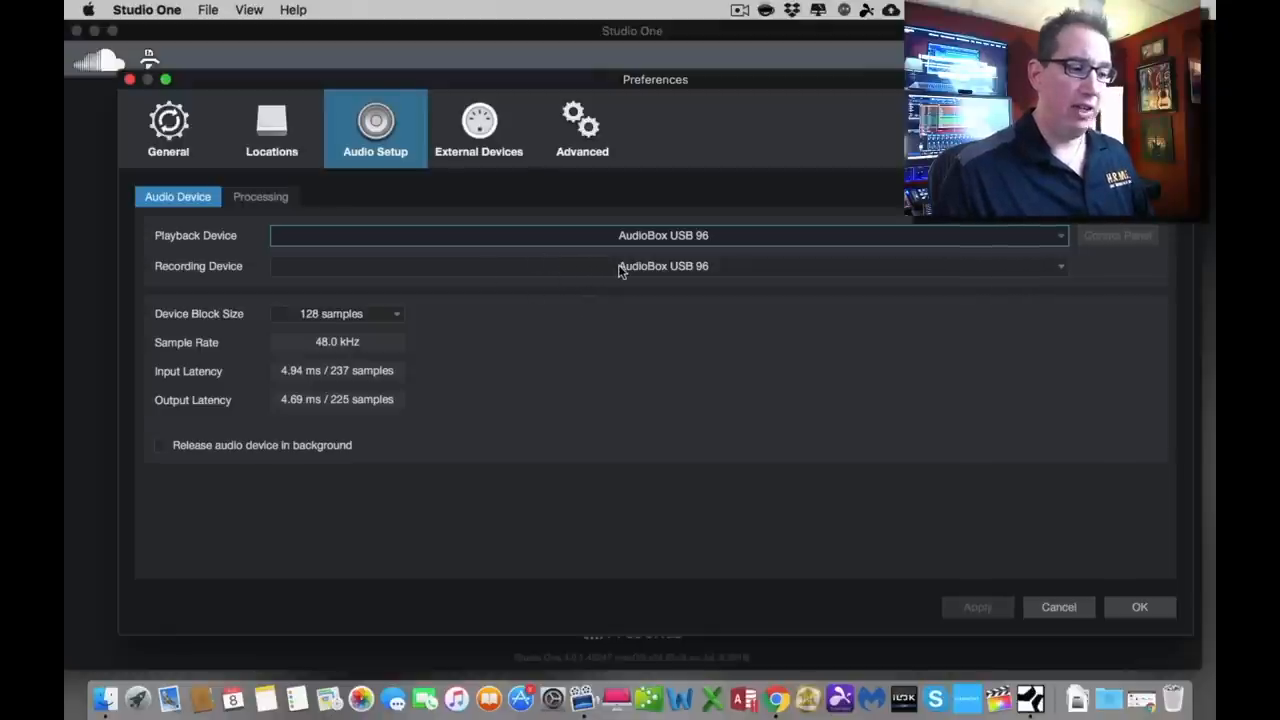
{"action": "mouse_move", "coordinate": [616, 300]}
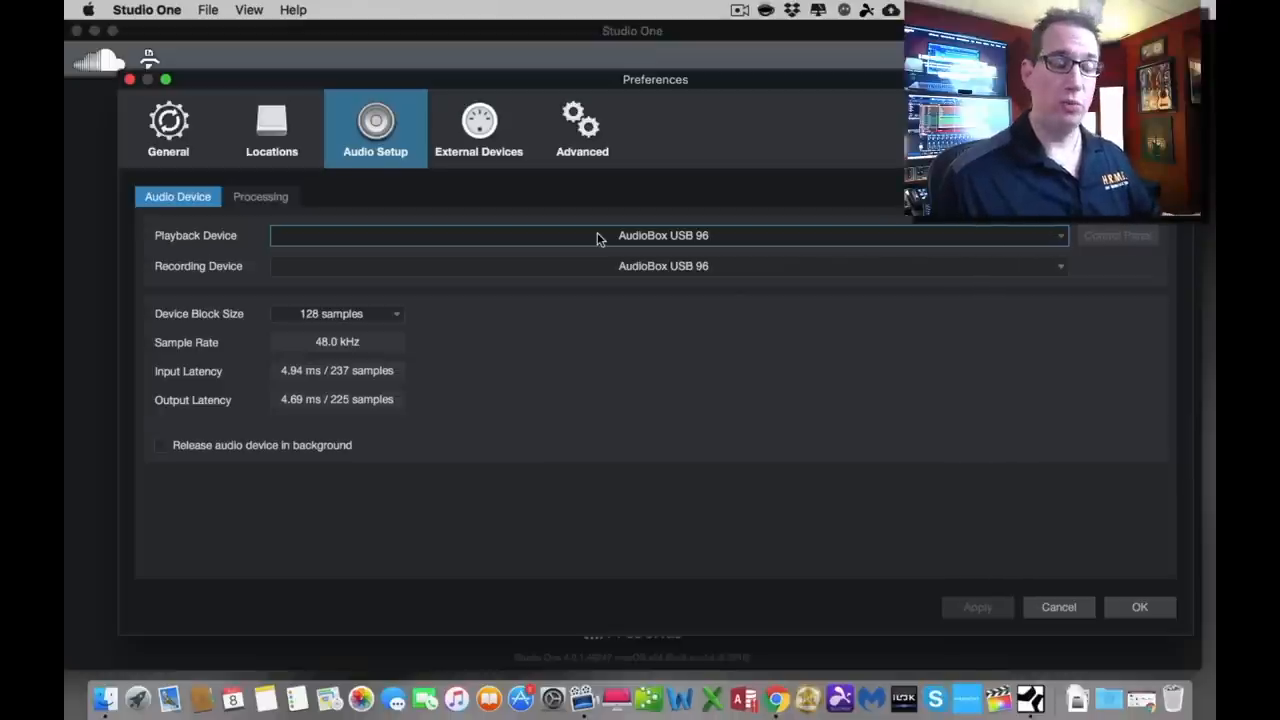
{"action": "mouse_move", "coordinate": [586, 252]}
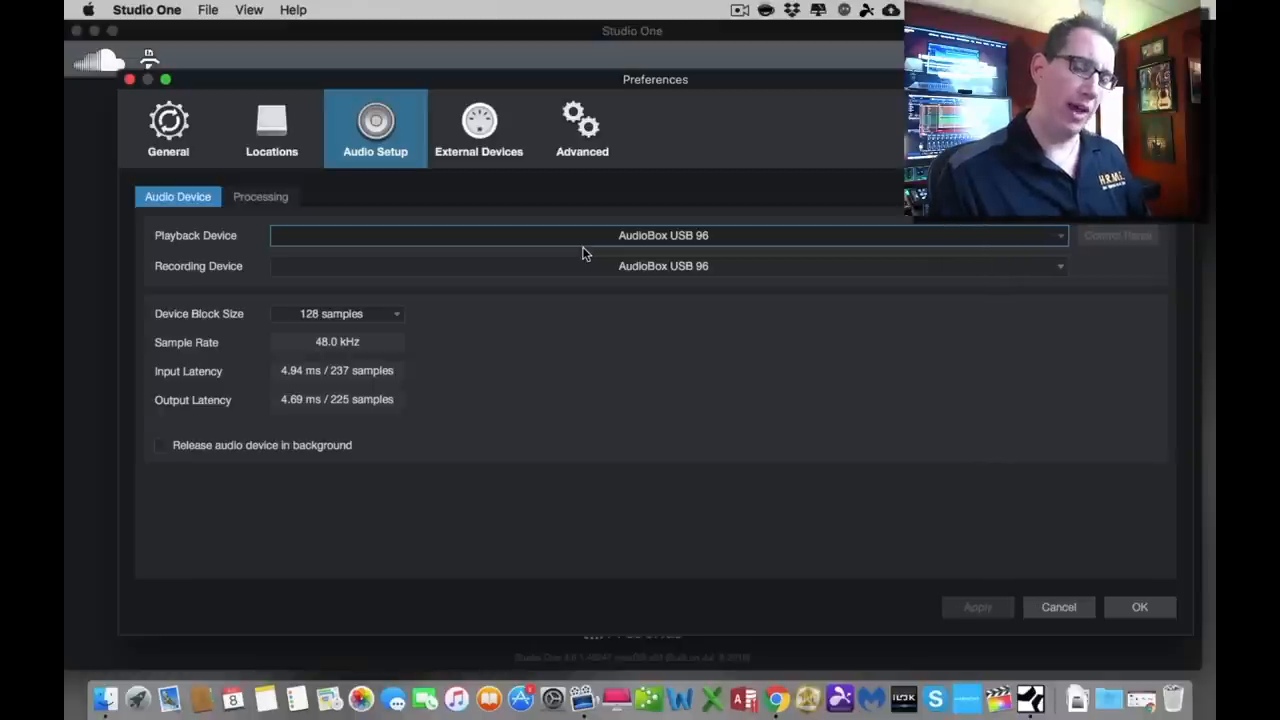
{"action": "mouse_move", "coordinate": [604, 276]}
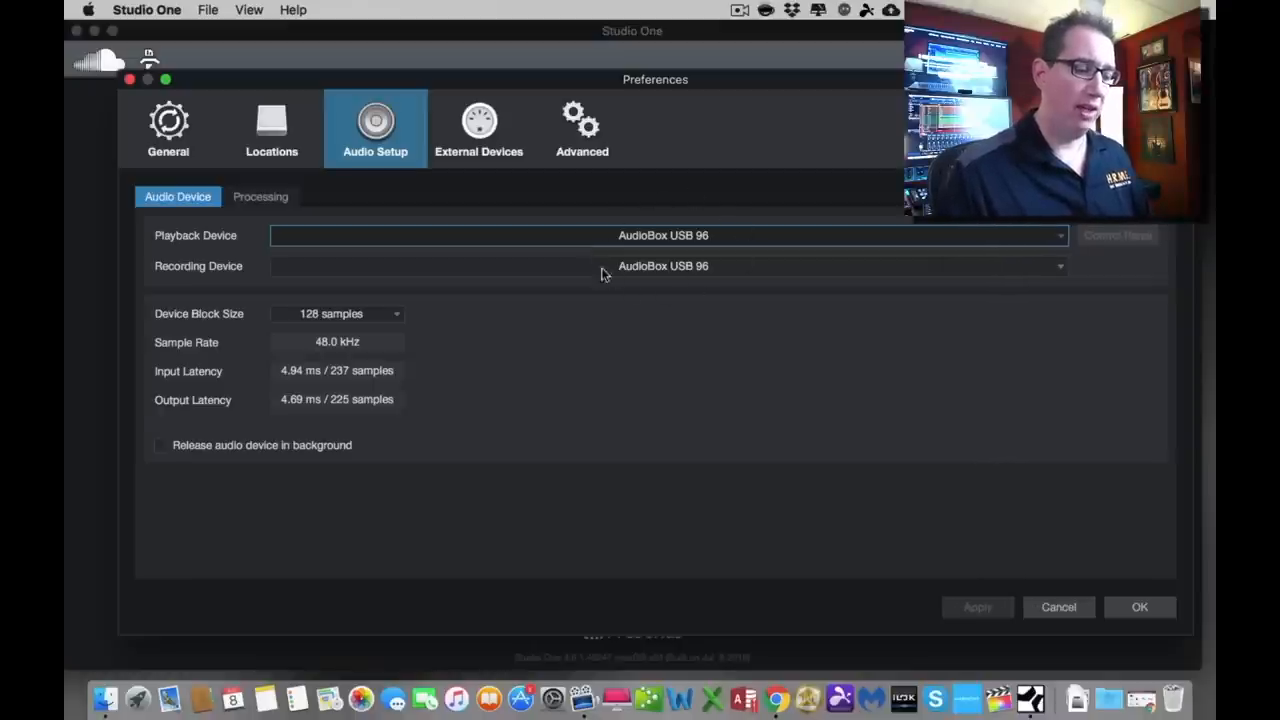
{"action": "mouse_move", "coordinate": [716, 300]}
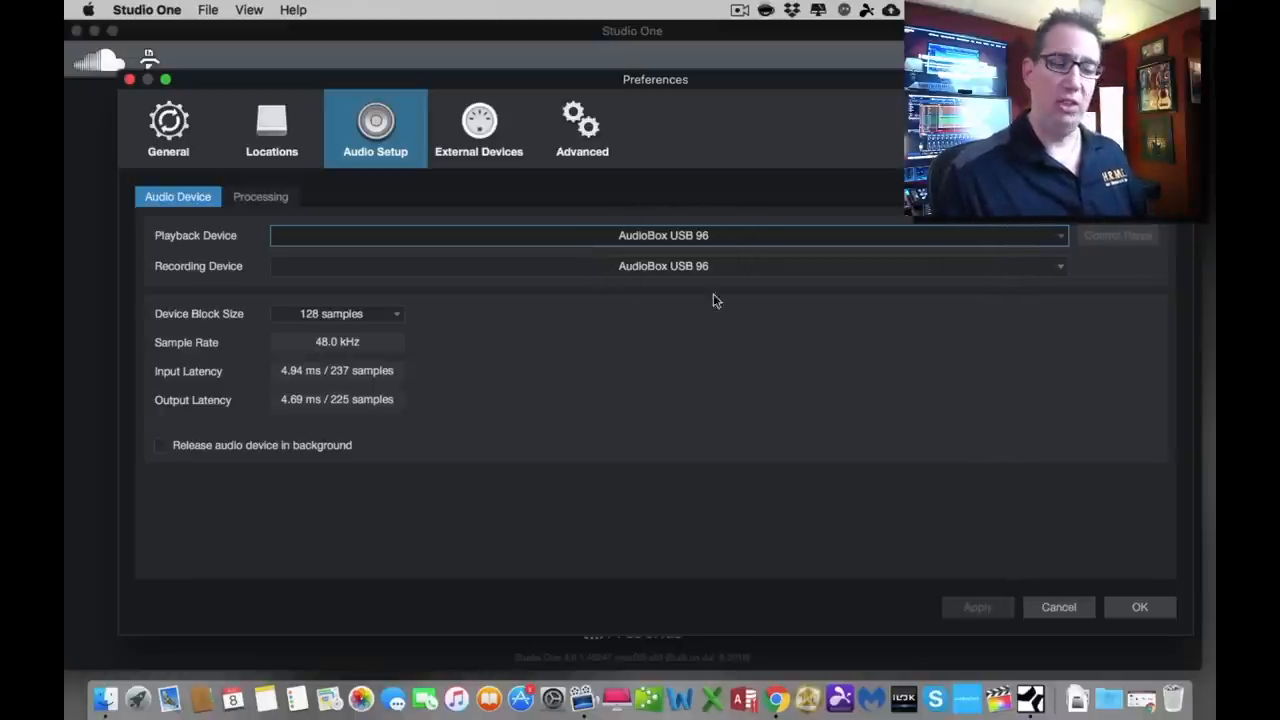
{"action": "mouse_move", "coordinate": [516, 236]}
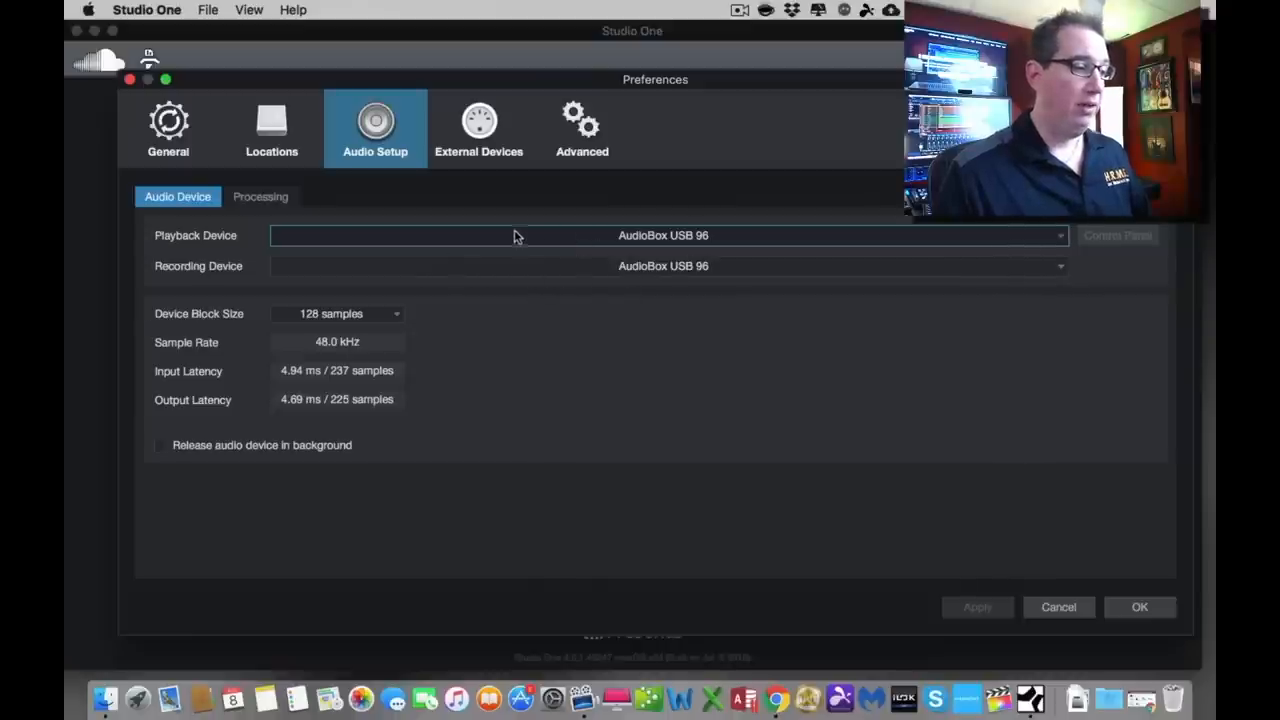
{"action": "mouse_move", "coordinate": [572, 280]}
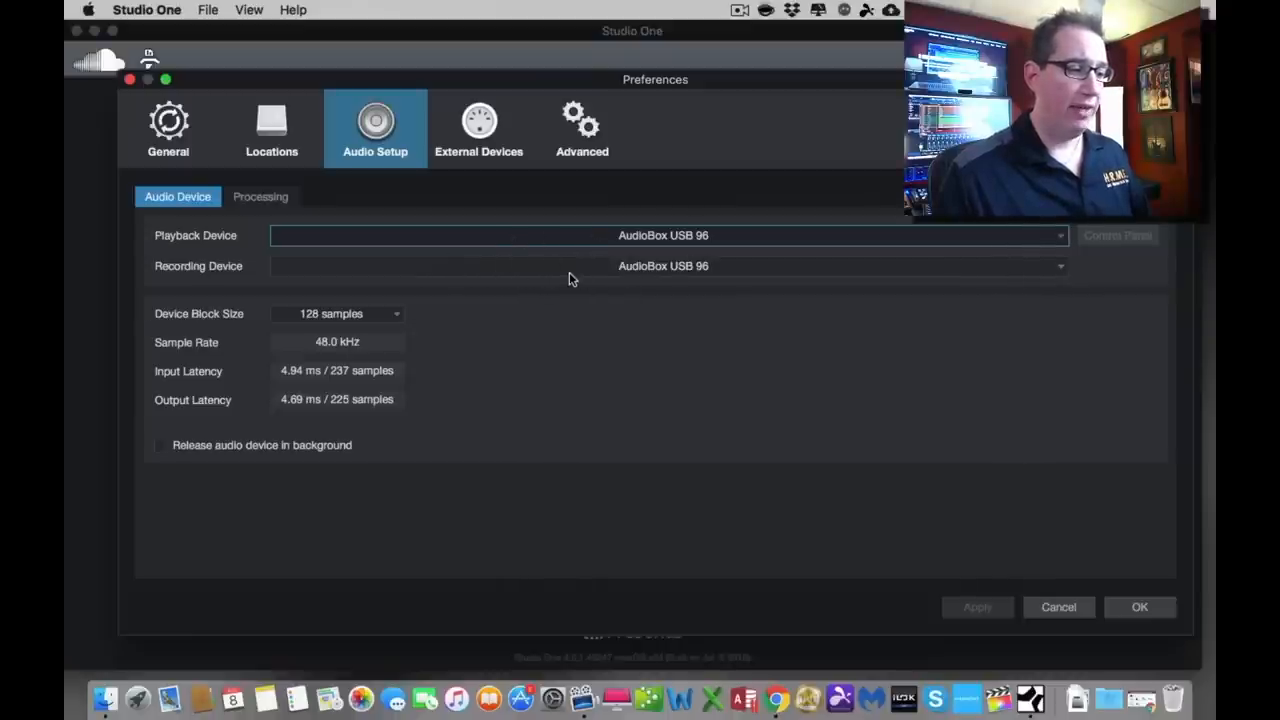
{"action": "mouse_move", "coordinate": [584, 280]}
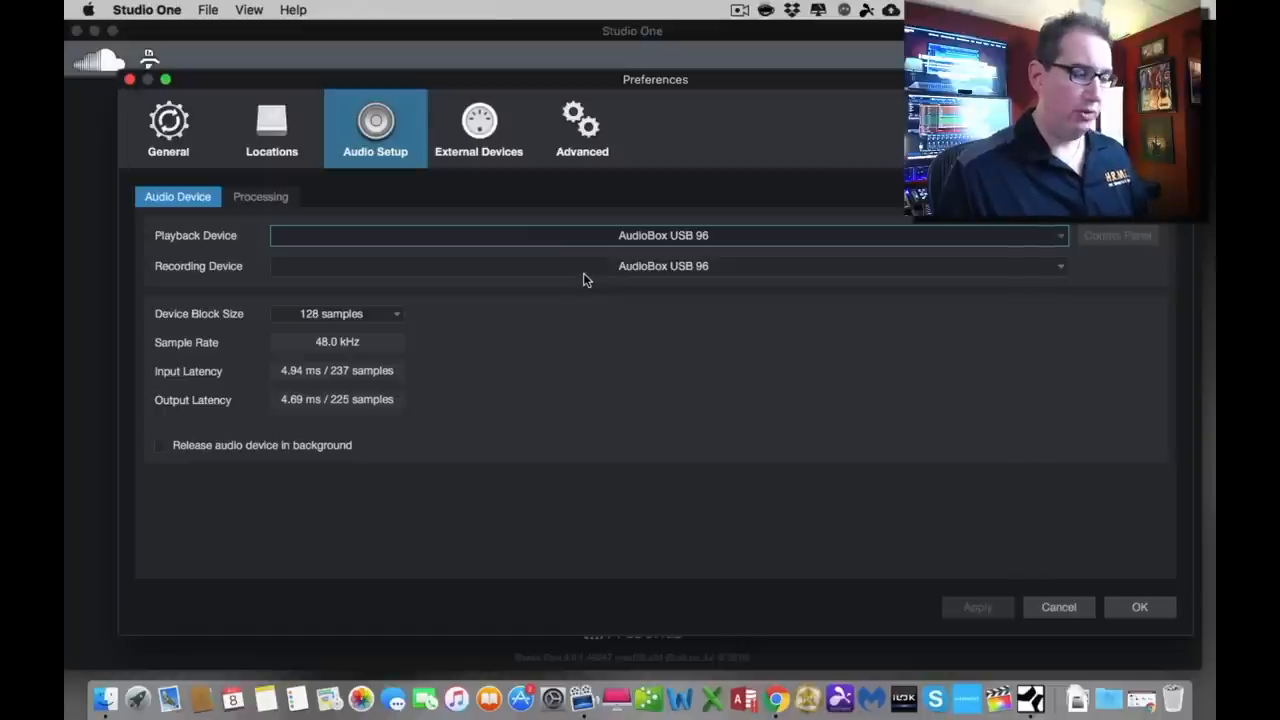
{"action": "mouse_move", "coordinate": [254, 336]}
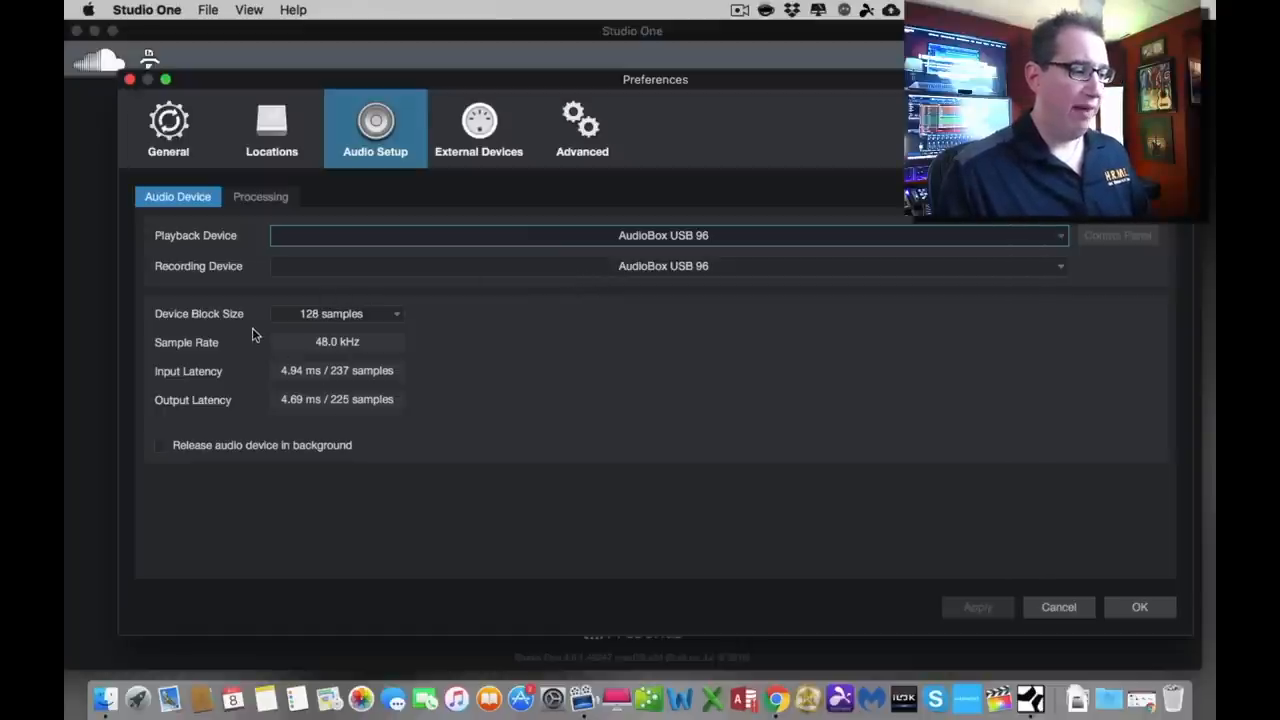
{"action": "mouse_move", "coordinate": [288, 348]}
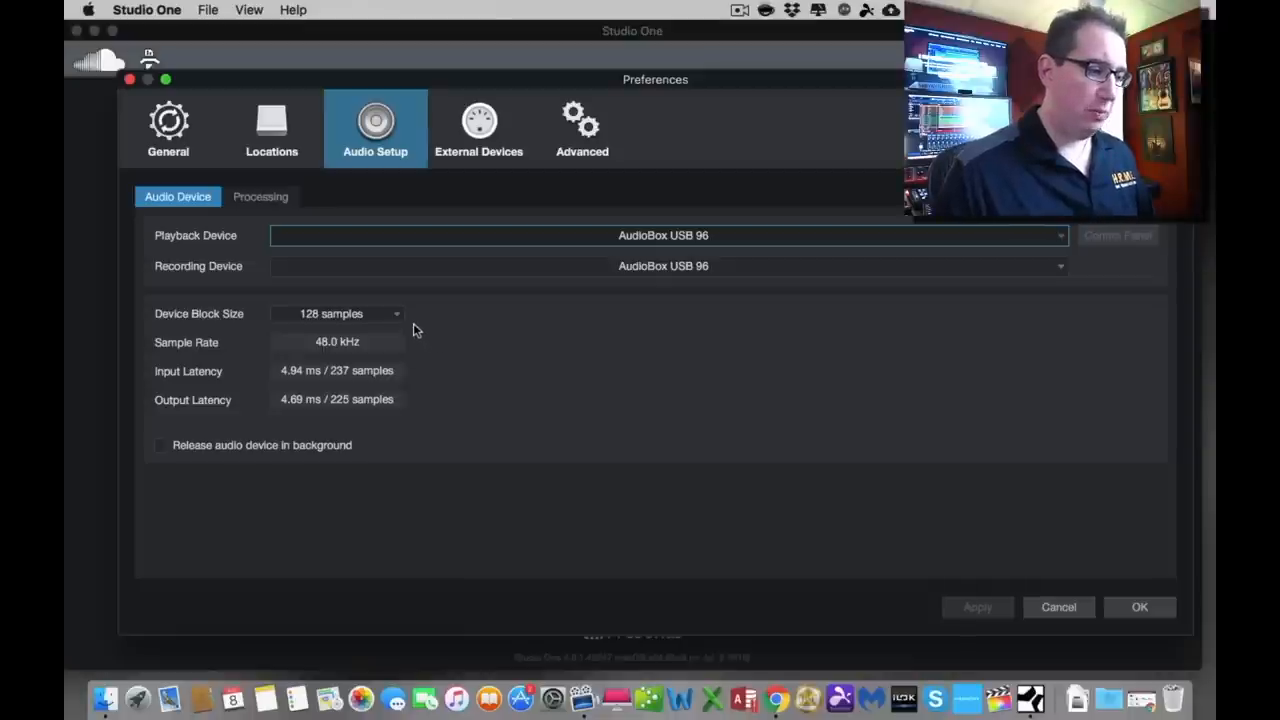
{"action": "mouse_move", "coordinate": [396, 324]}
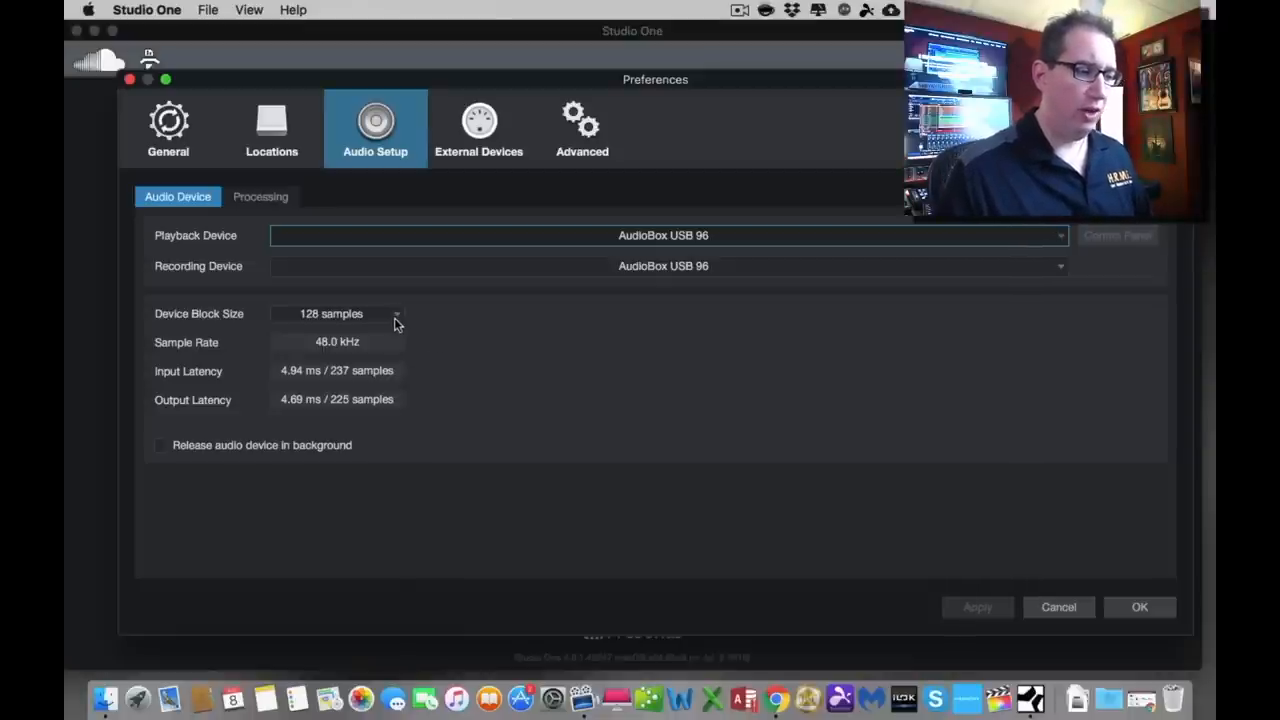
{"action": "mouse_move", "coordinate": [396, 322]}
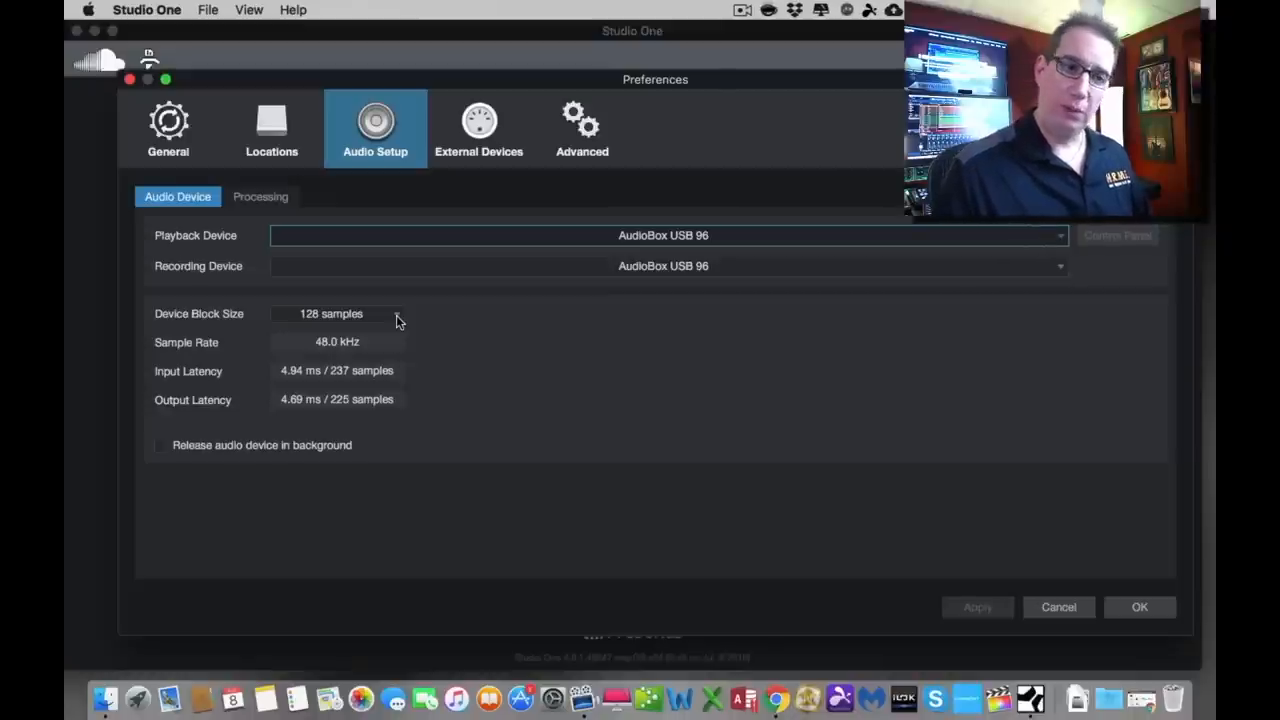
{"action": "left_click", "coordinate": [336, 312]}
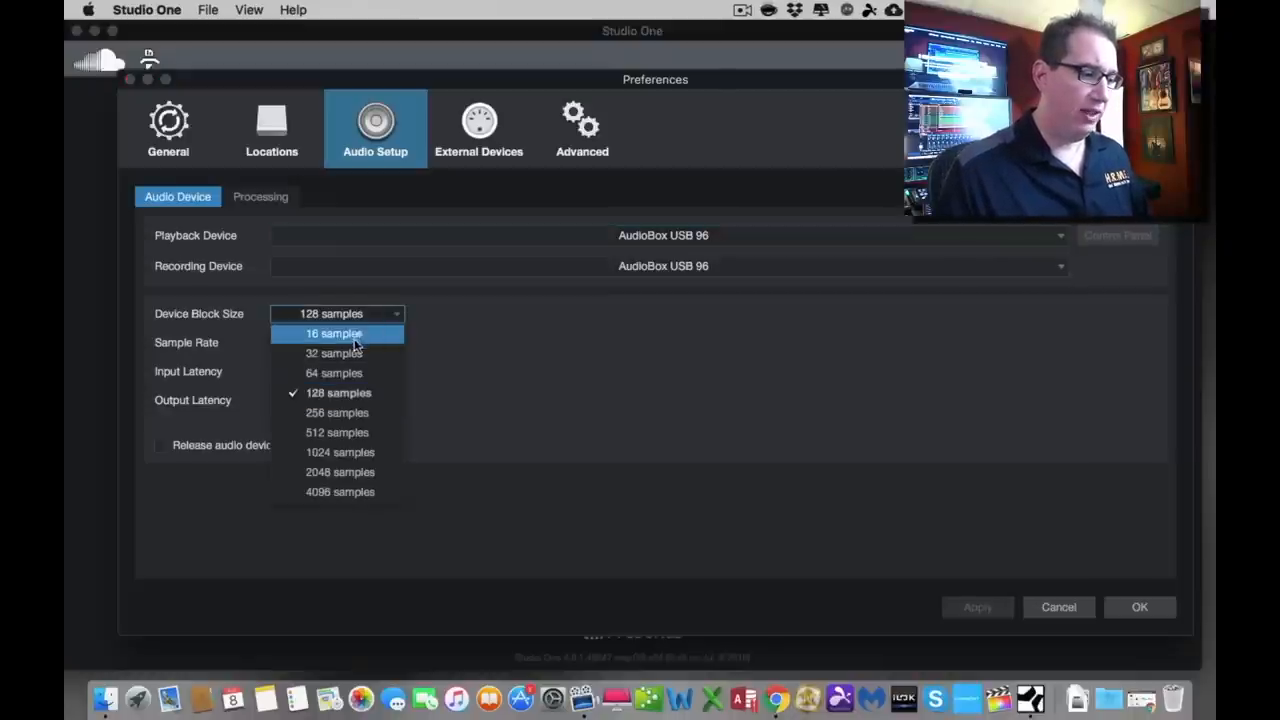
{"action": "mouse_move", "coordinate": [338, 392]}
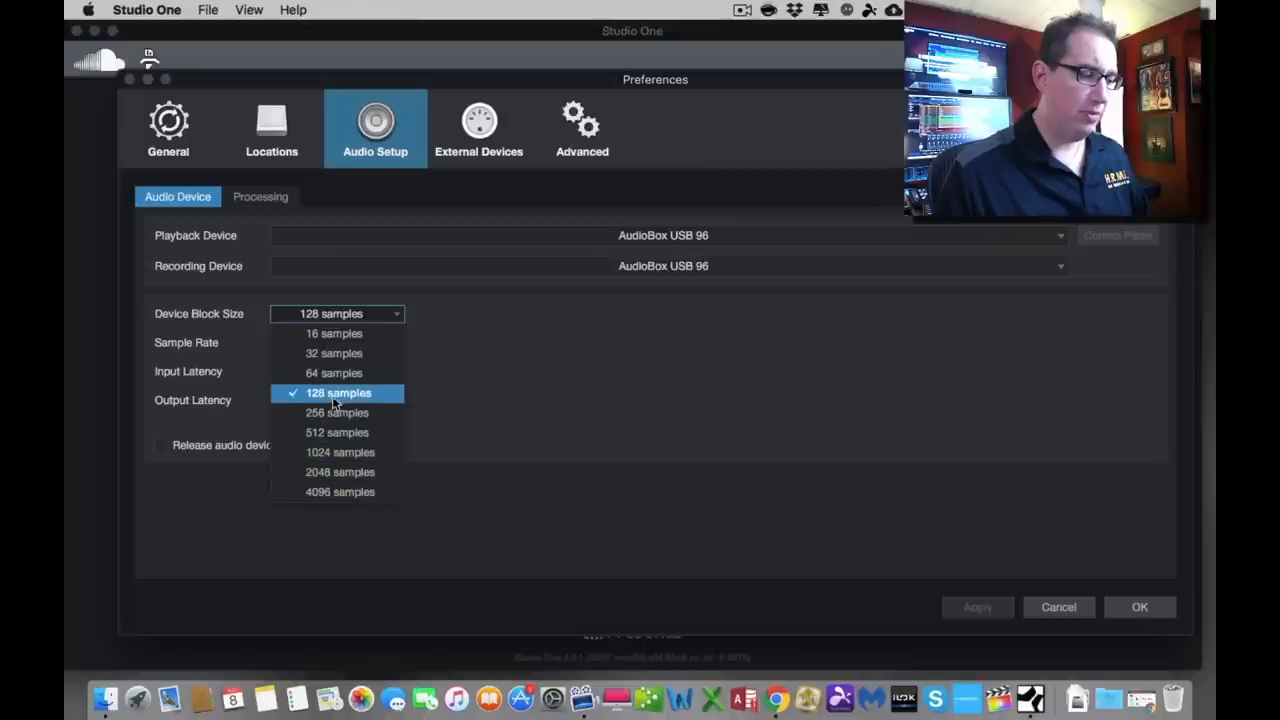
{"action": "mouse_move", "coordinate": [330, 404]}
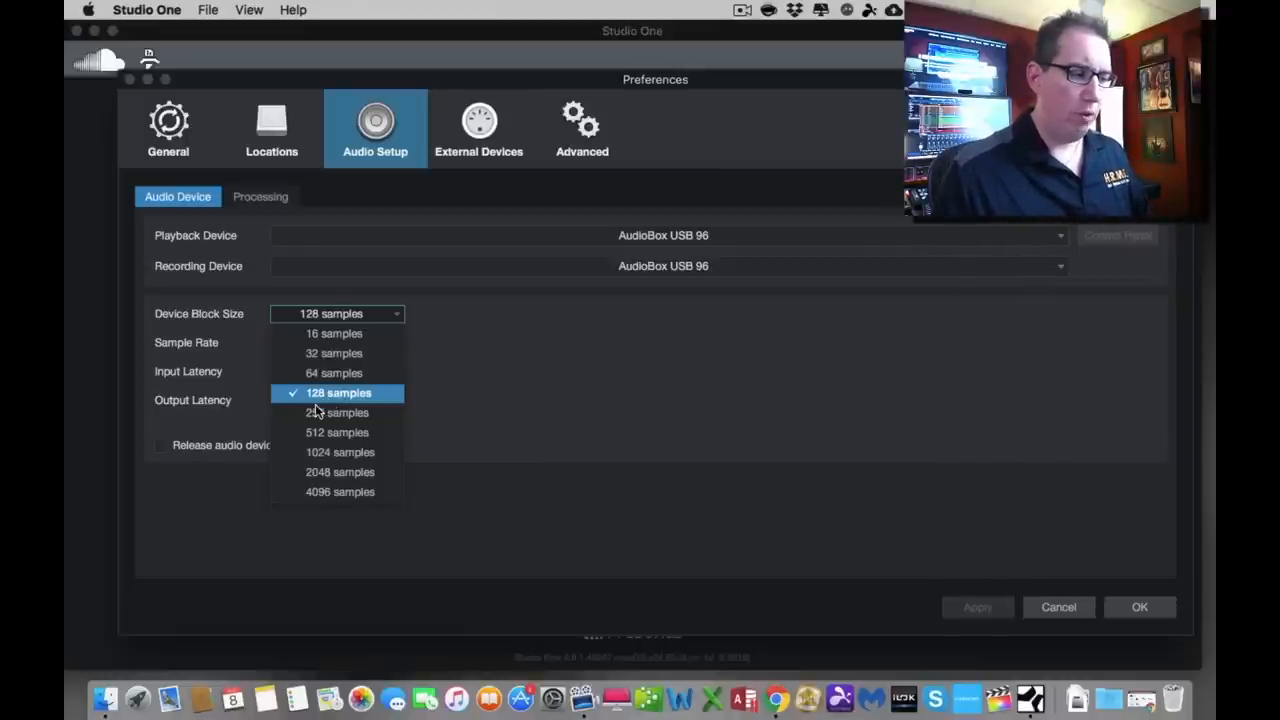
{"action": "left_click", "coordinate": [336, 412]}
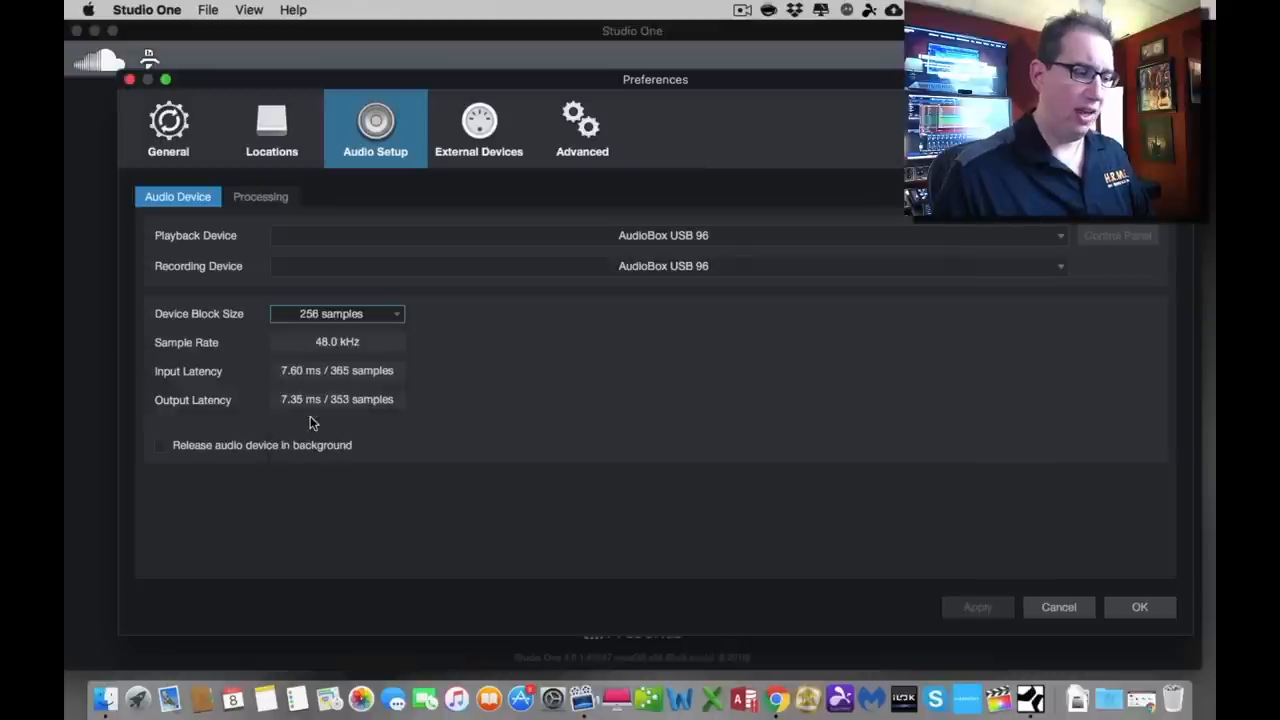
{"action": "left_click", "coordinate": [336, 312]}
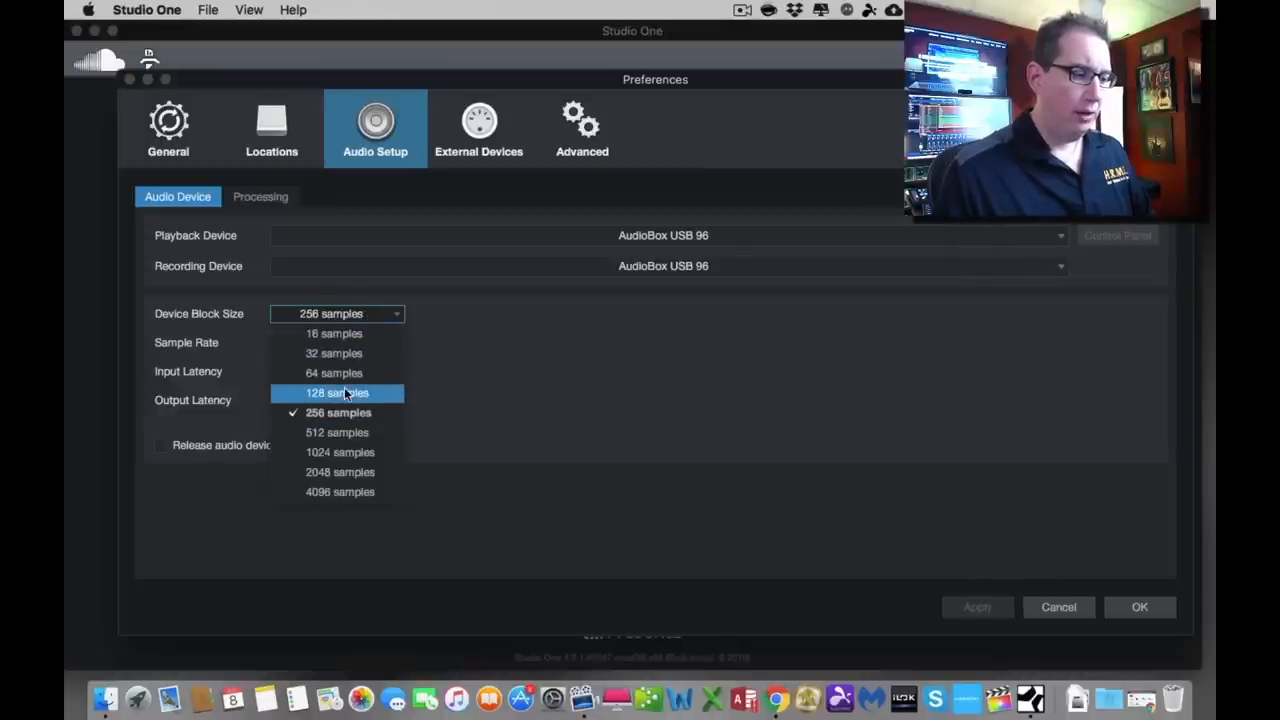
{"action": "left_click", "coordinate": [336, 392]}
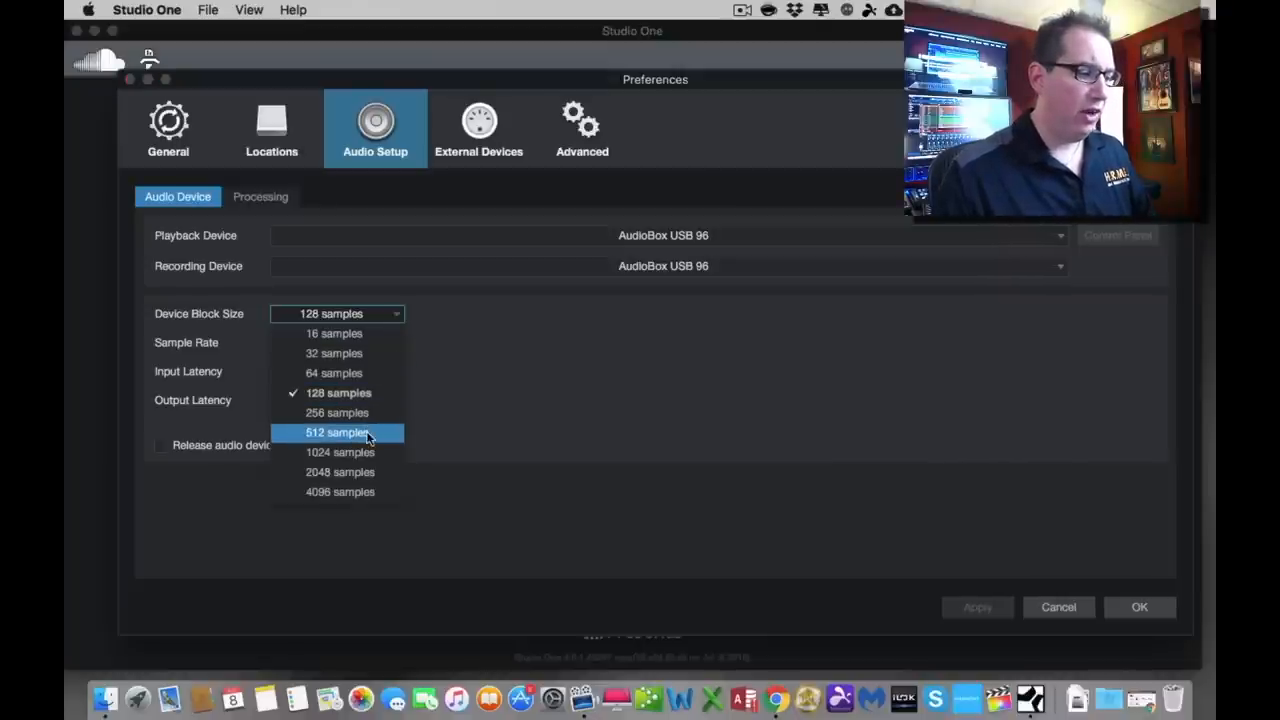
{"action": "mouse_move", "coordinate": [336, 472]}
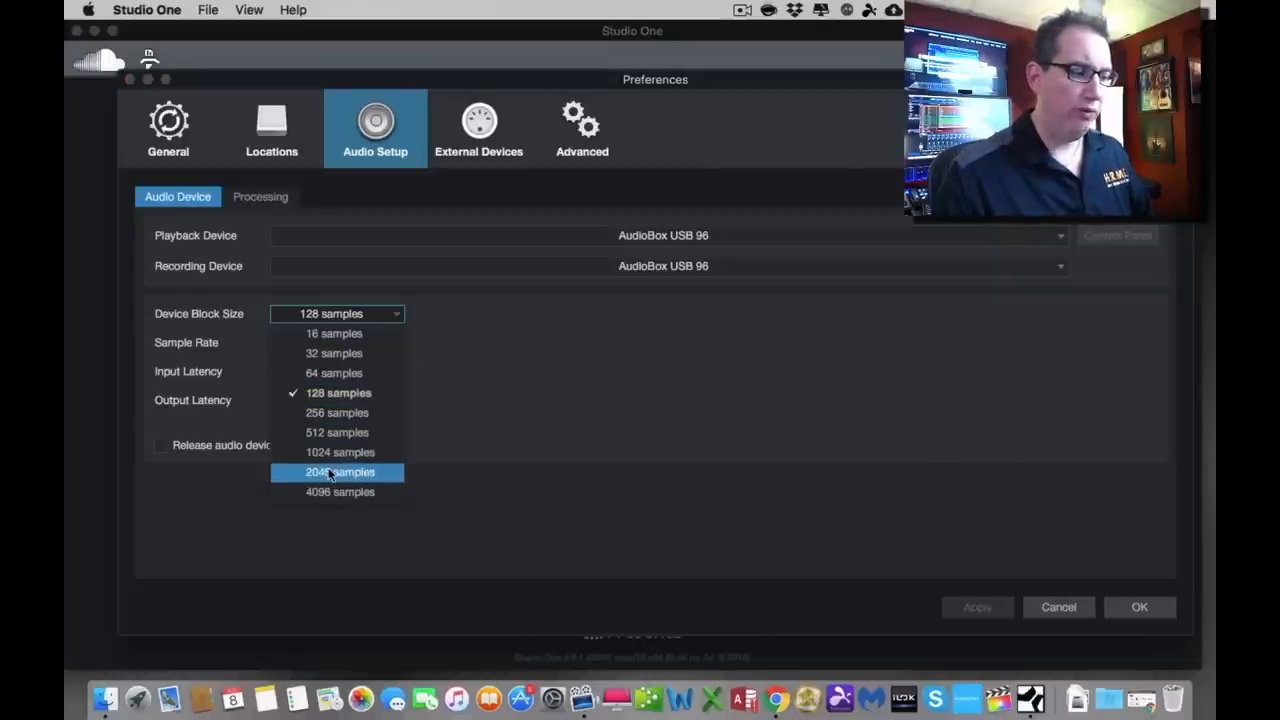
{"action": "mouse_move", "coordinate": [336, 412]}
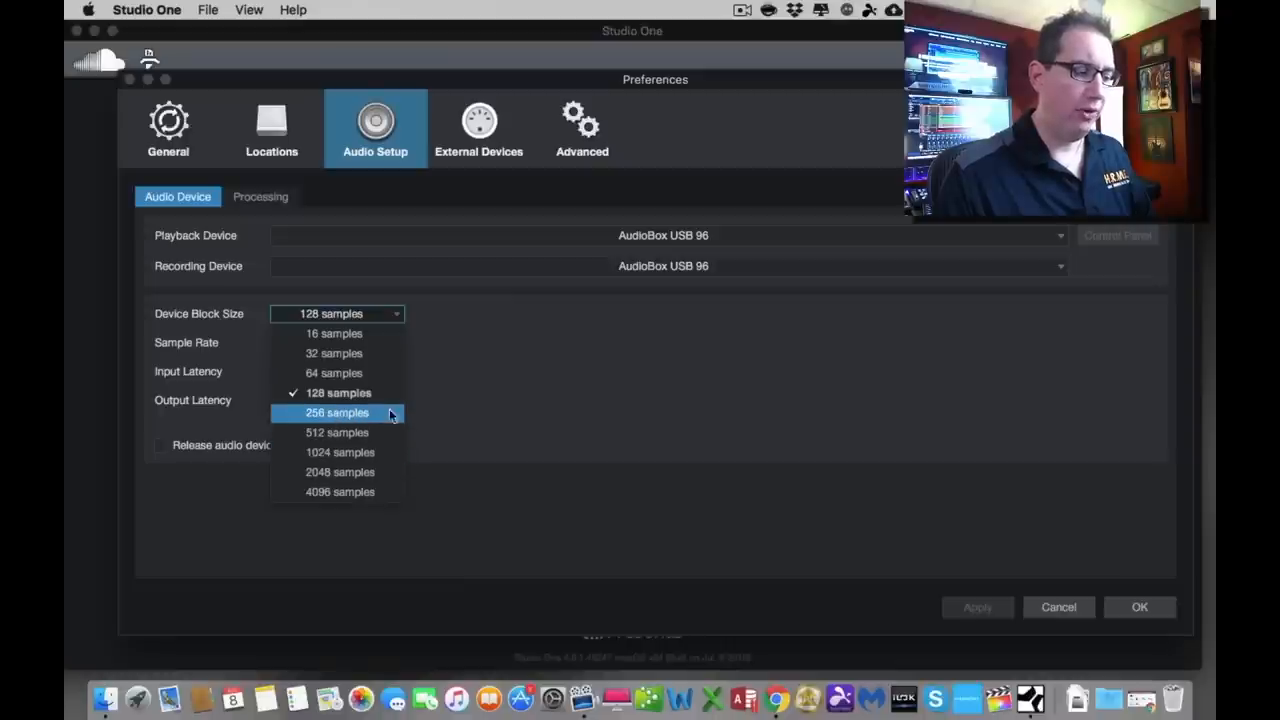
{"action": "left_click", "coordinate": [338, 392]}
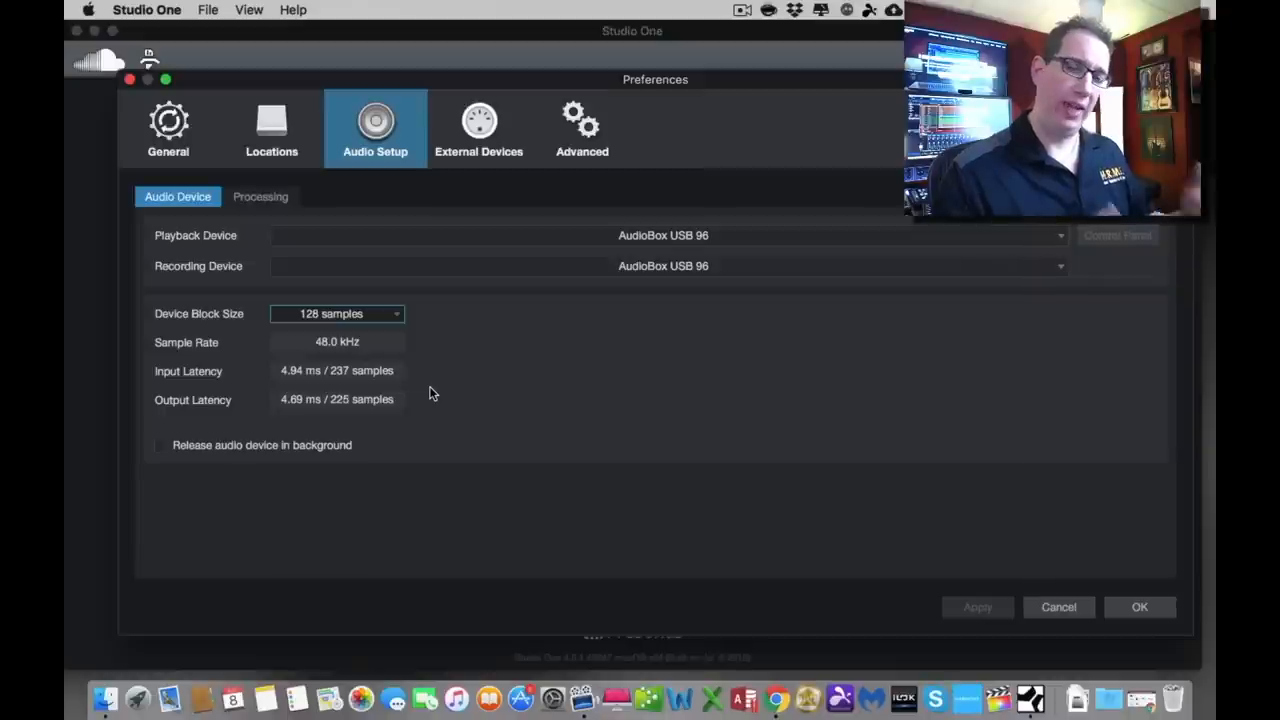
{"action": "mouse_move", "coordinate": [318, 384]}
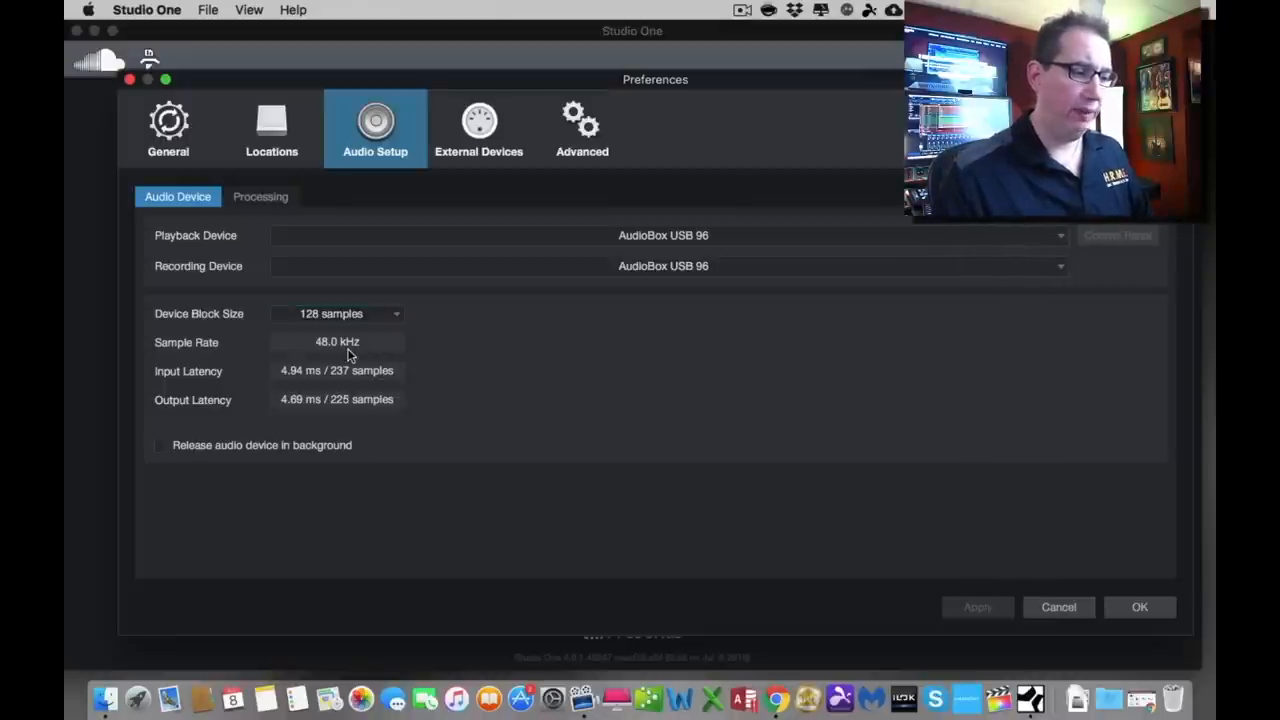
{"action": "mouse_move", "coordinate": [280, 390]}
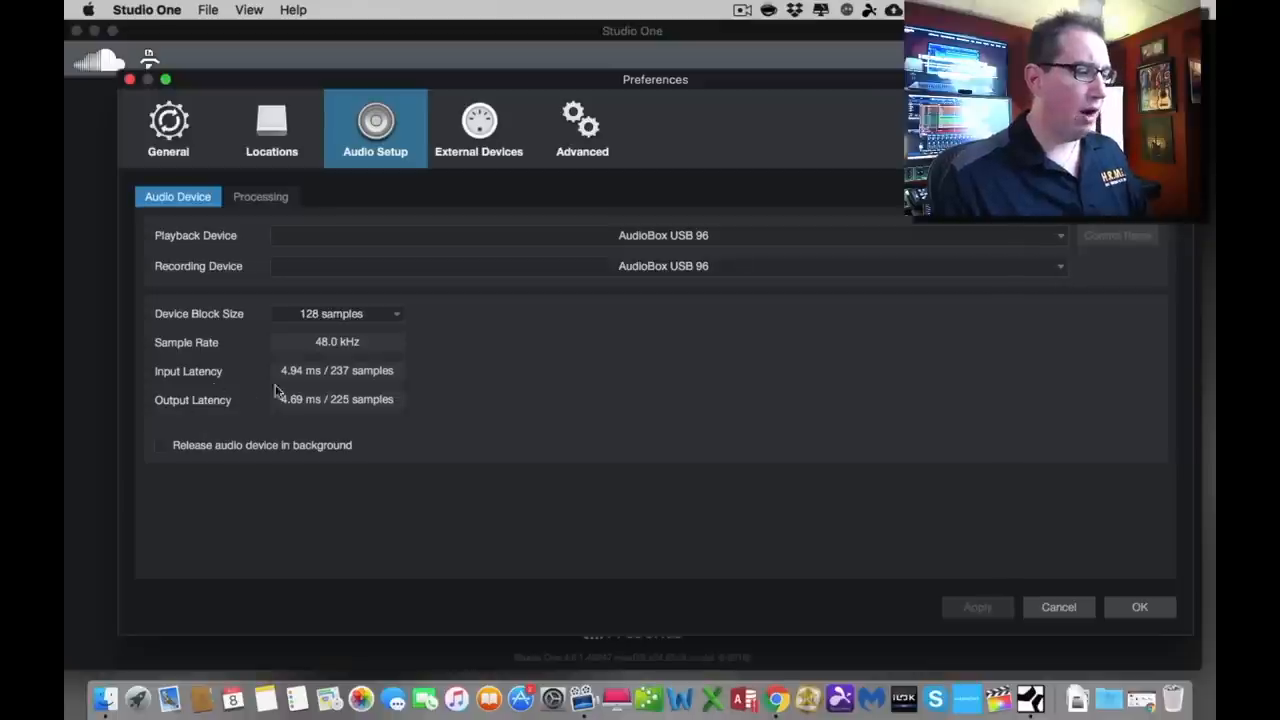
{"action": "mouse_move", "coordinate": [284, 386]}
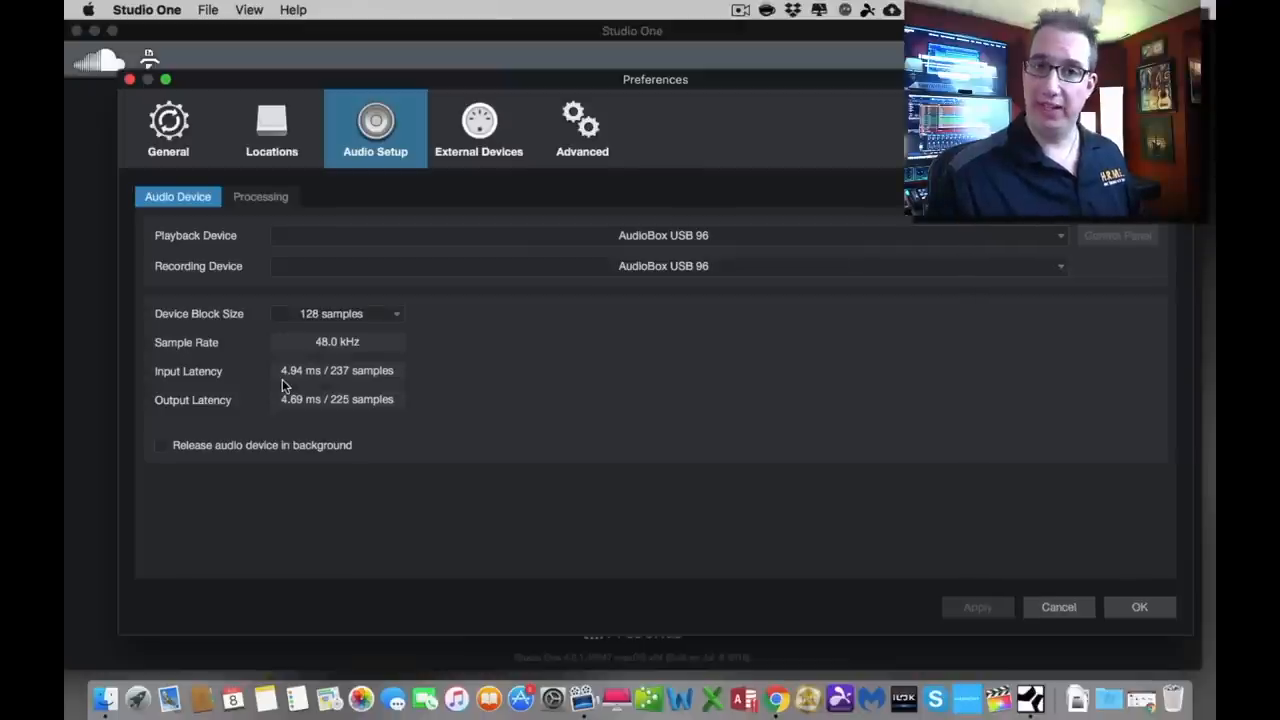
{"action": "mouse_move", "coordinate": [248, 388]}
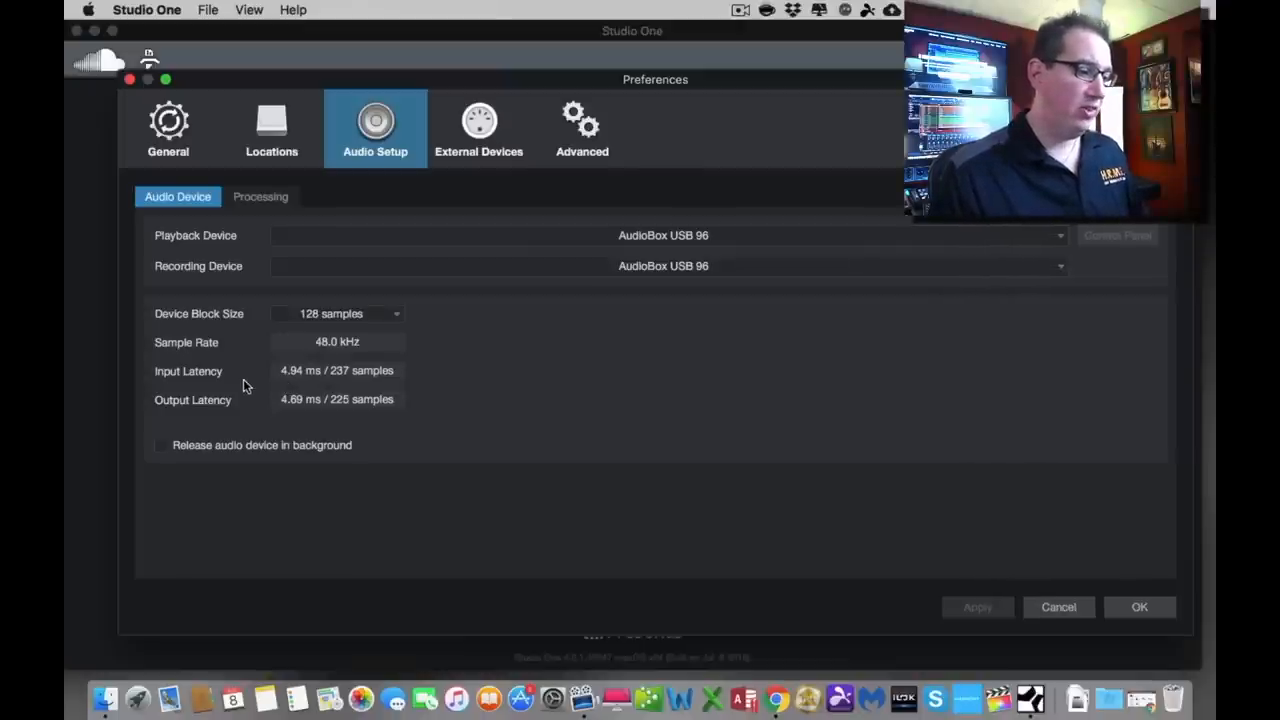
{"action": "mouse_move", "coordinate": [316, 386]}
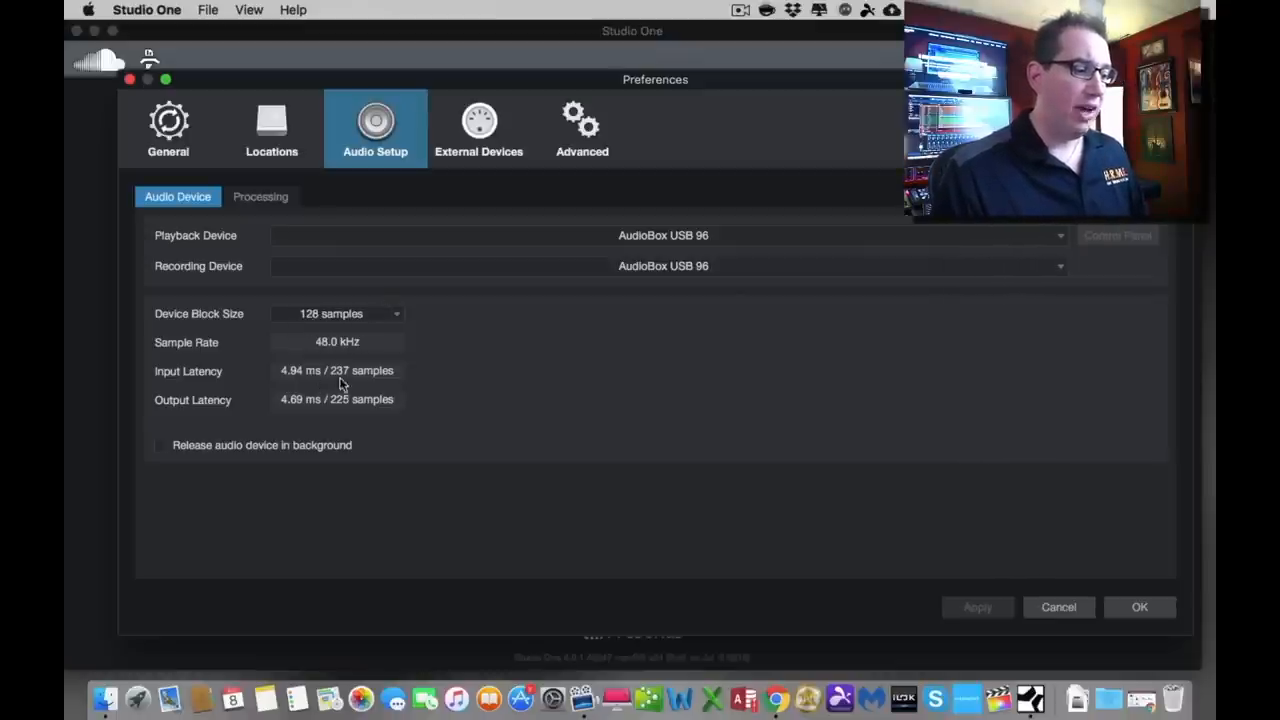
{"action": "mouse_move", "coordinate": [472, 384]}
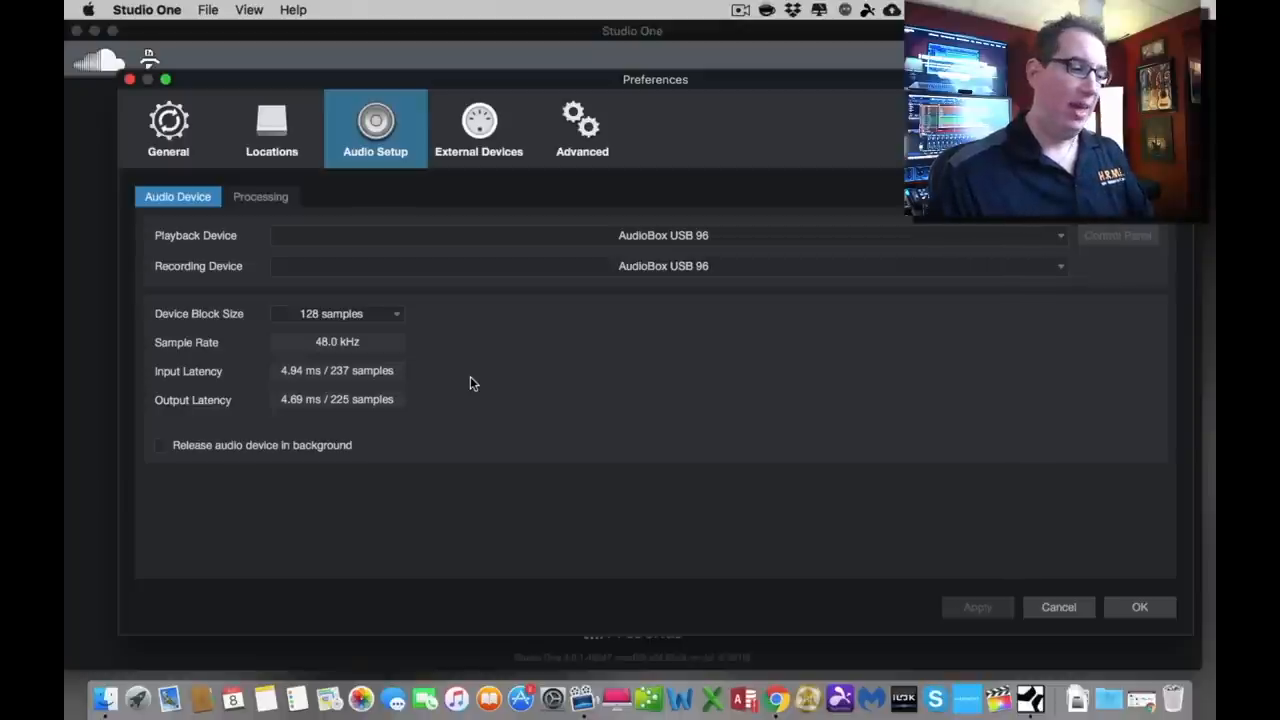
{"action": "mouse_move", "coordinate": [388, 318]}
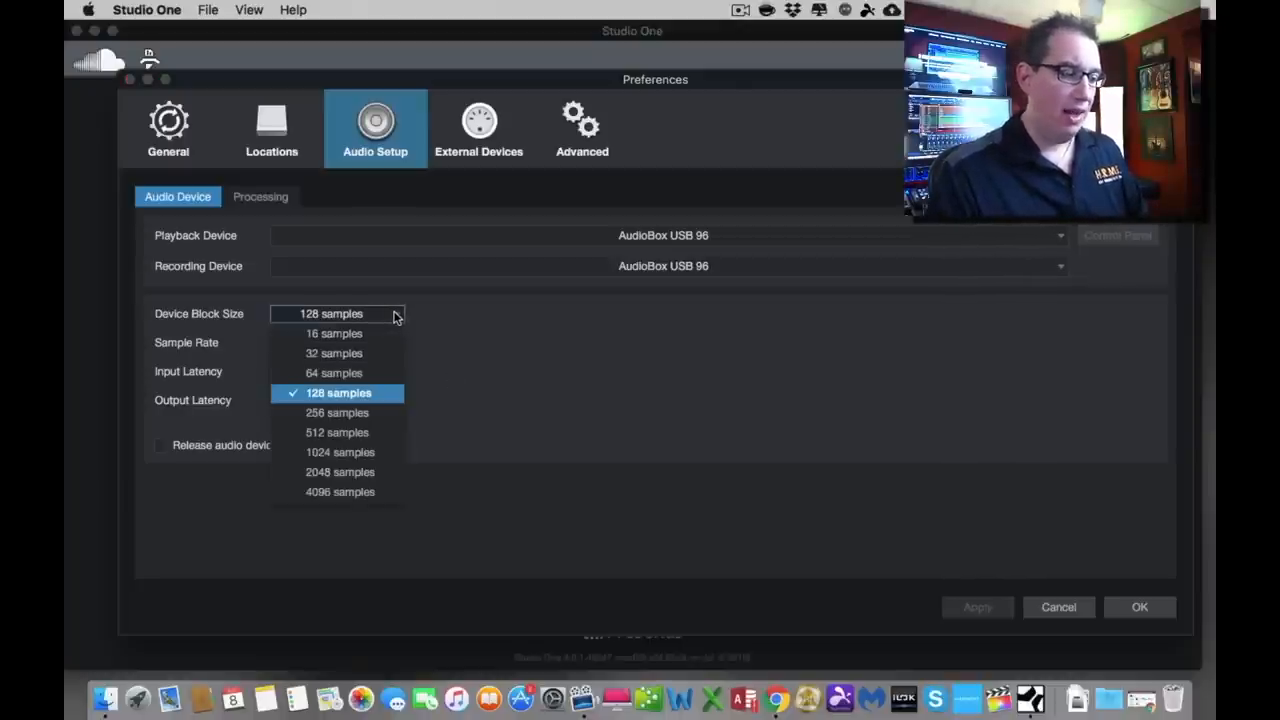
{"action": "mouse_move", "coordinate": [340, 452]}
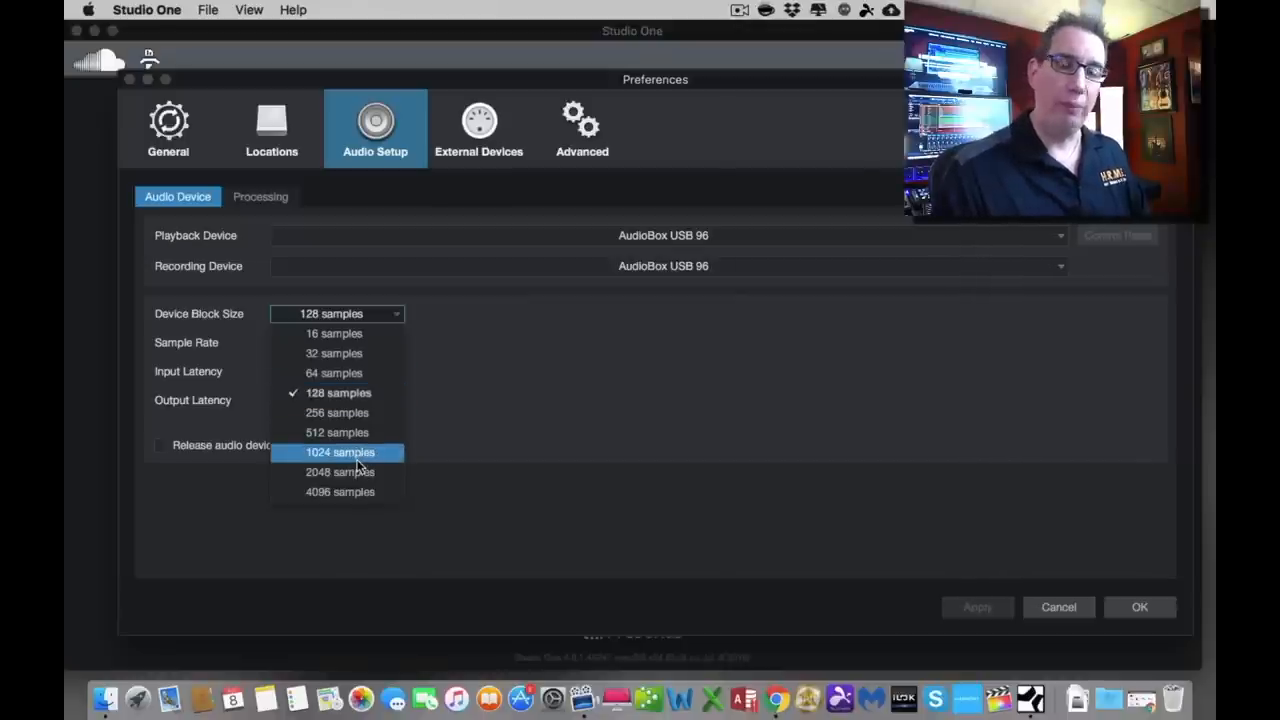
{"action": "mouse_move", "coordinate": [334, 374]}
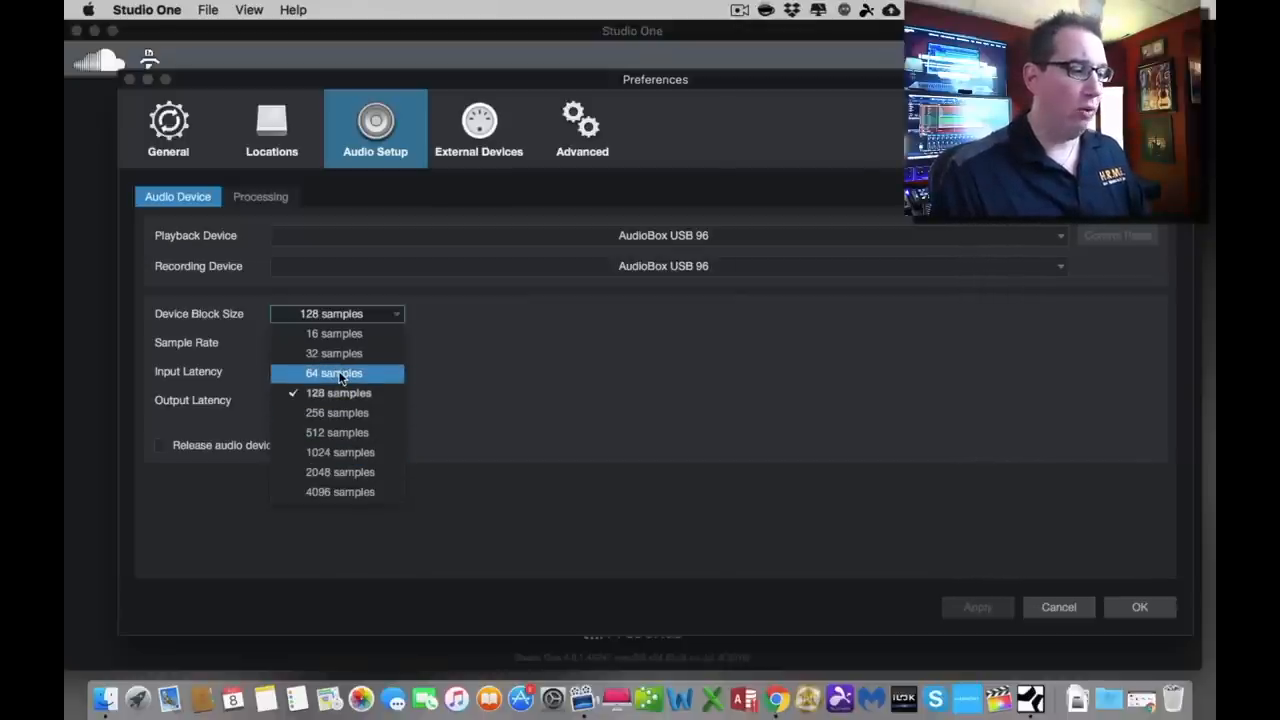
Change the Device Block Size to 32 samples, giving 2.94 ms input and 2.69 ms output latency.
{"action": "left_click", "coordinate": [338, 392]}
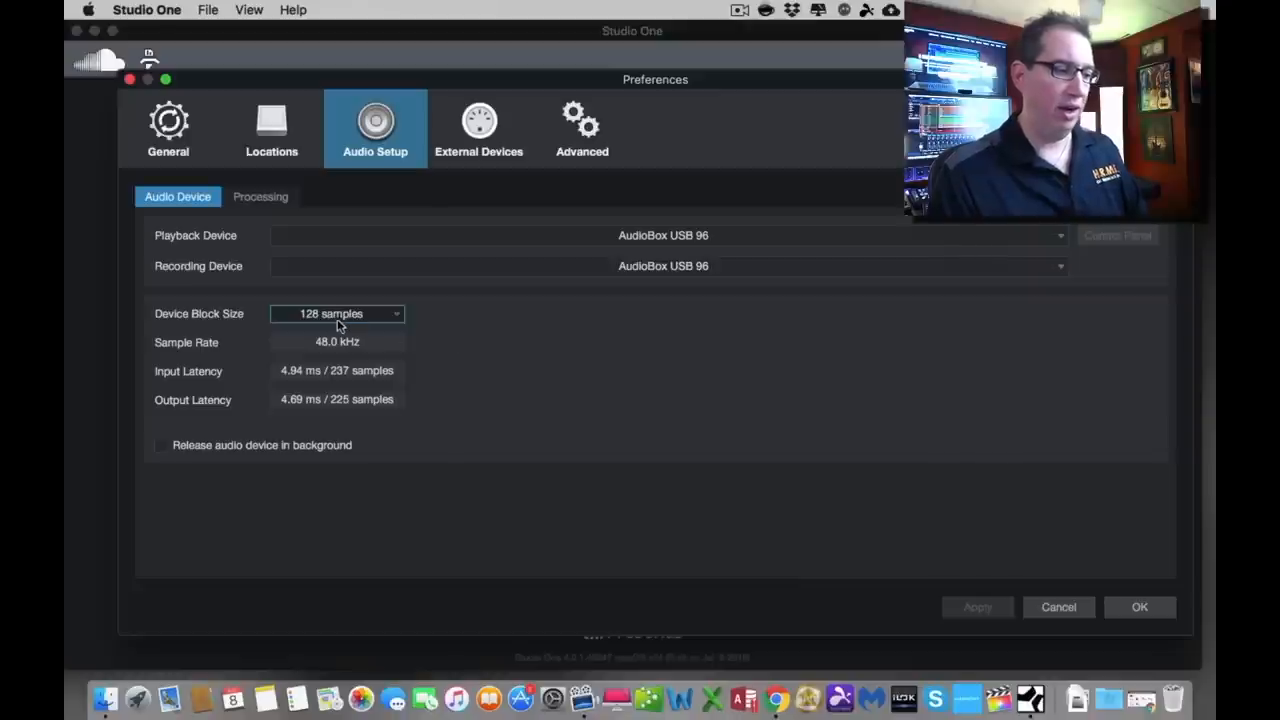
{"action": "mouse_move", "coordinate": [216, 380]}
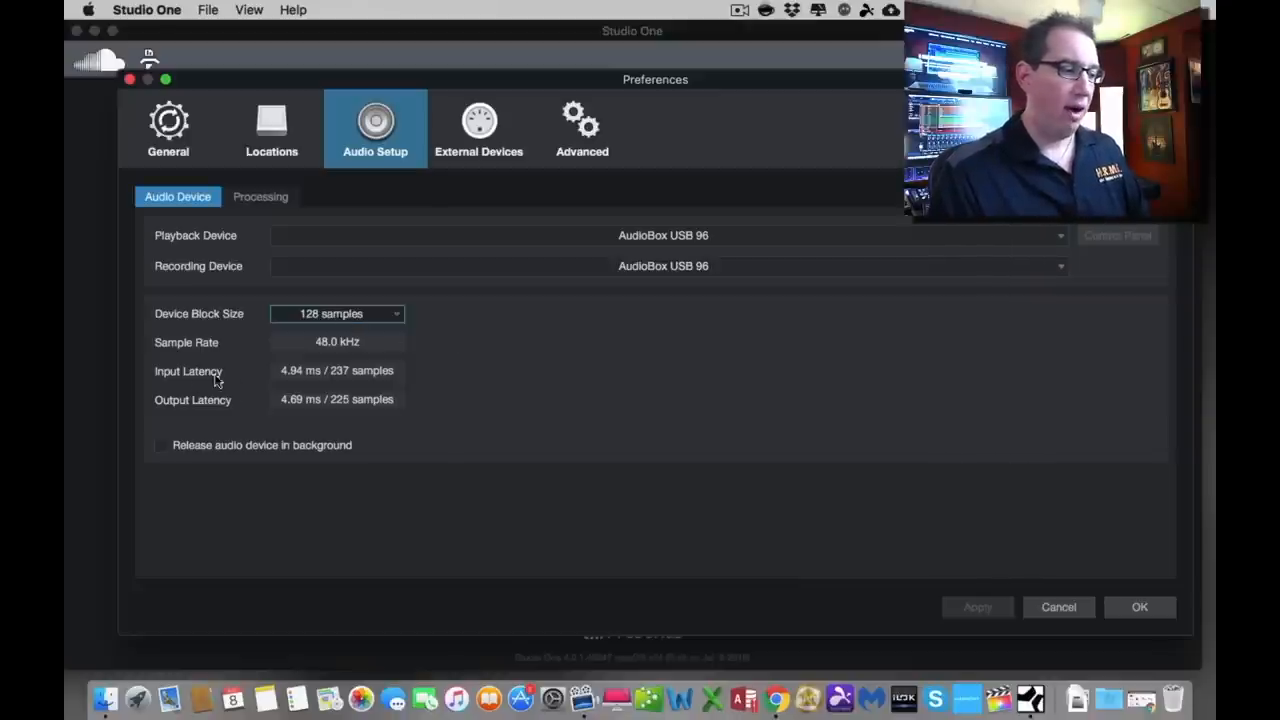
{"action": "mouse_move", "coordinate": [310, 384]}
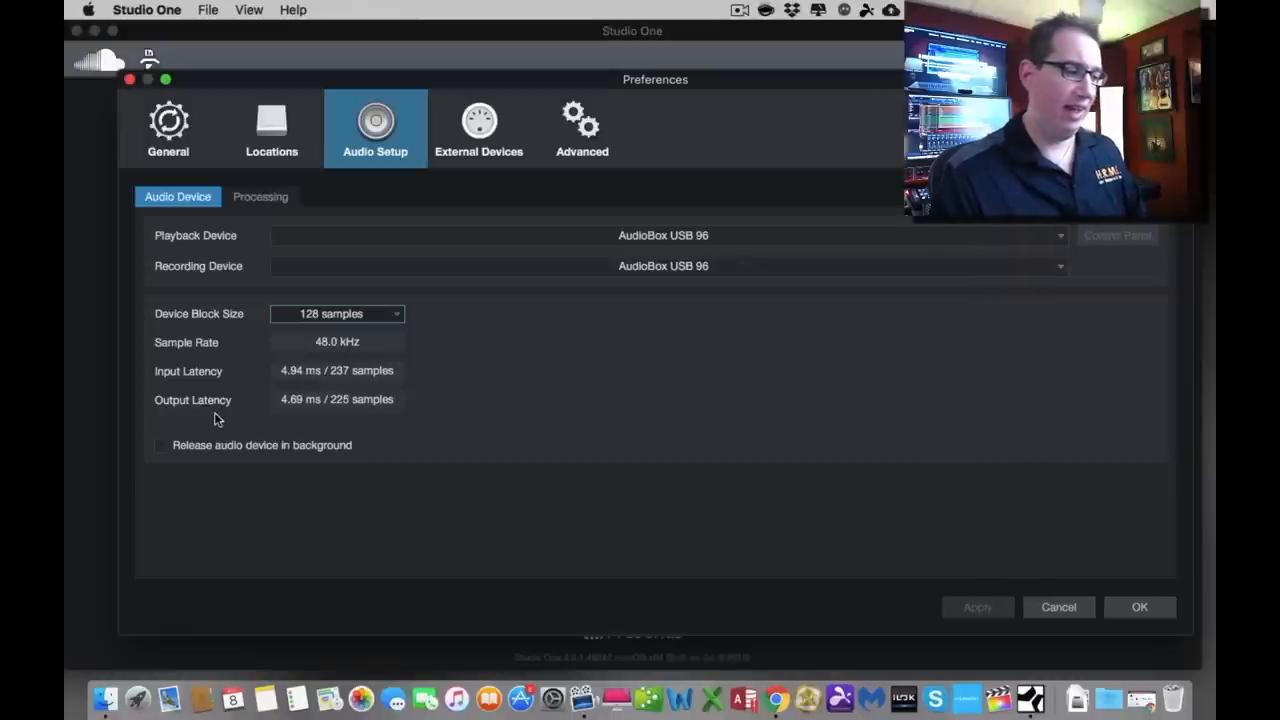
{"action": "mouse_move", "coordinate": [296, 408]}
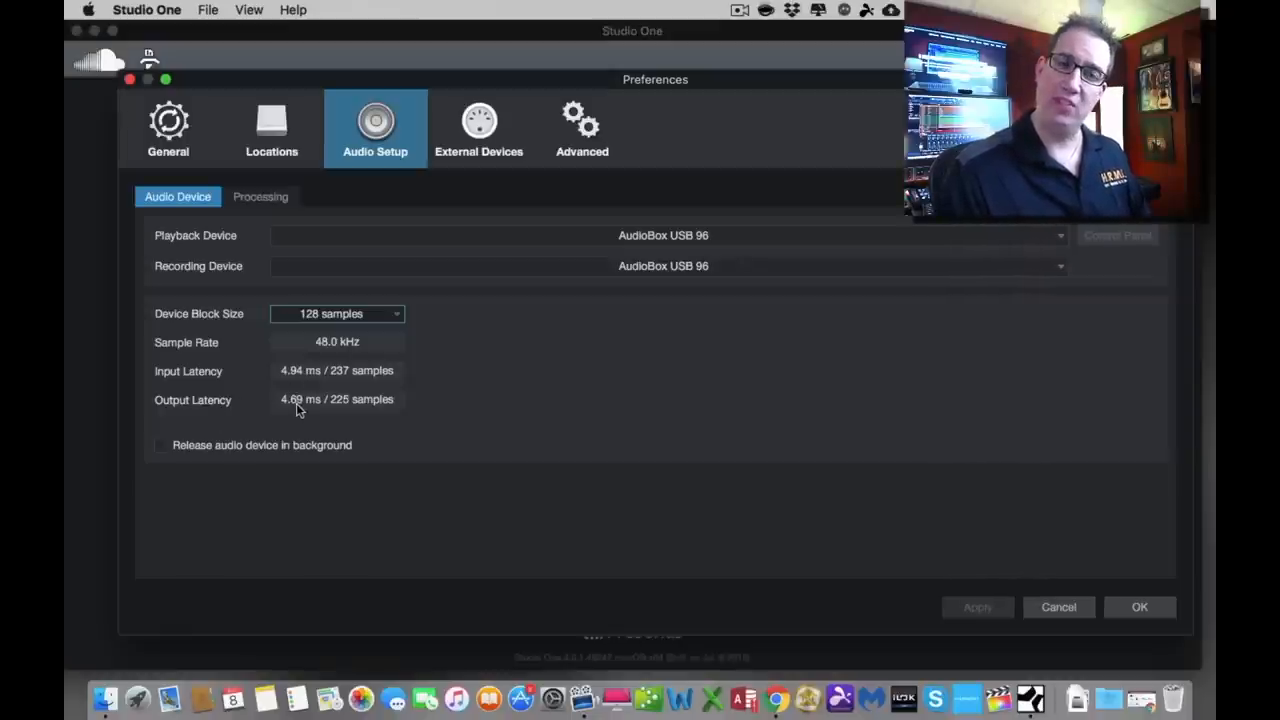
{"action": "left_click", "coordinate": [336, 312]}
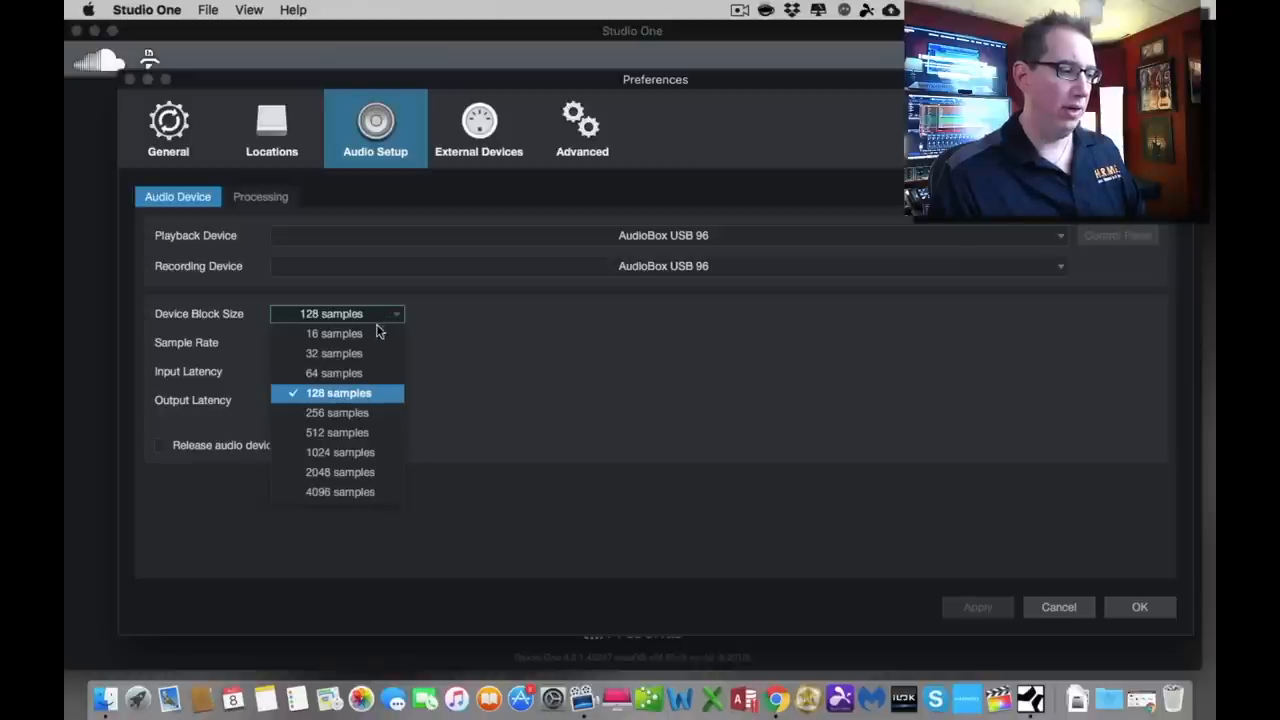
{"action": "left_click", "coordinate": [334, 352]}
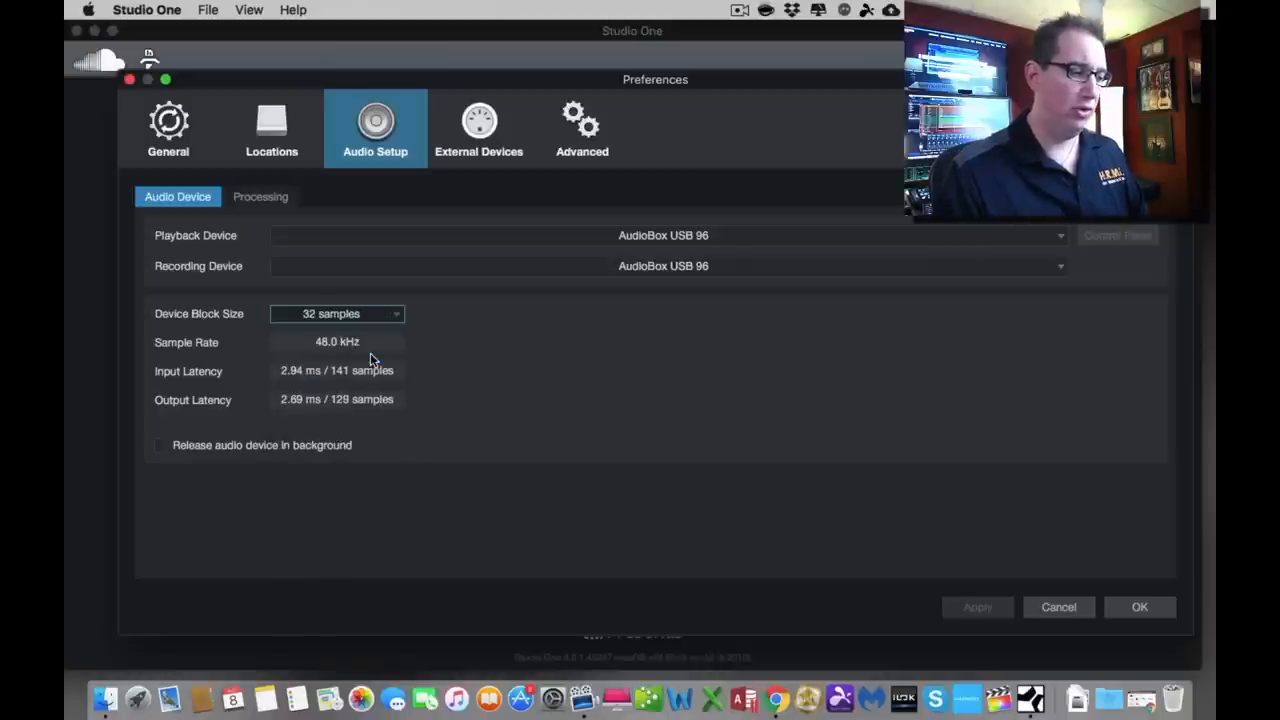
{"action": "mouse_move", "coordinate": [310, 388]}
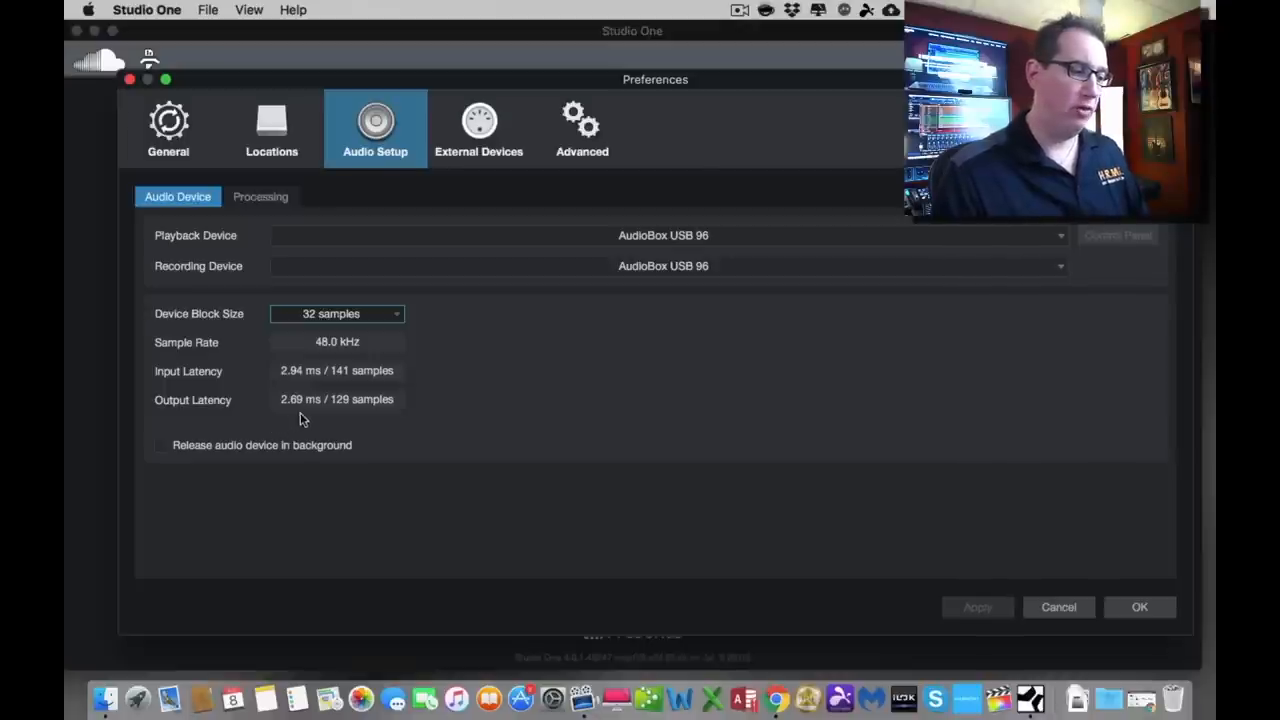
{"action": "mouse_move", "coordinate": [308, 416]}
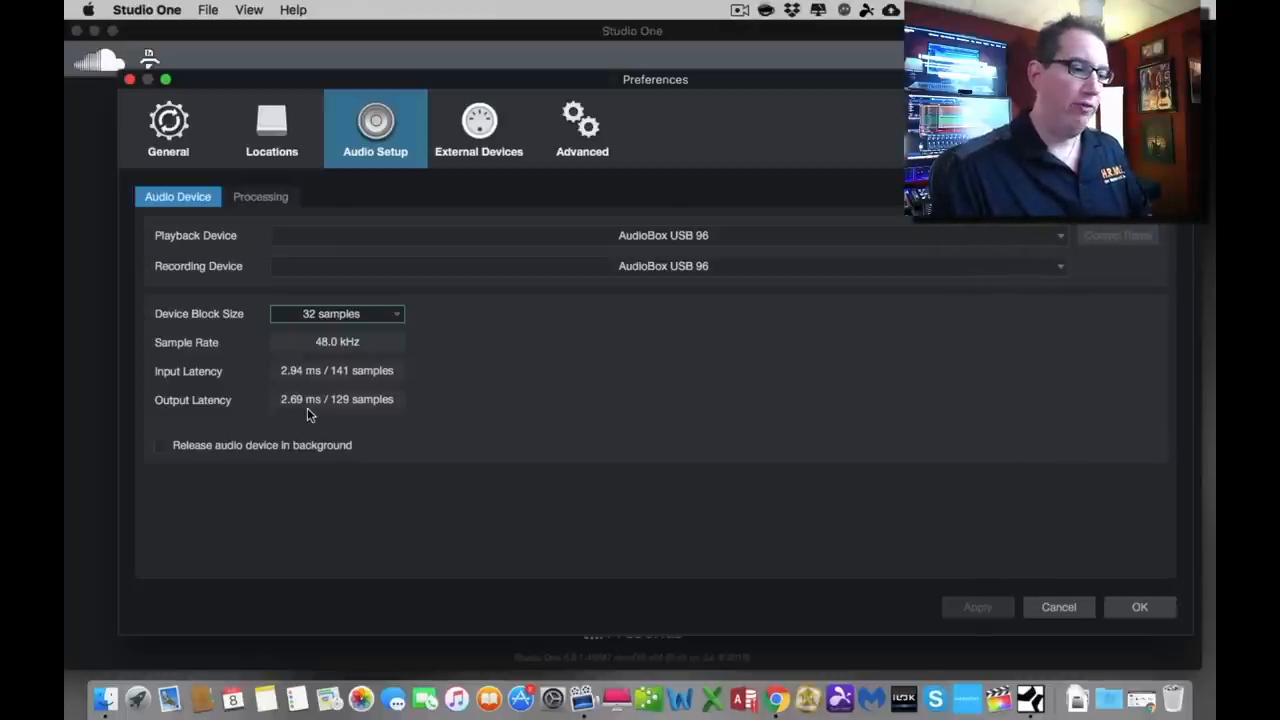
{"action": "left_click", "coordinate": [336, 312]}
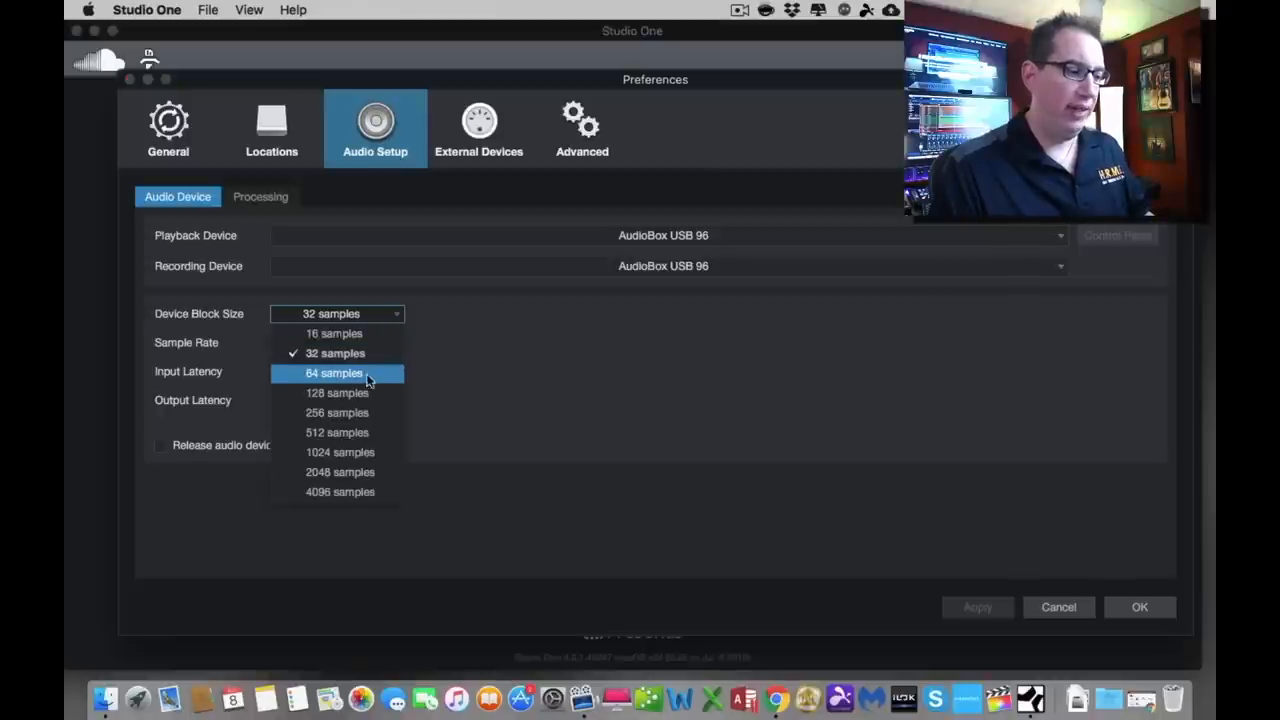
Try a 64-sample block size, then return the Device Block Size to 128 samples.
{"action": "left_click", "coordinate": [336, 392]}
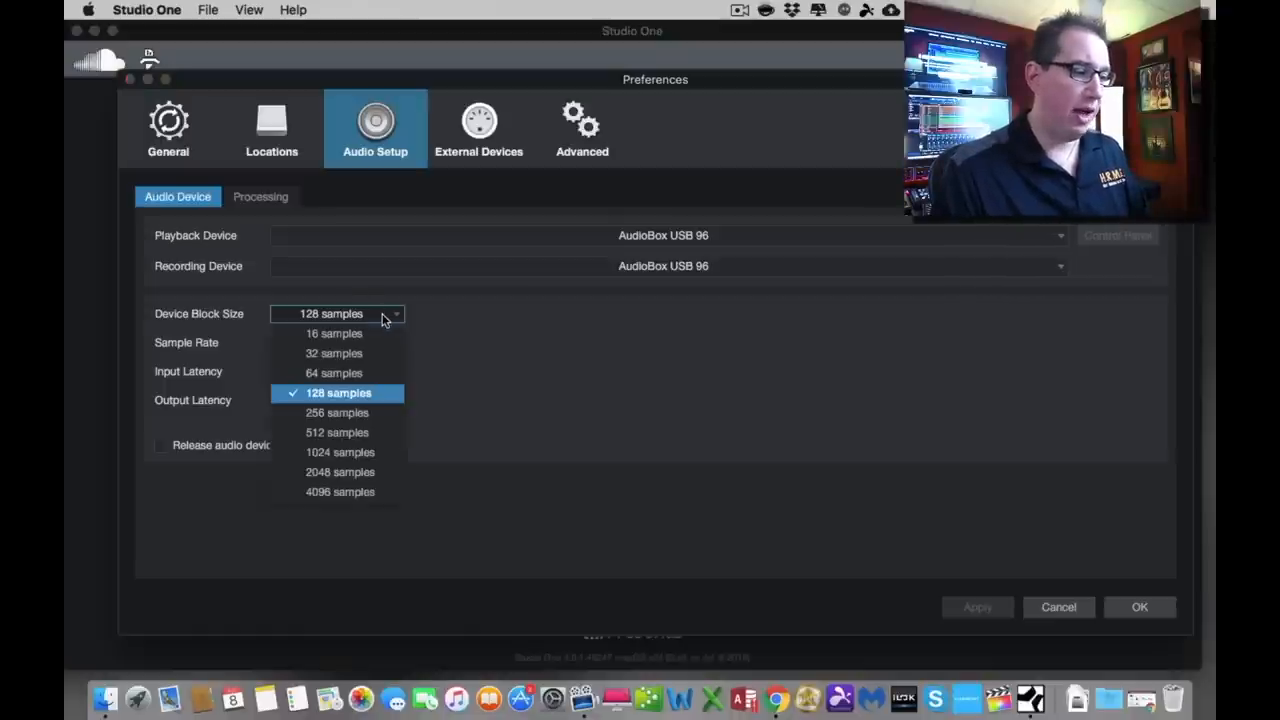
{"action": "left_click", "coordinate": [334, 372]}
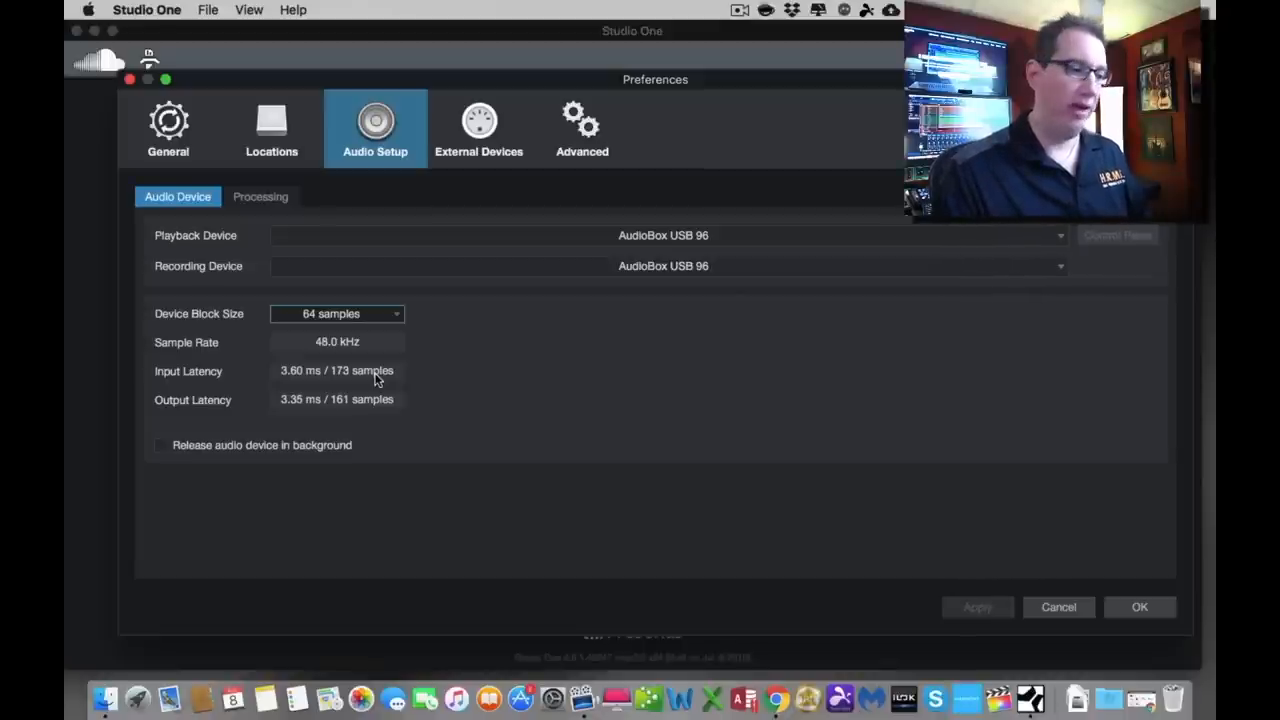
{"action": "mouse_move", "coordinate": [404, 318]}
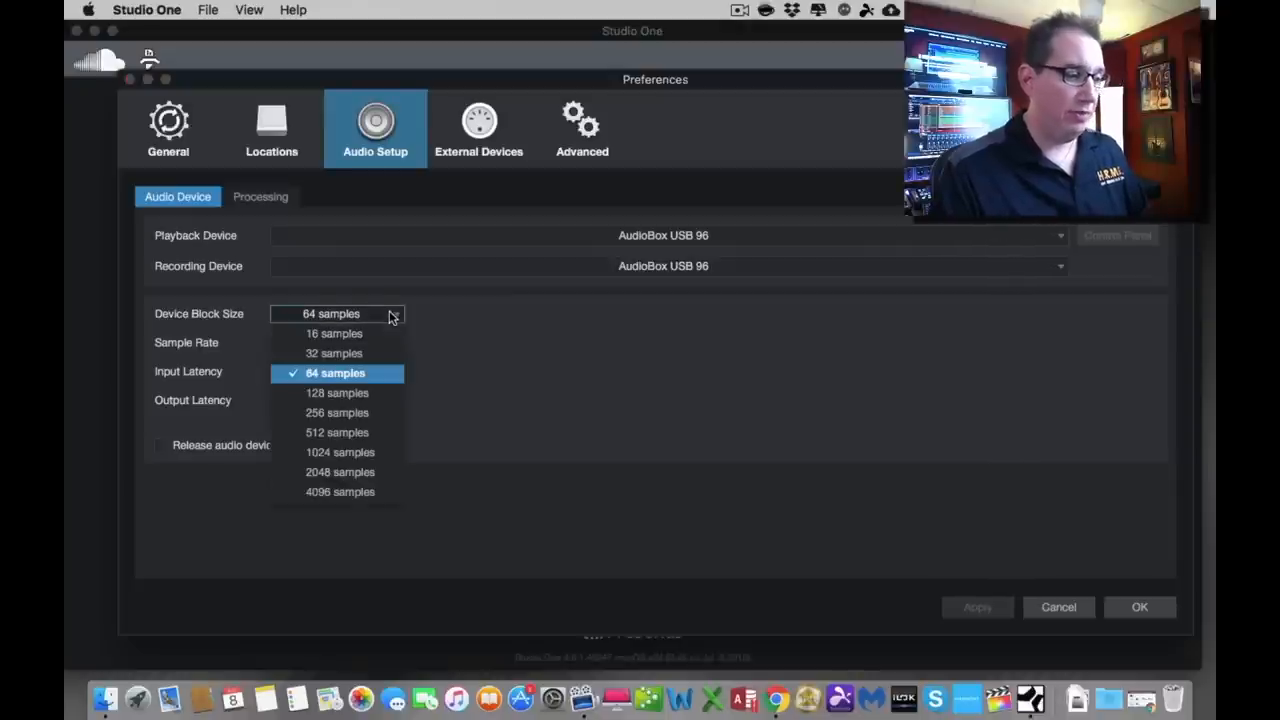
{"action": "left_click", "coordinate": [336, 392]}
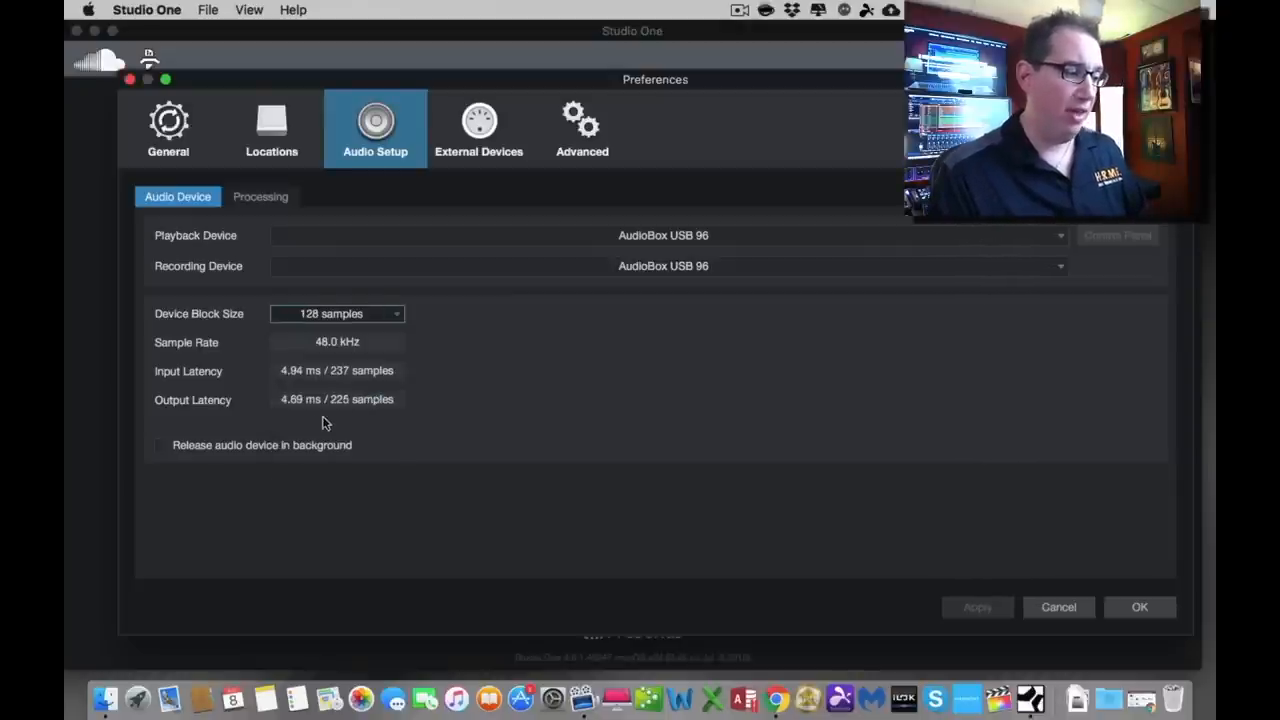
{"action": "mouse_move", "coordinate": [292, 384]}
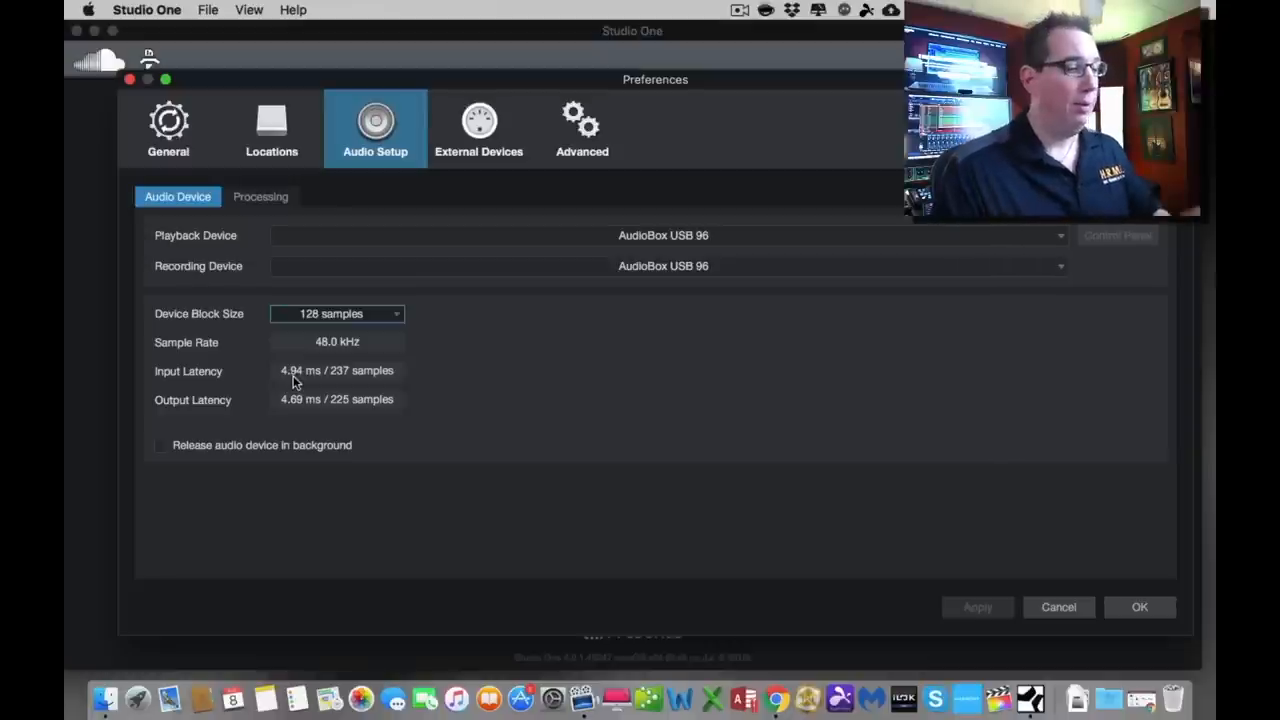
{"action": "mouse_move", "coordinate": [378, 316]}
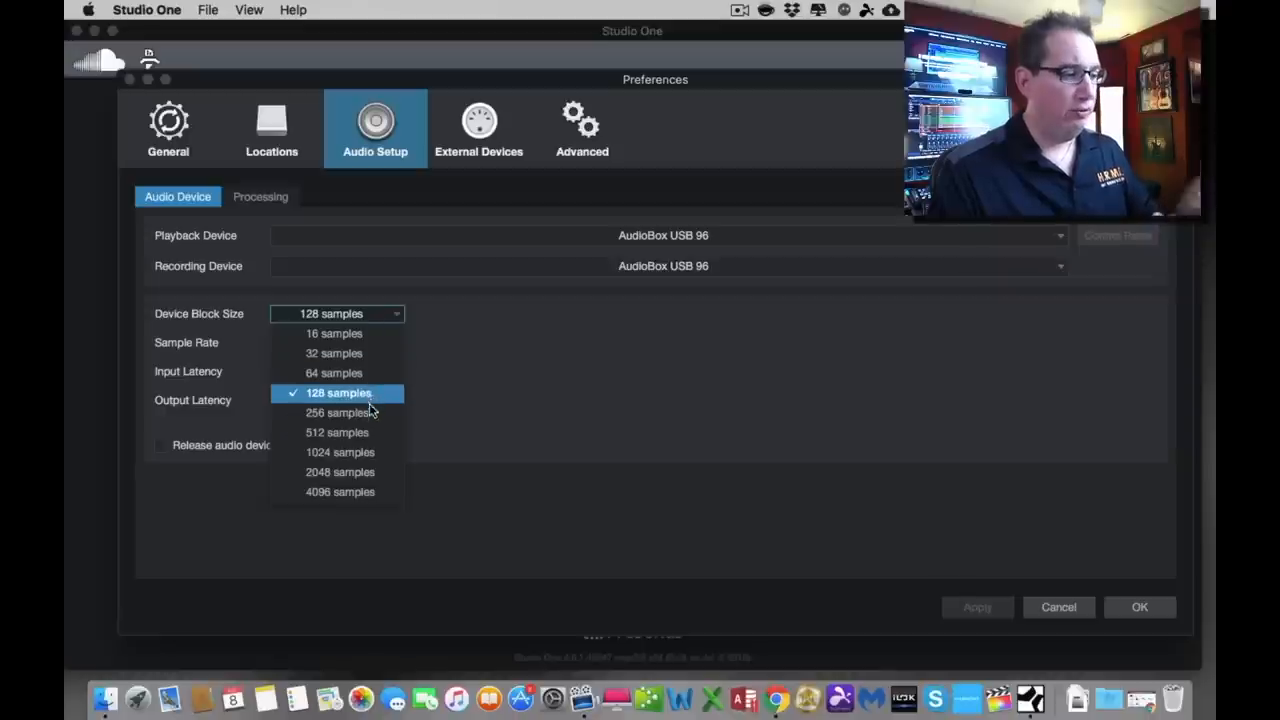
Keep 128 samples and confirm Preferences with OK, returning to the Start page with AudioBox USB 96.
{"action": "left_click", "coordinate": [338, 412]}
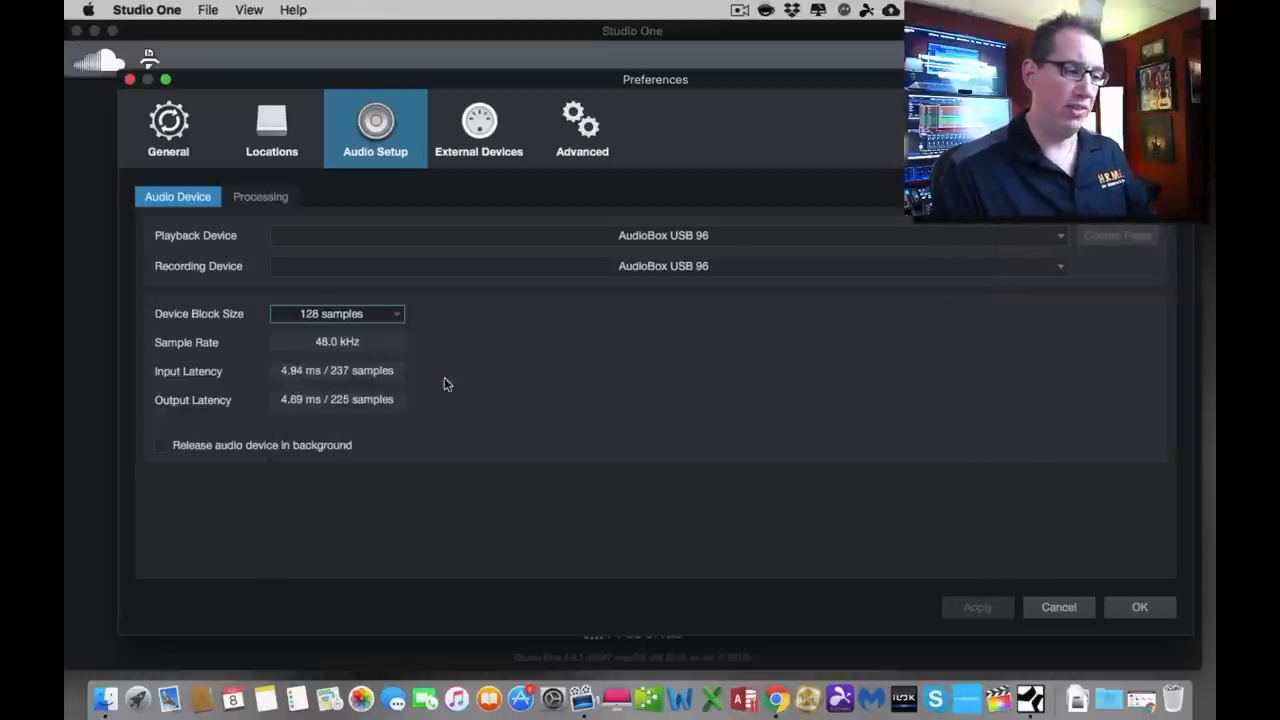
{"action": "mouse_move", "coordinate": [360, 294]}
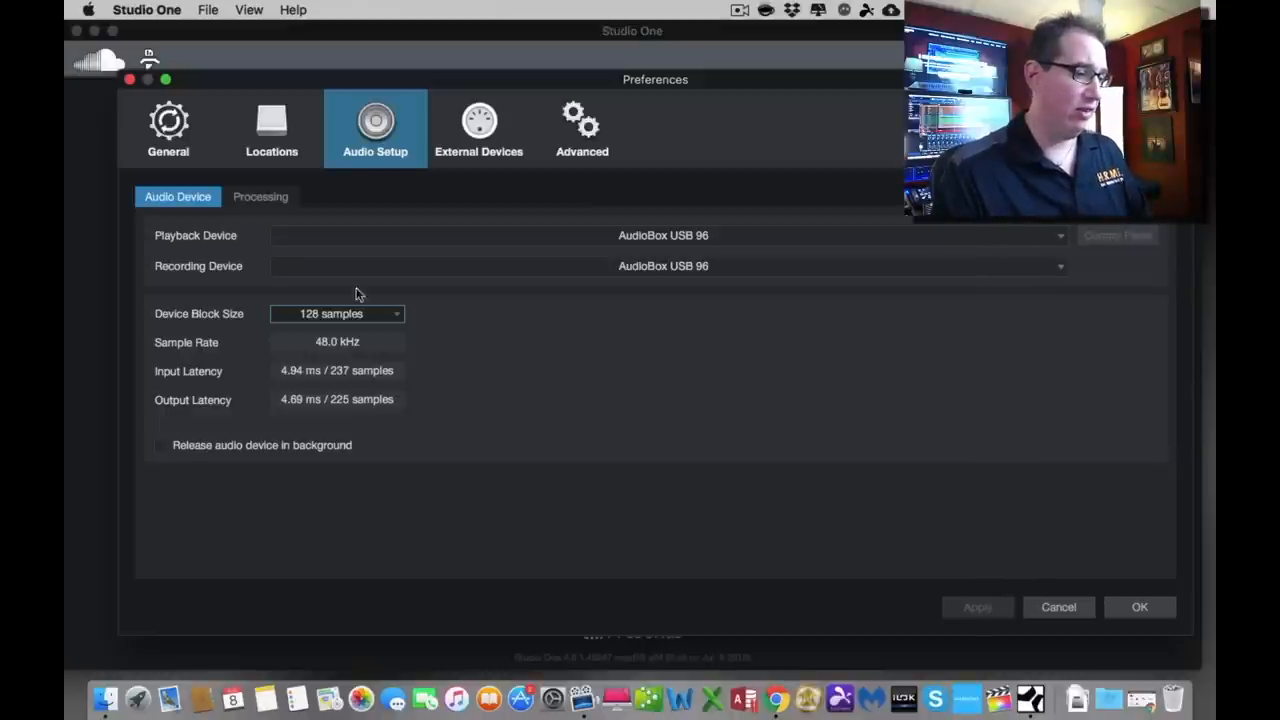
{"action": "mouse_move", "coordinate": [332, 284]}
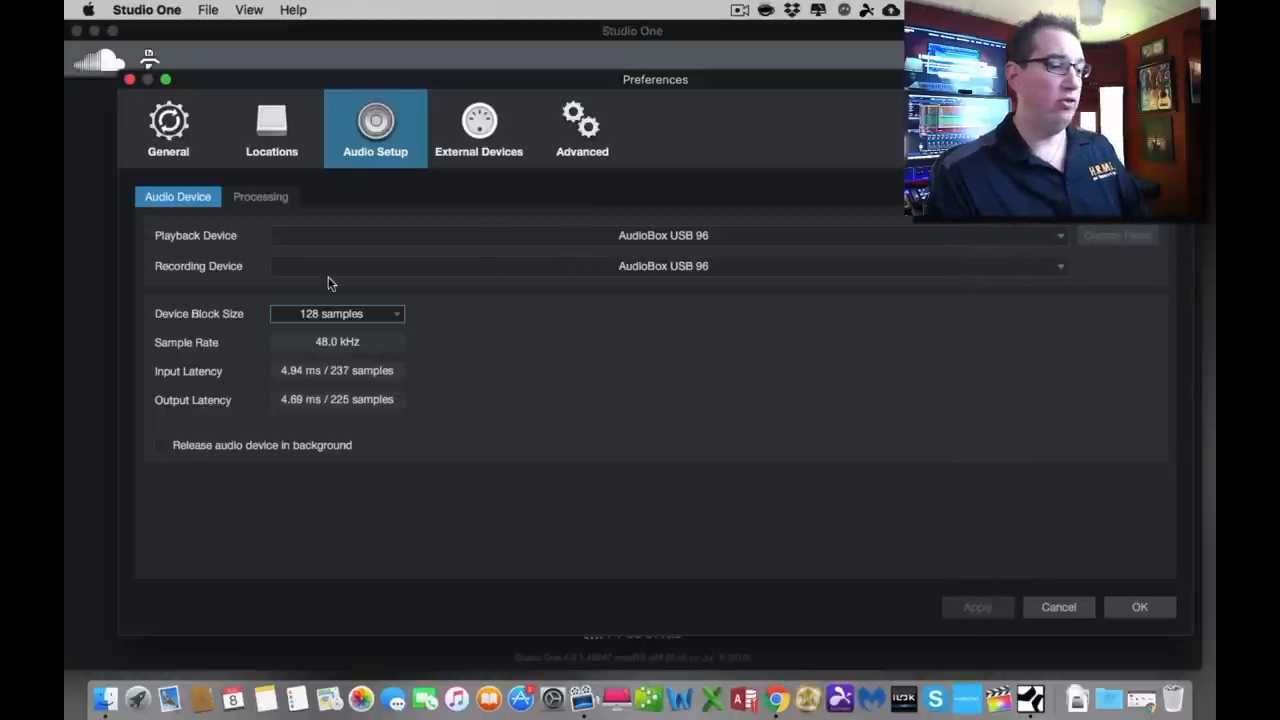
{"action": "mouse_move", "coordinate": [620, 276]}
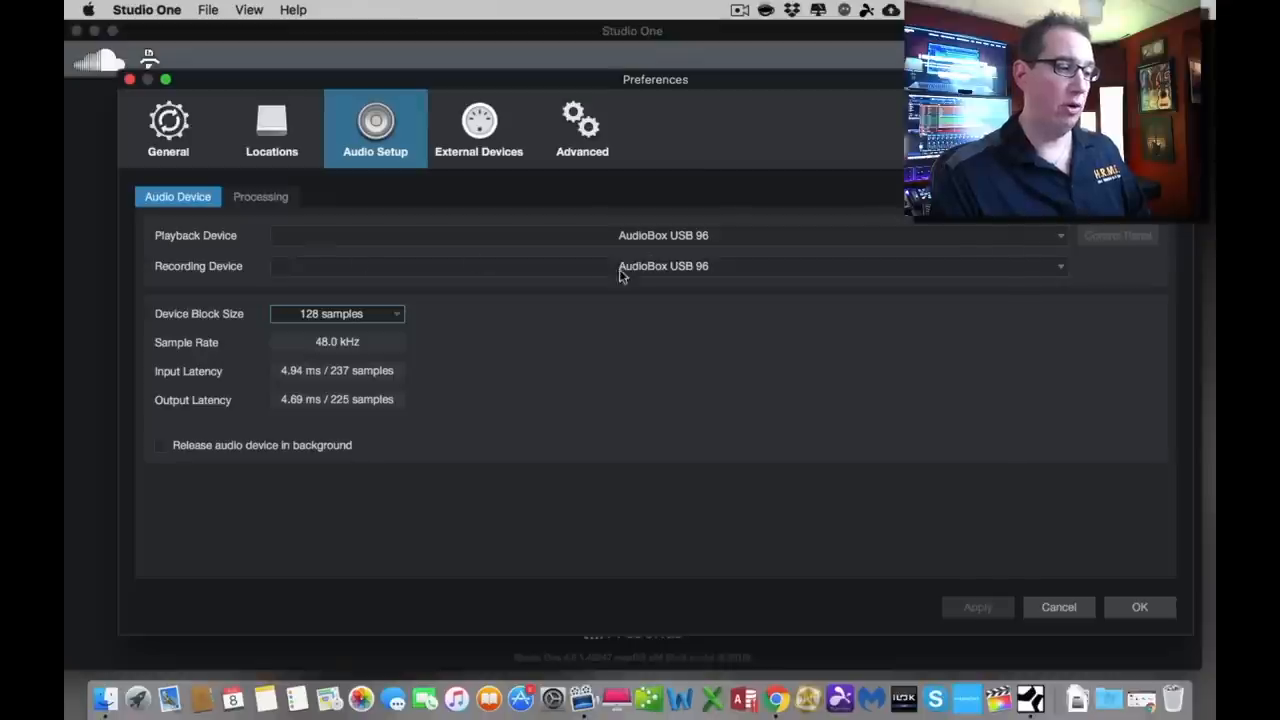
{"action": "mouse_move", "coordinate": [940, 400]}
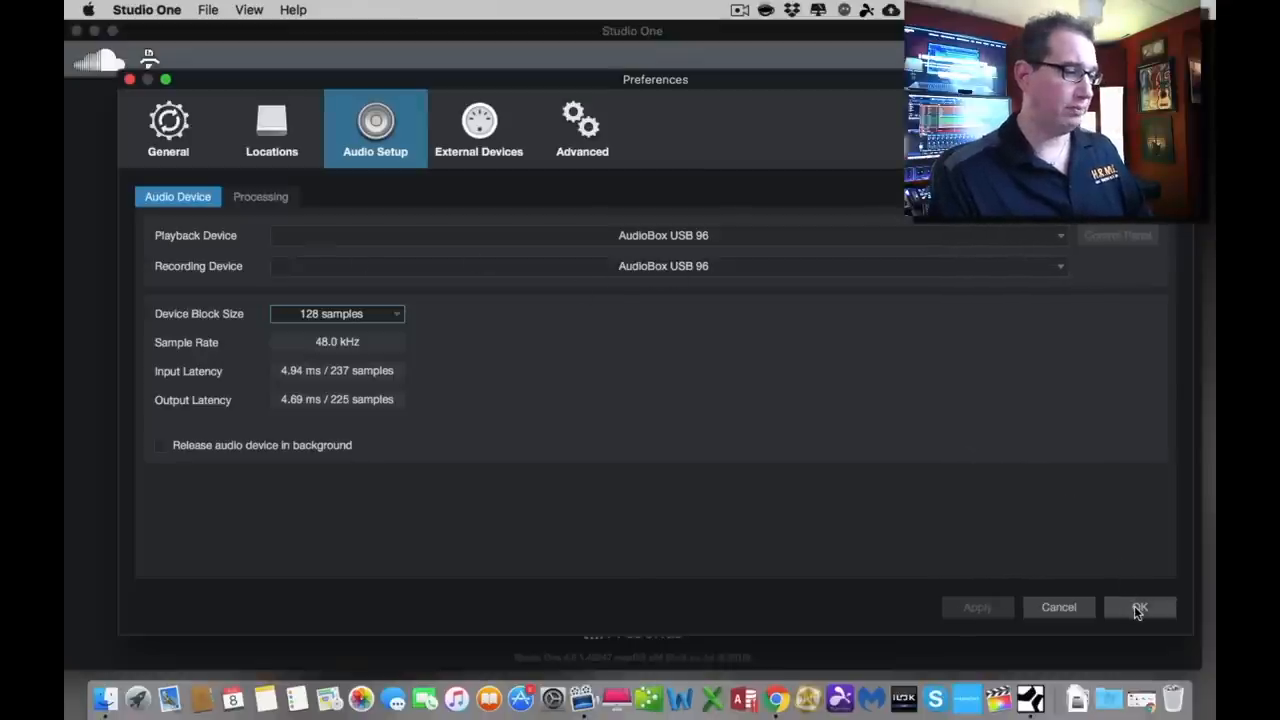
{"action": "left_click", "coordinate": [1140, 608]}
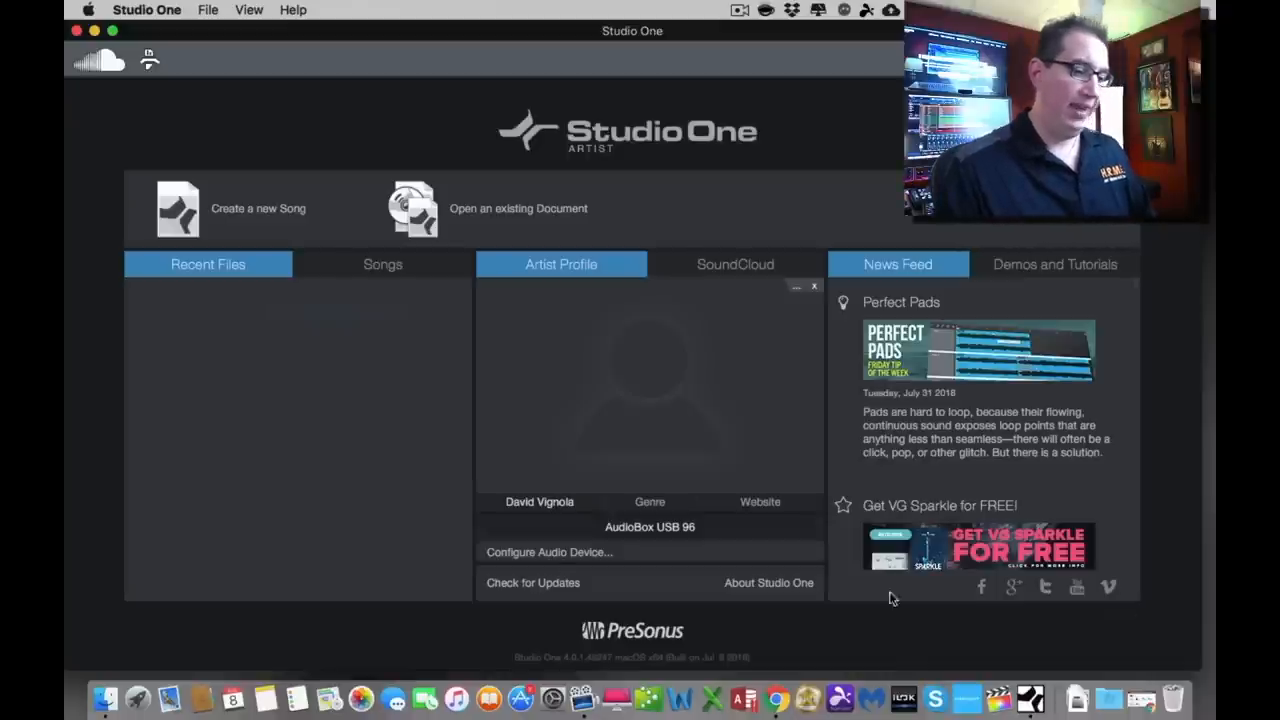
{"action": "mouse_move", "coordinate": [688, 534]}
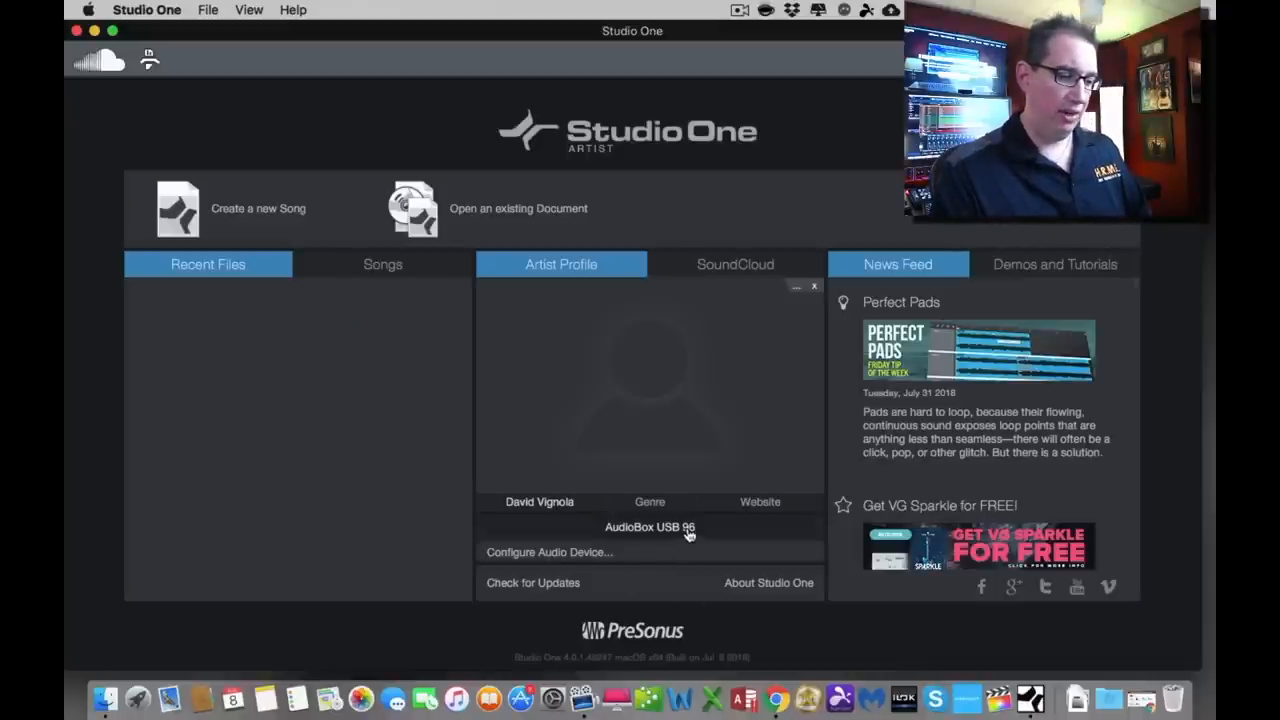